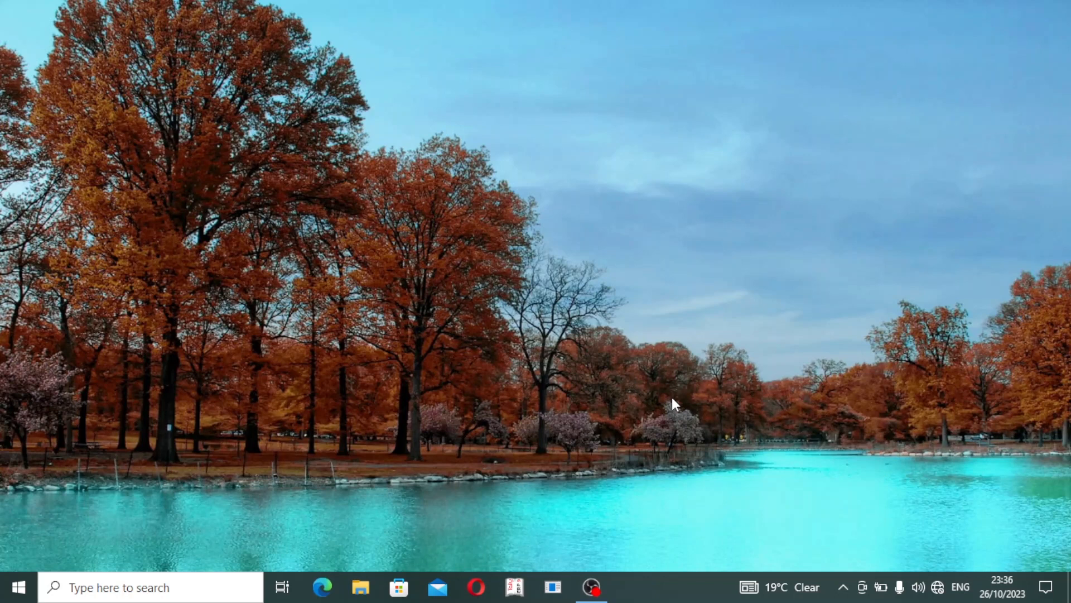
pyautogui.moveTo(611, 283)
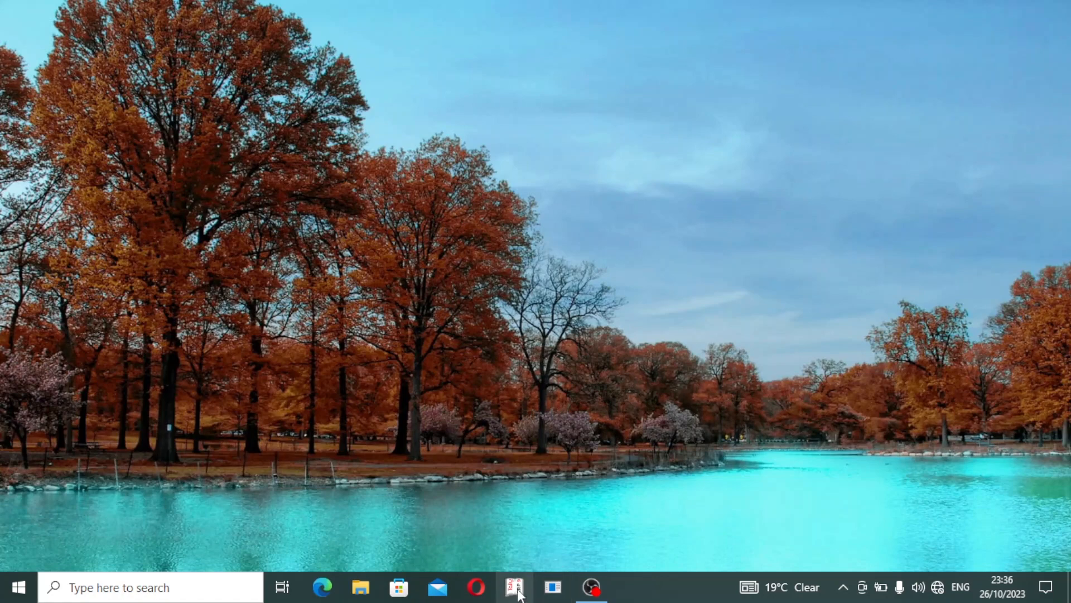
# Launch Tally.ERP 9 from its taskbar icon.
pyautogui.click(515, 587)
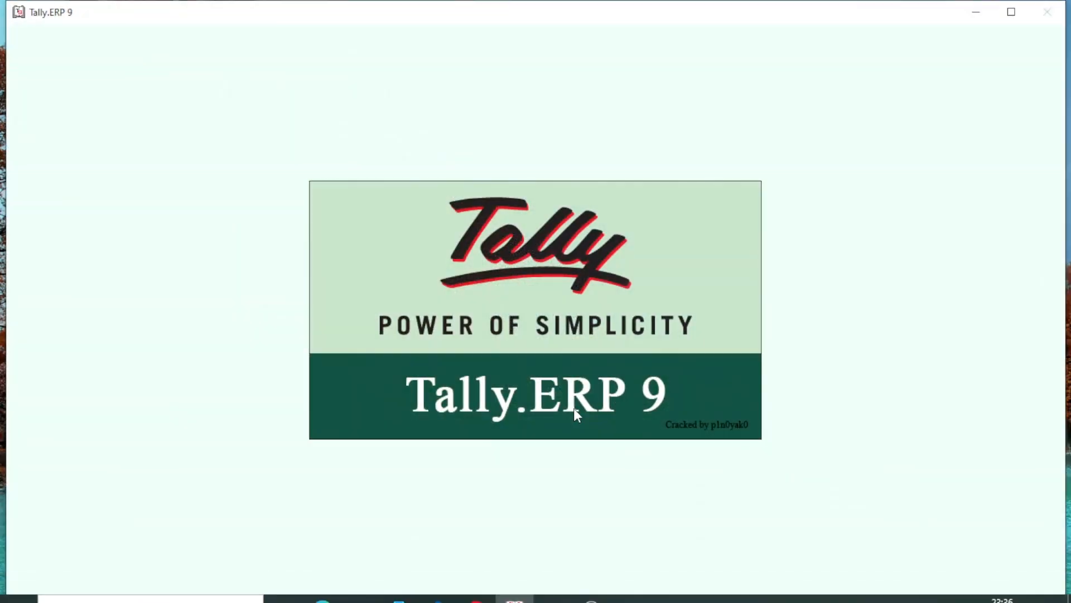
pyautogui.moveTo(1017, 212)
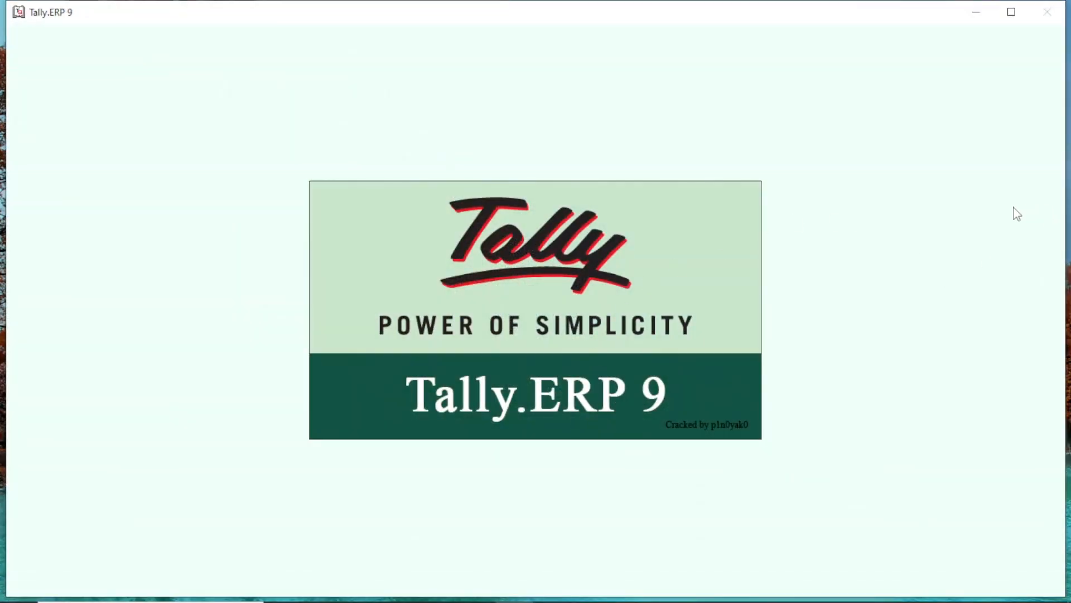
pyautogui.moveTo(1007, 42)
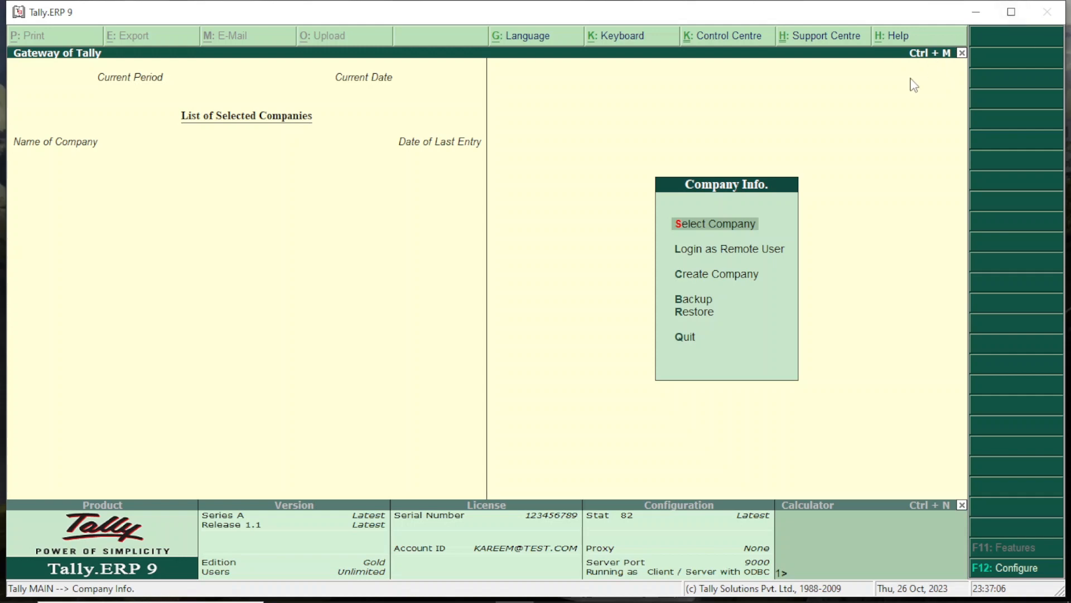
pyautogui.moveTo(833, 174)
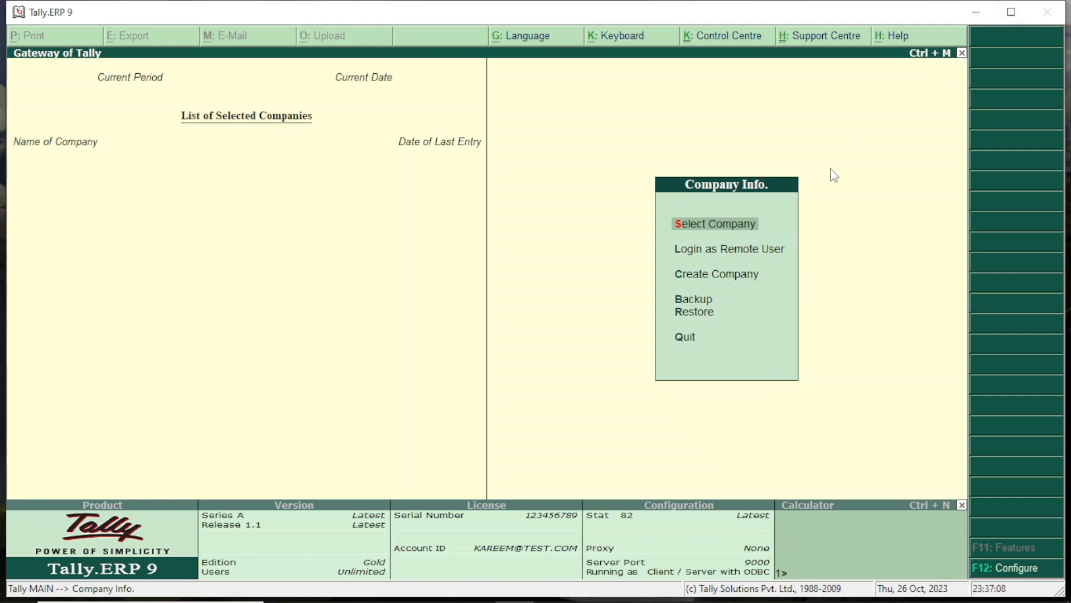
pyautogui.moveTo(725, 248)
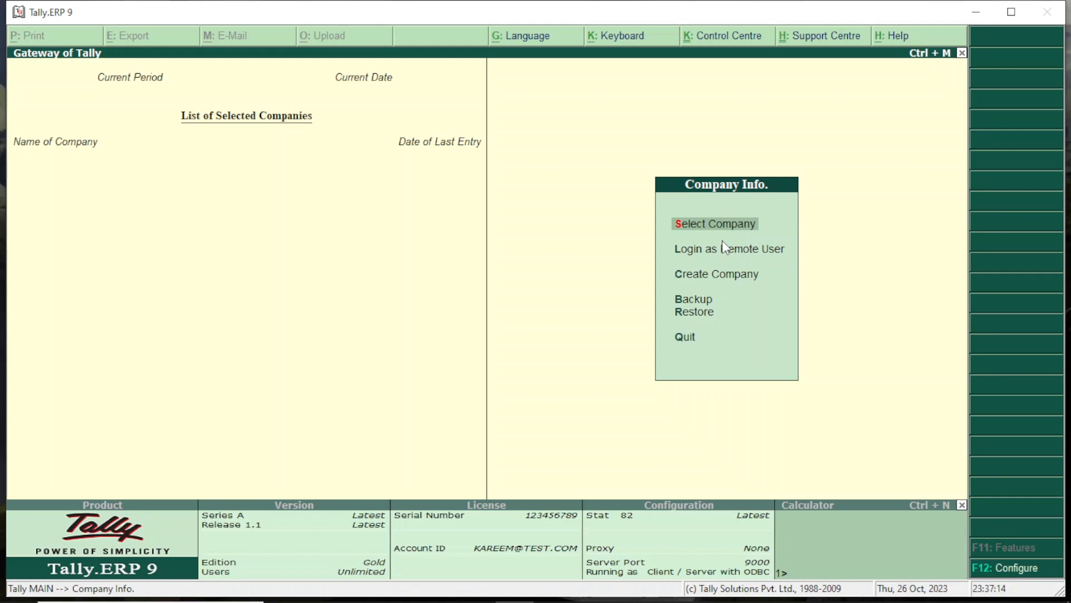
pyautogui.moveTo(576, 212)
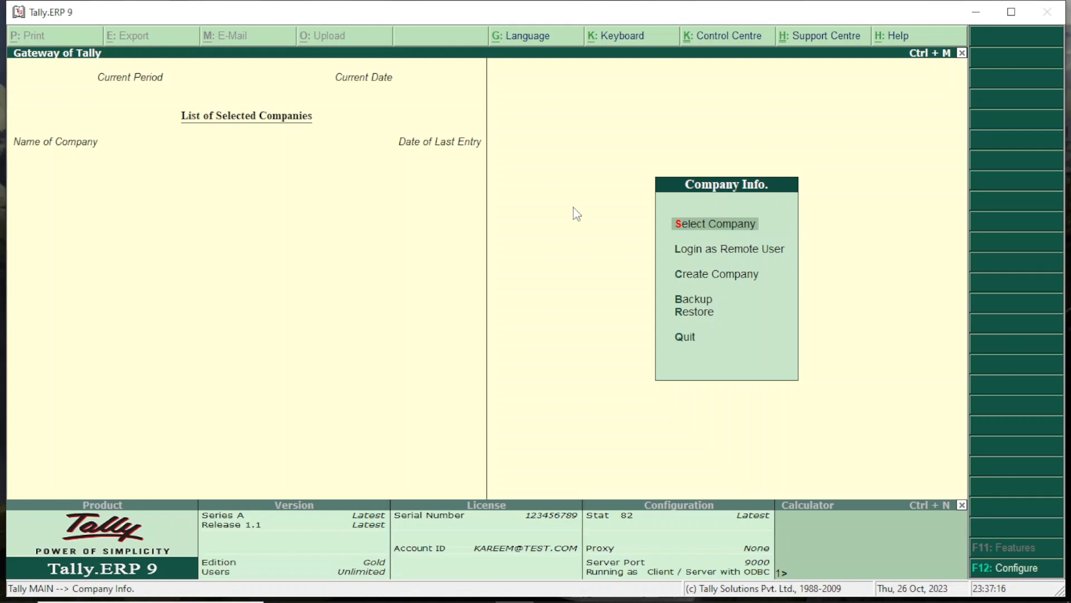
pyautogui.moveTo(717, 225)
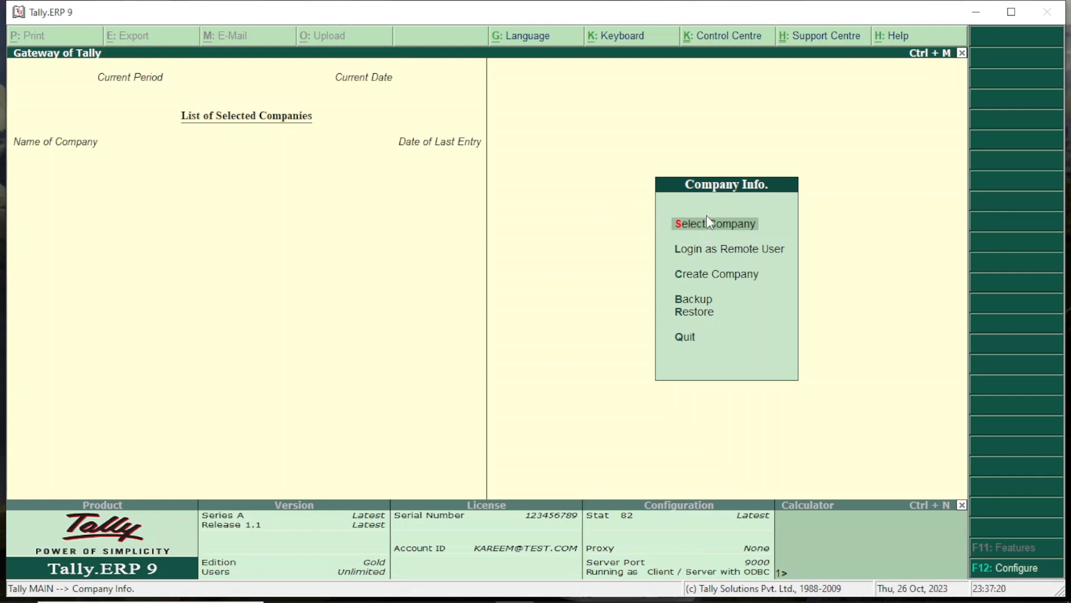
# Load ABC-TECH LTD from the List of Companies.
pyautogui.click(715, 222)
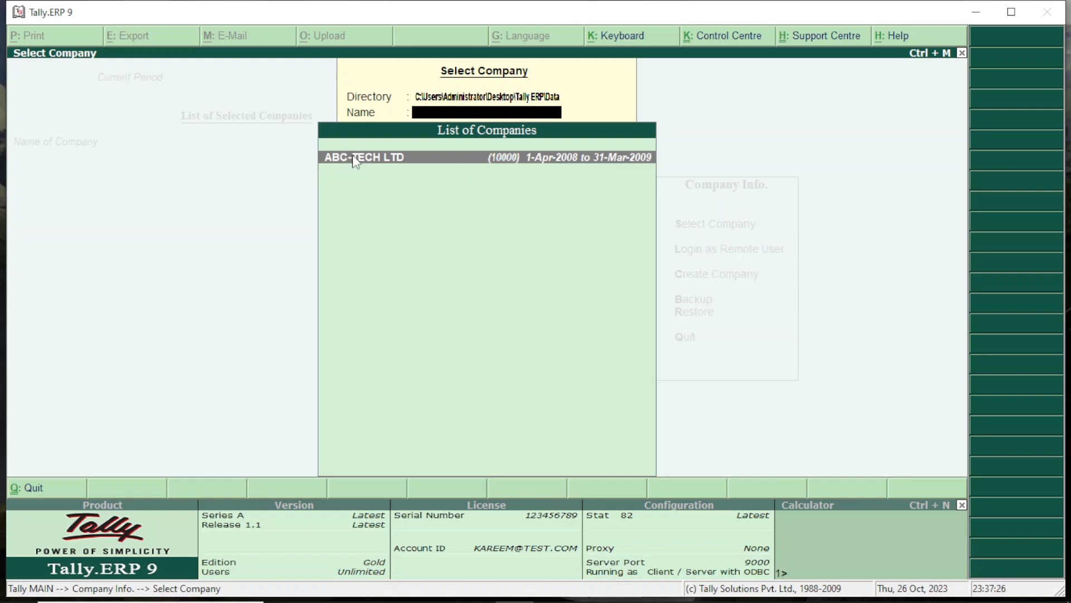
pyautogui.moveTo(426, 179)
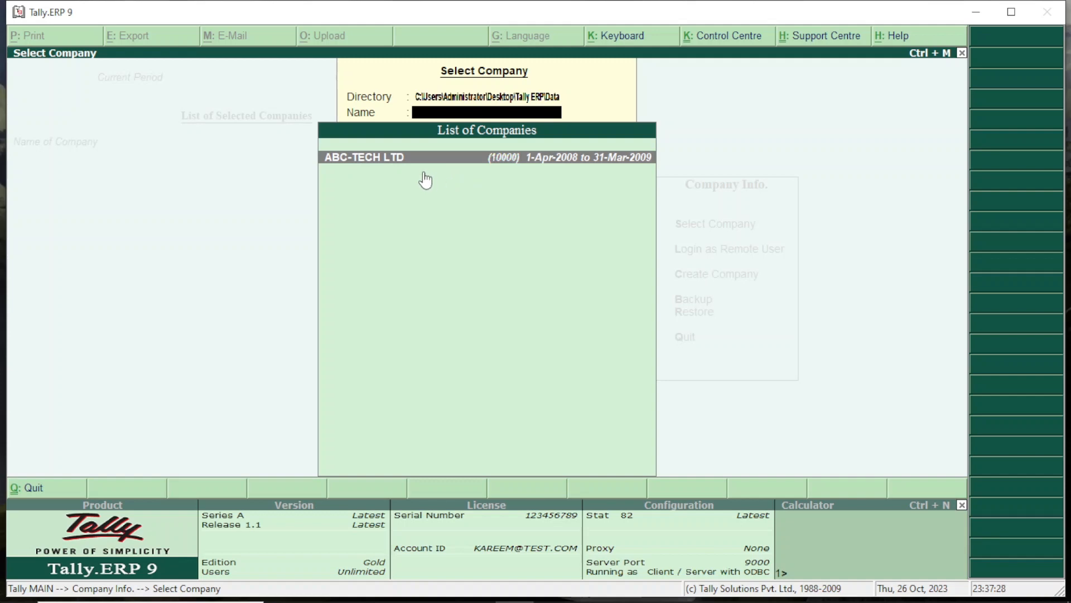
pyautogui.click(483, 156)
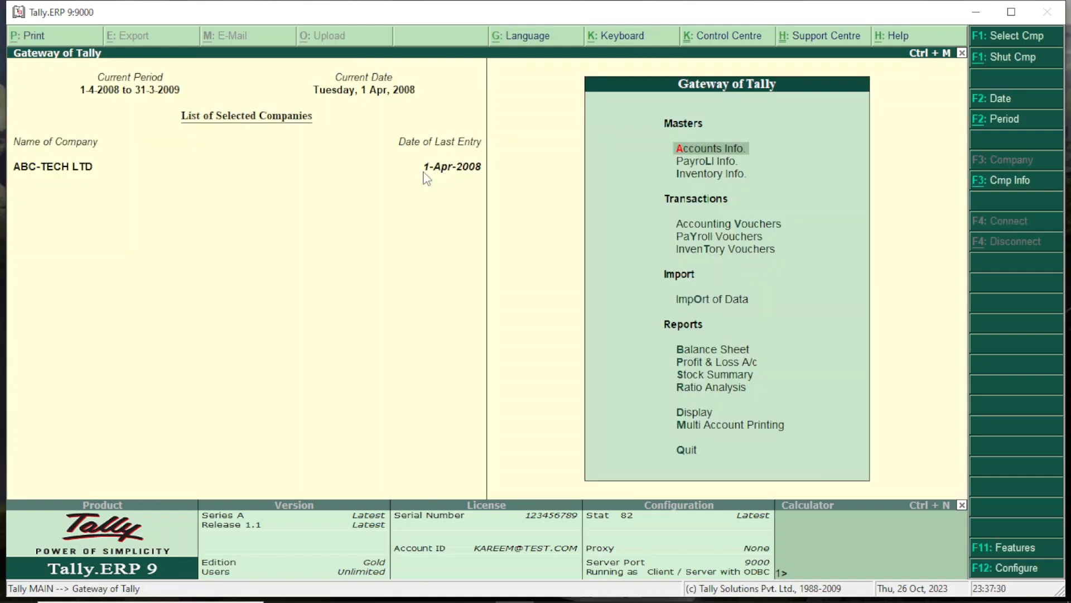
pyautogui.moveTo(837, 344)
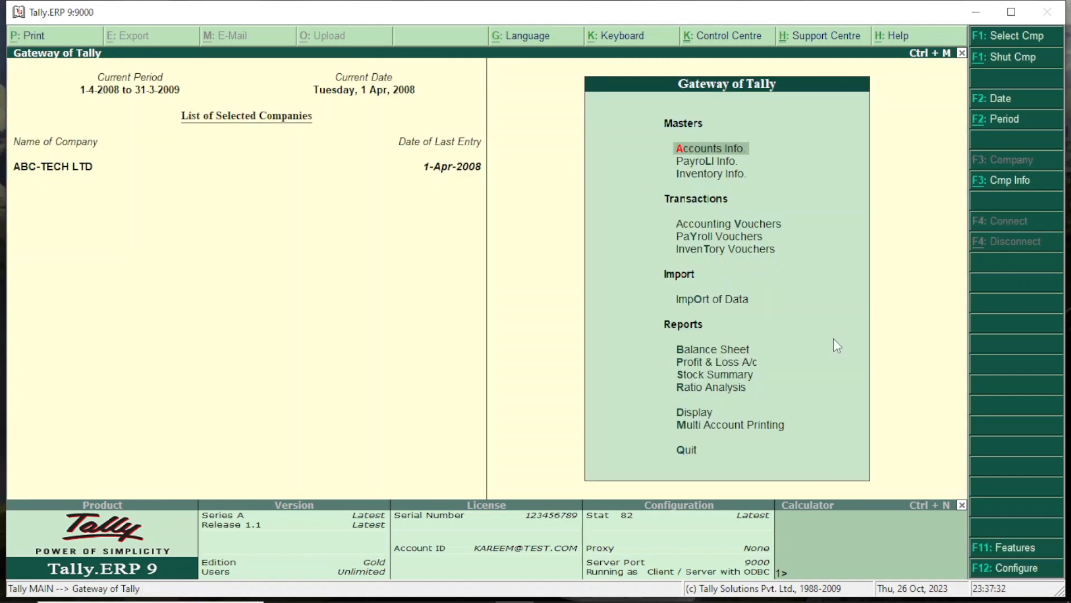
pyautogui.moveTo(995, 185)
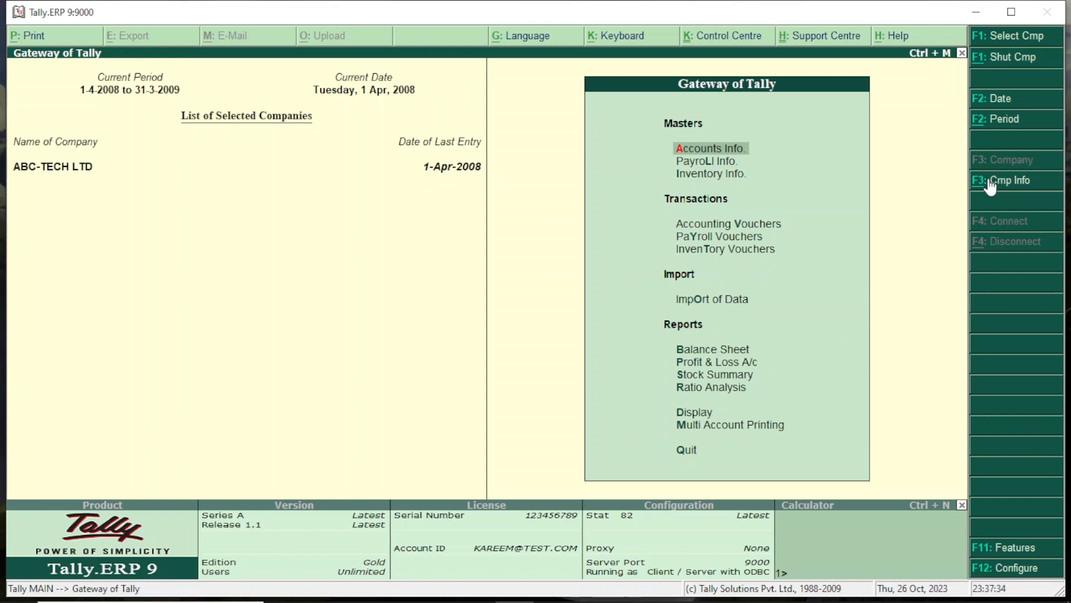
# Open ABC-TECH LTD's Company Alteration form through Cmp Info > Alter.
pyautogui.click(1004, 179)
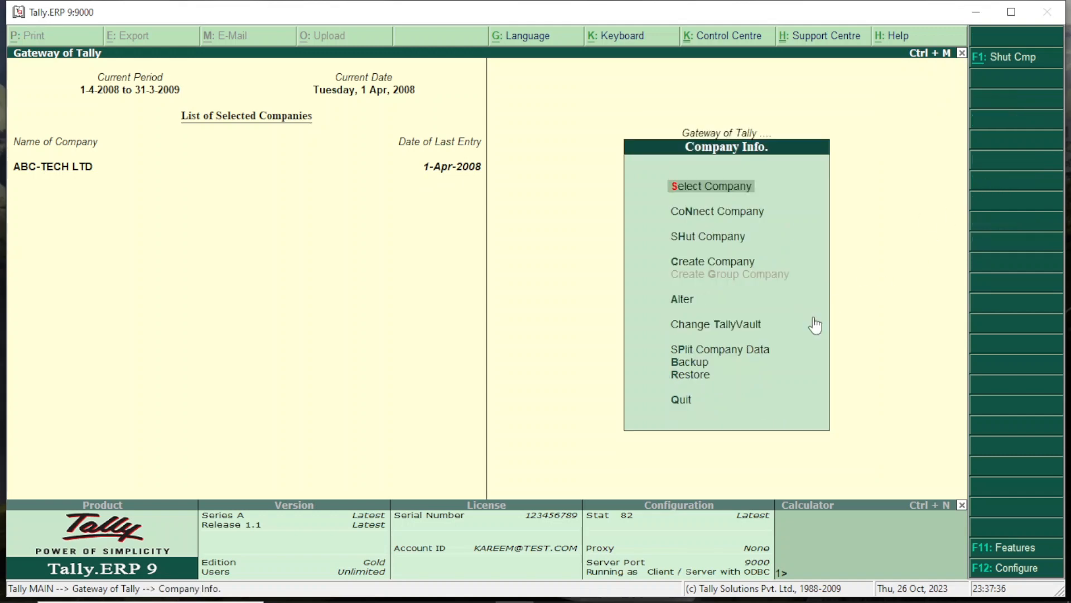
pyautogui.moveTo(679, 304)
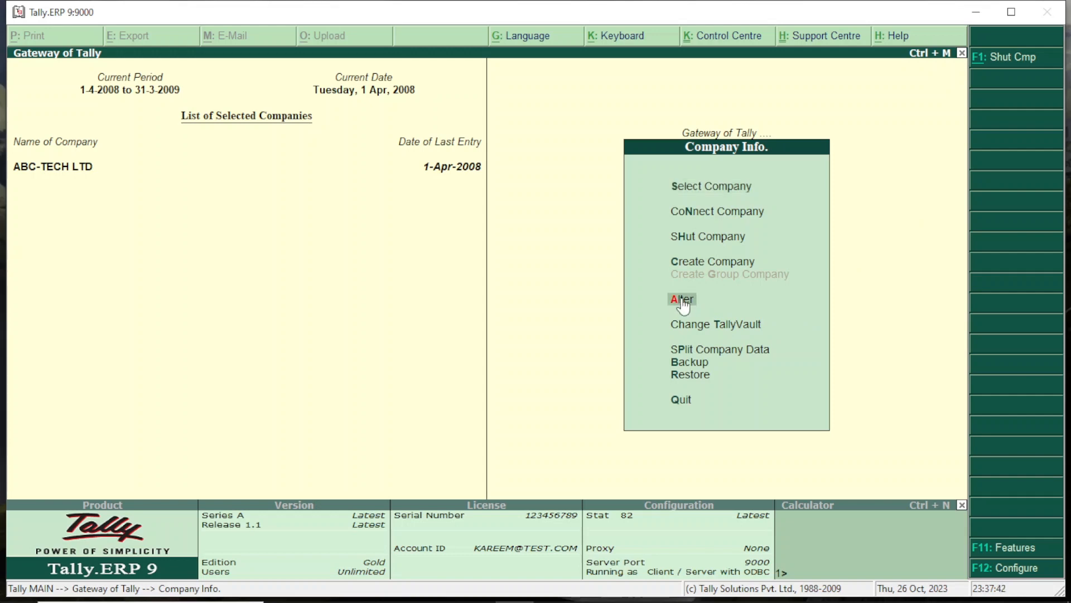
pyautogui.click(681, 299)
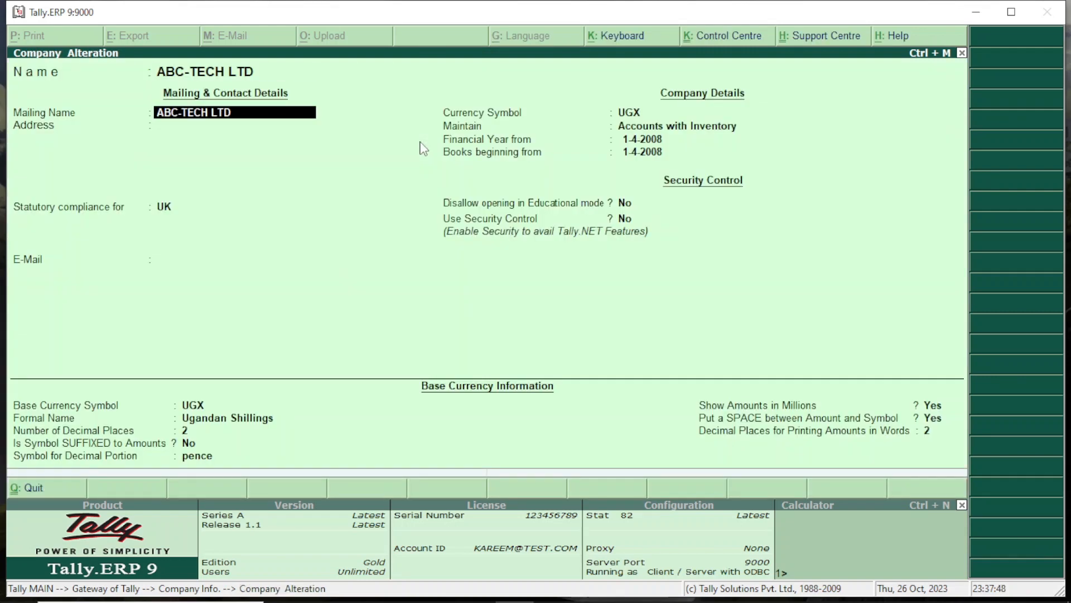
# Set Use Security Control to Yes.
pyautogui.click(676, 125)
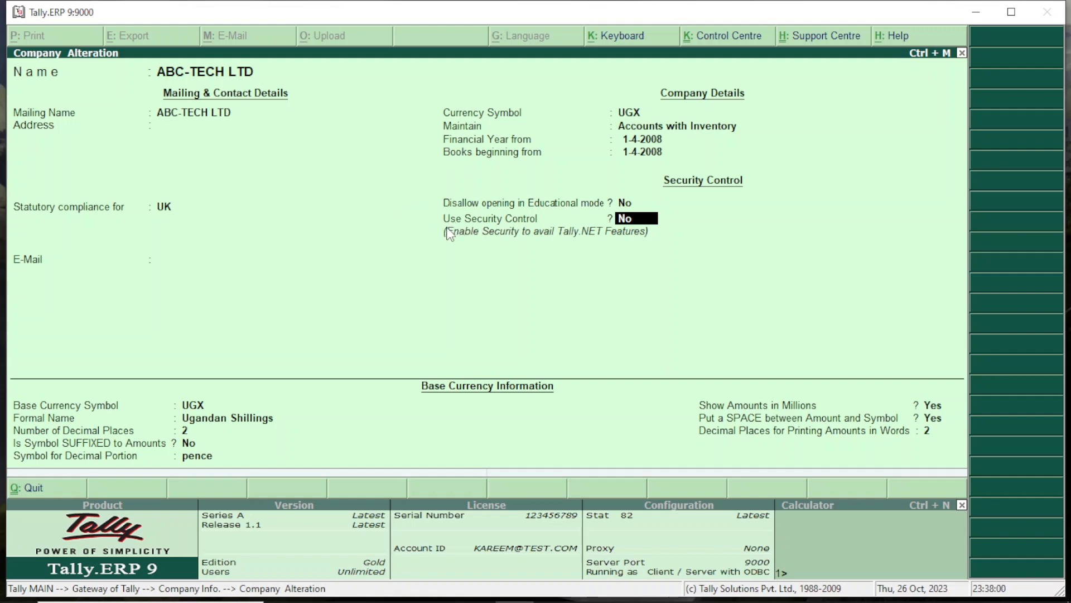
pyautogui.moveTo(463, 224)
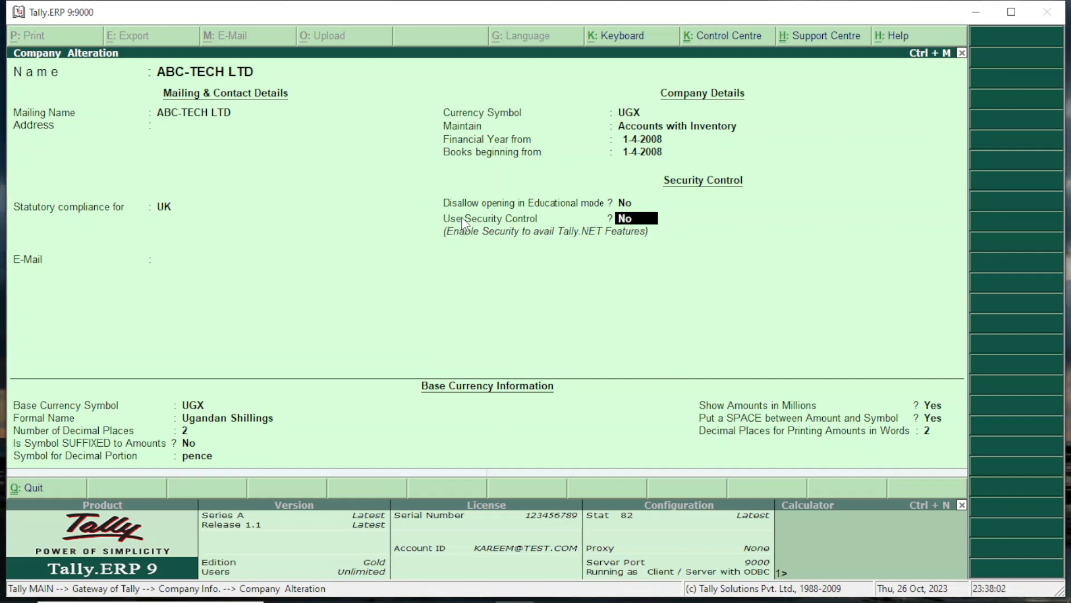
pyautogui.moveTo(444, 238)
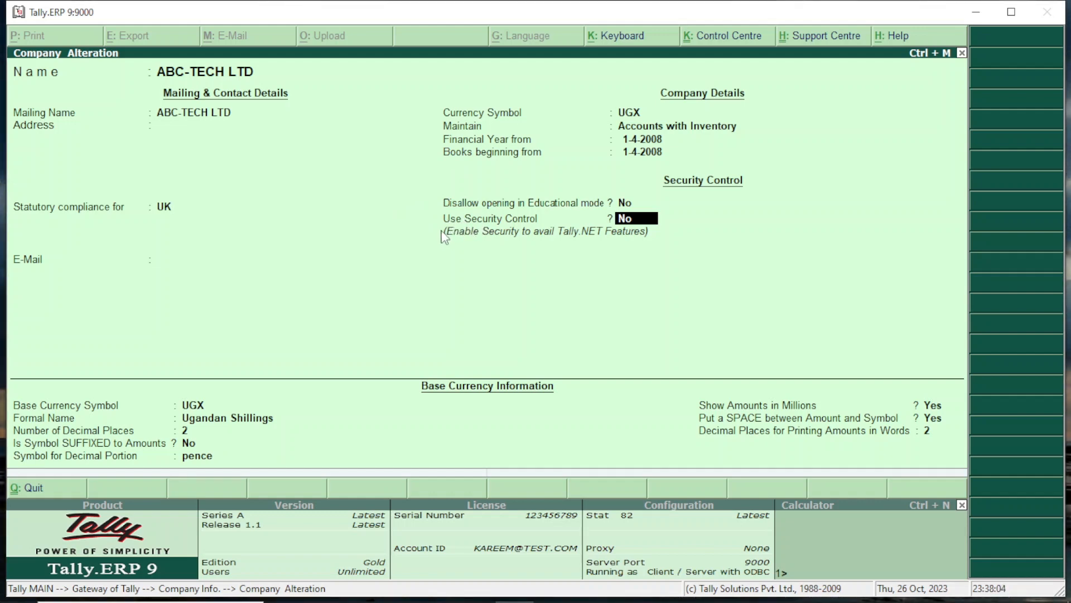
pyautogui.moveTo(523, 224)
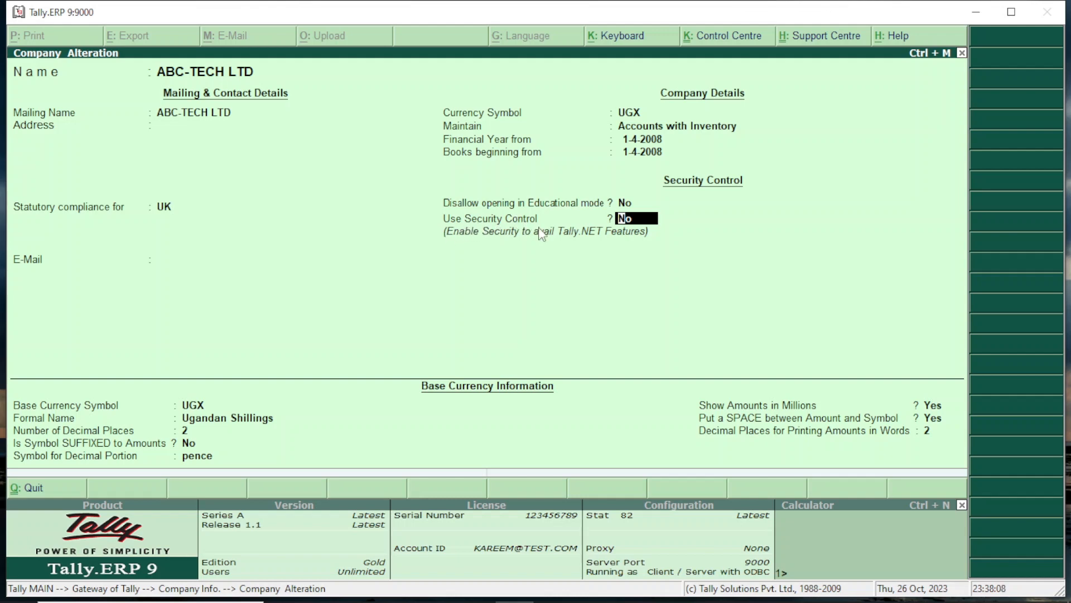
pyautogui.write('yes')
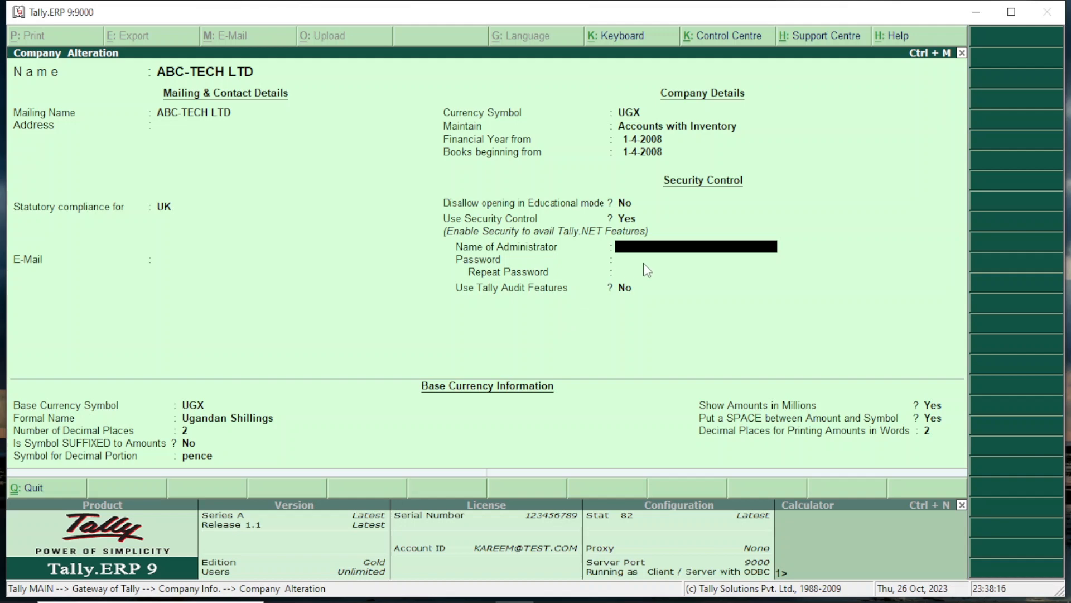
# Enter Admin as Name of Administrator, then type and repeat the password.
pyautogui.write('A')
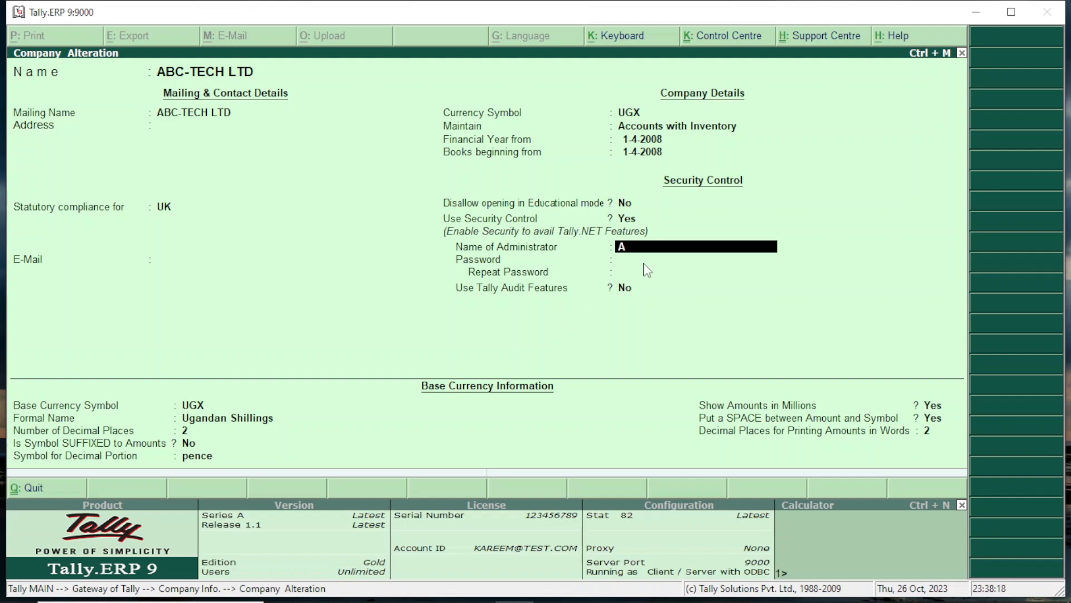
pyautogui.write('dmin')
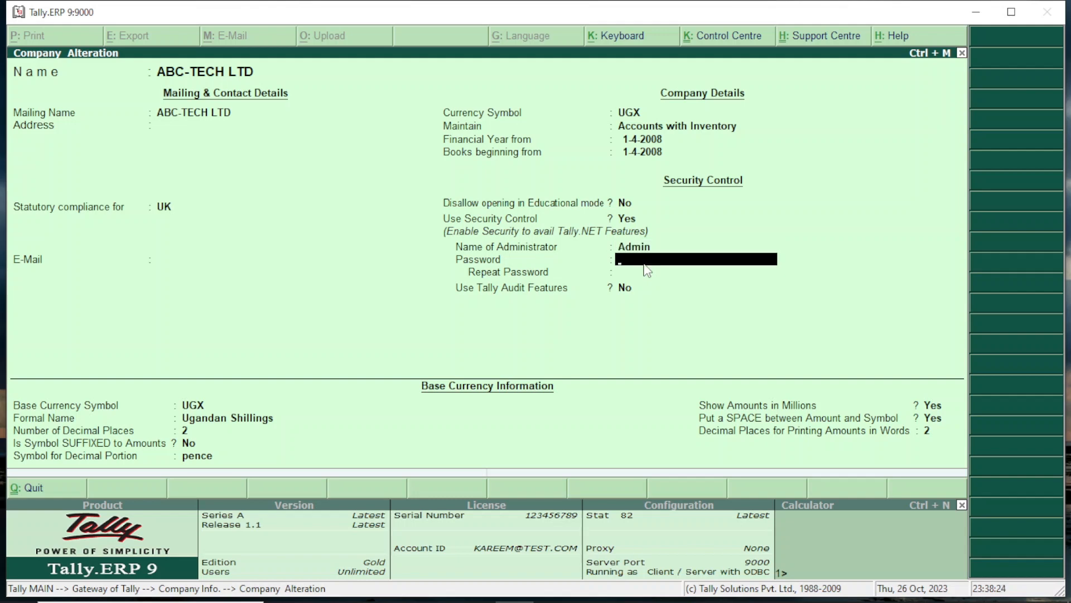
pyautogui.write('***')
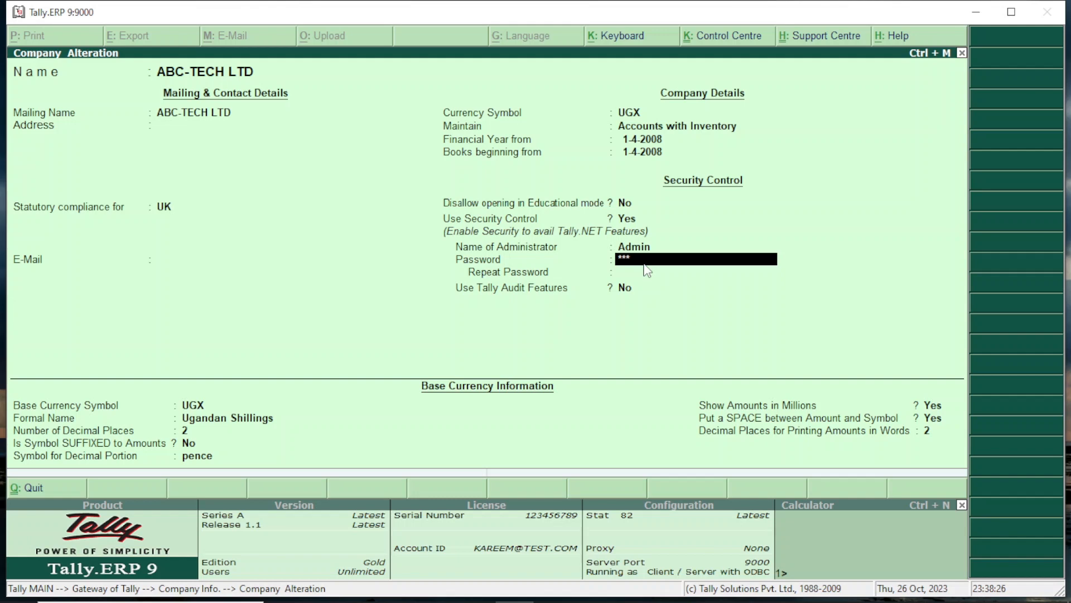
pyautogui.write('**')
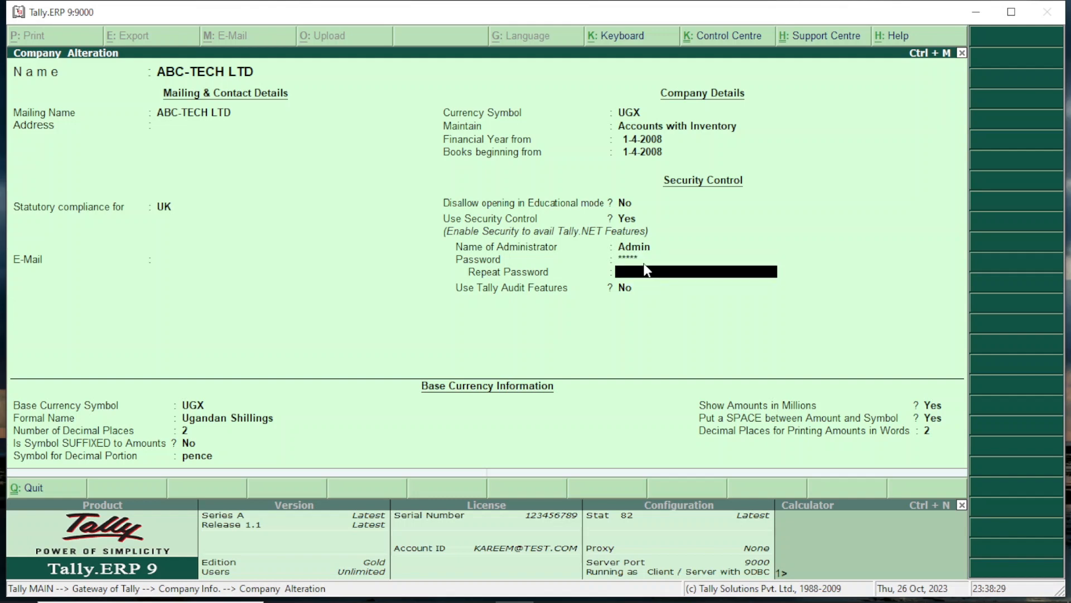
pyautogui.write('*****')
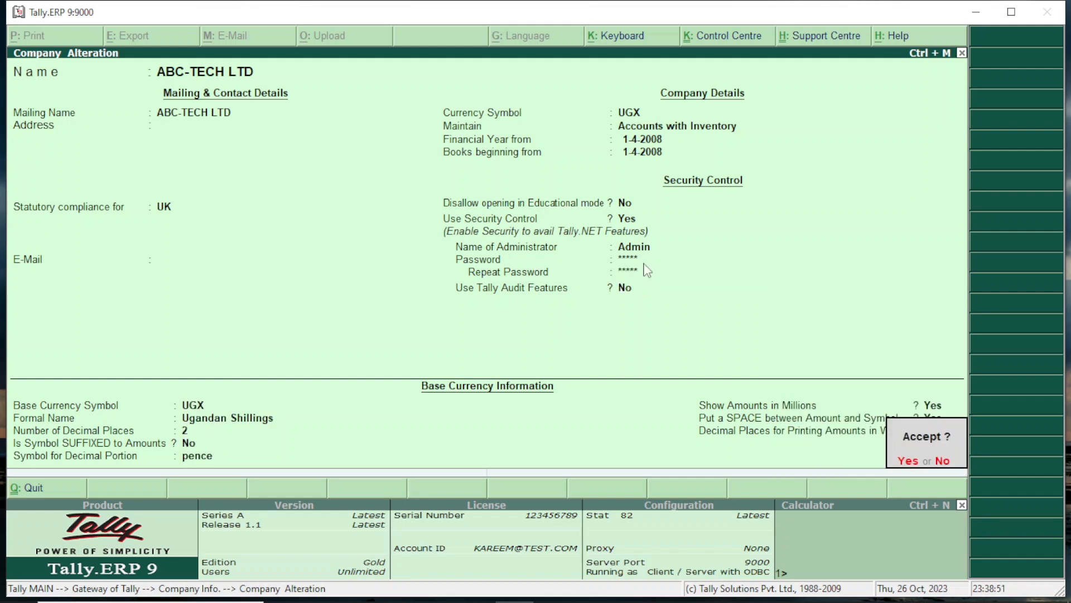
# Accept the altered company settings and confirm quitting Tally.ERP 9.
pyautogui.click(907, 460)
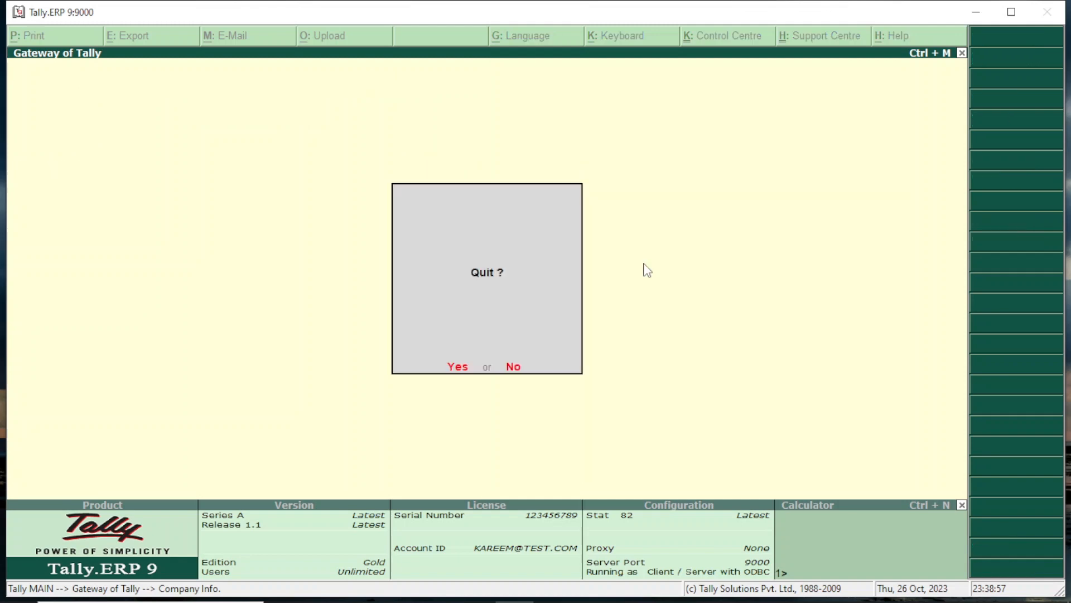
pyautogui.click(457, 366)
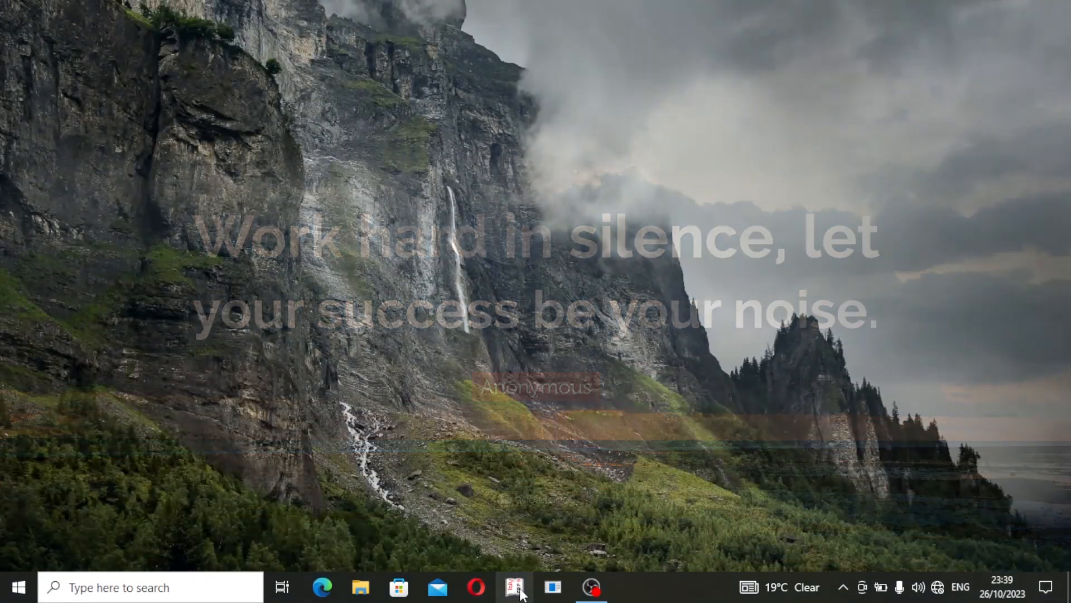
# Relaunch Tally.ERP 9 and log in to ABC-TECH LTD as user admin.
pyautogui.click(514, 586)
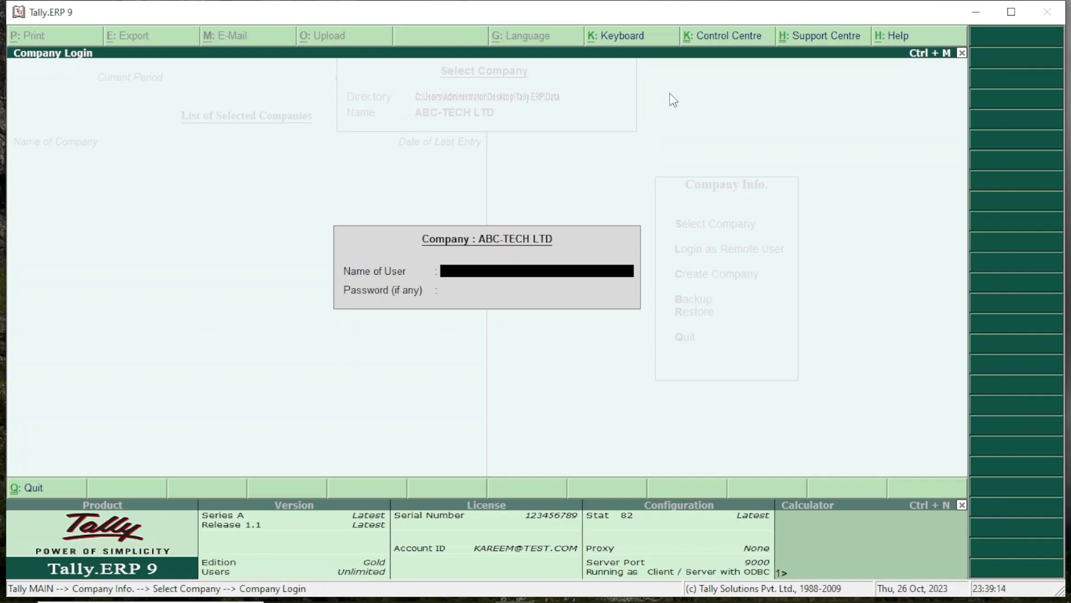
pyautogui.write('a')
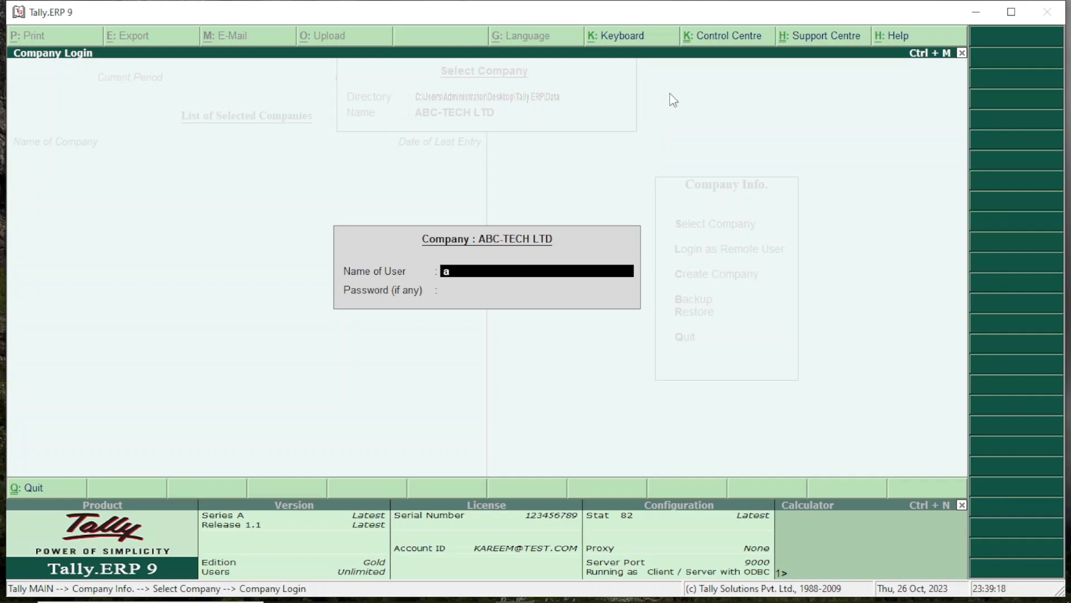
pyautogui.write('dmin')
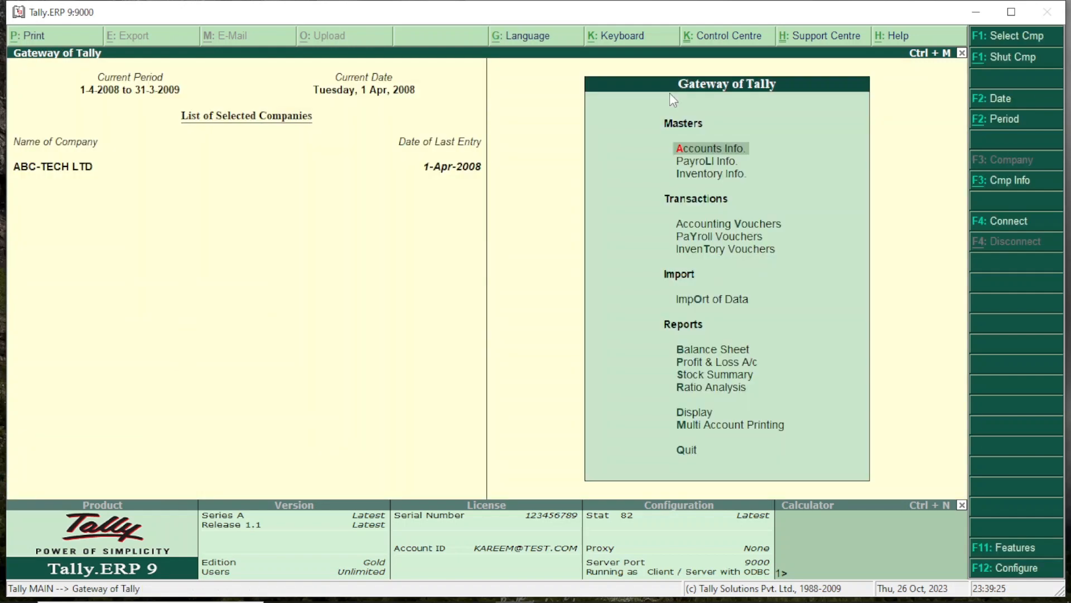
pyautogui.moveTo(801, 362)
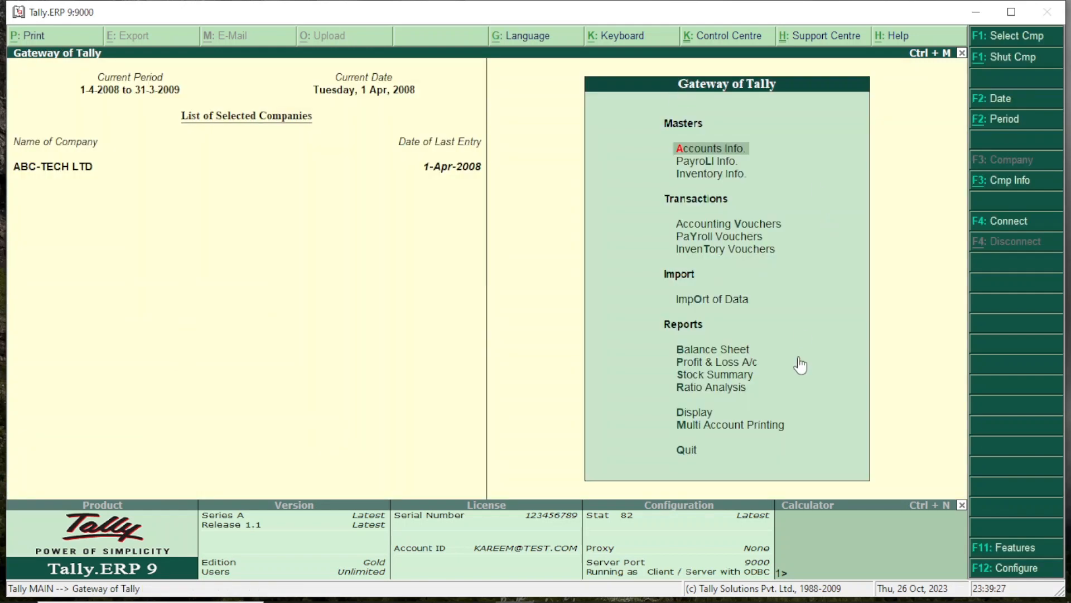
pyautogui.moveTo(871, 401)
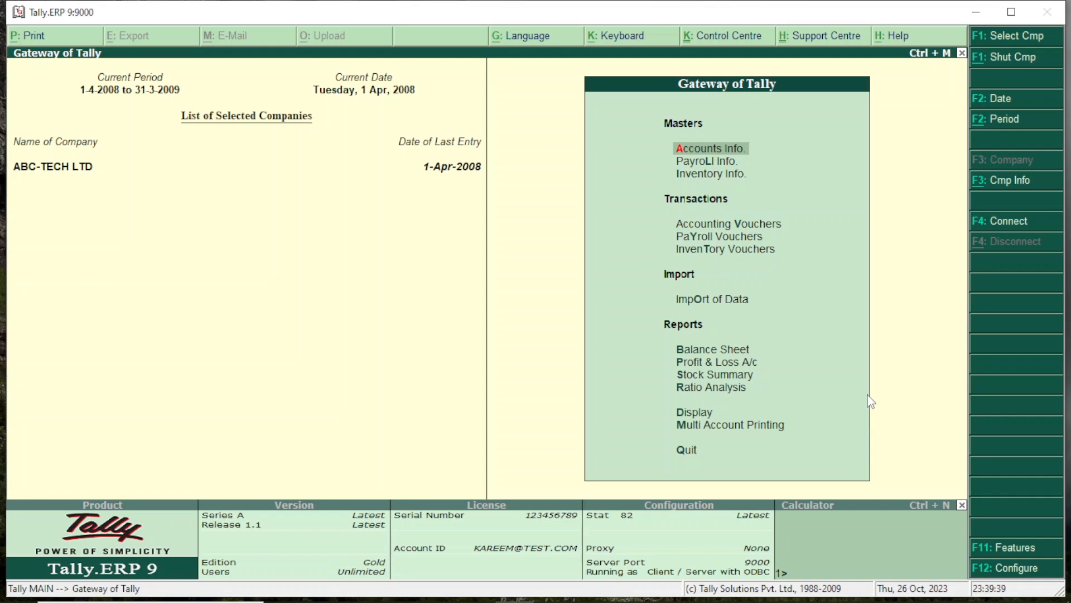
pyautogui.moveTo(749, 371)
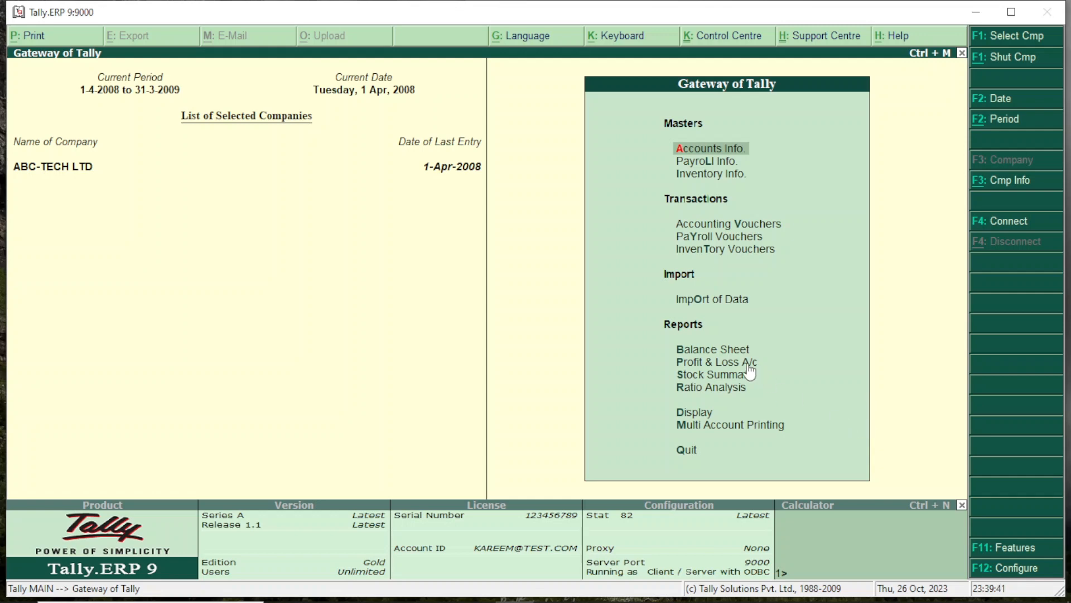
pyautogui.moveTo(670, 296)
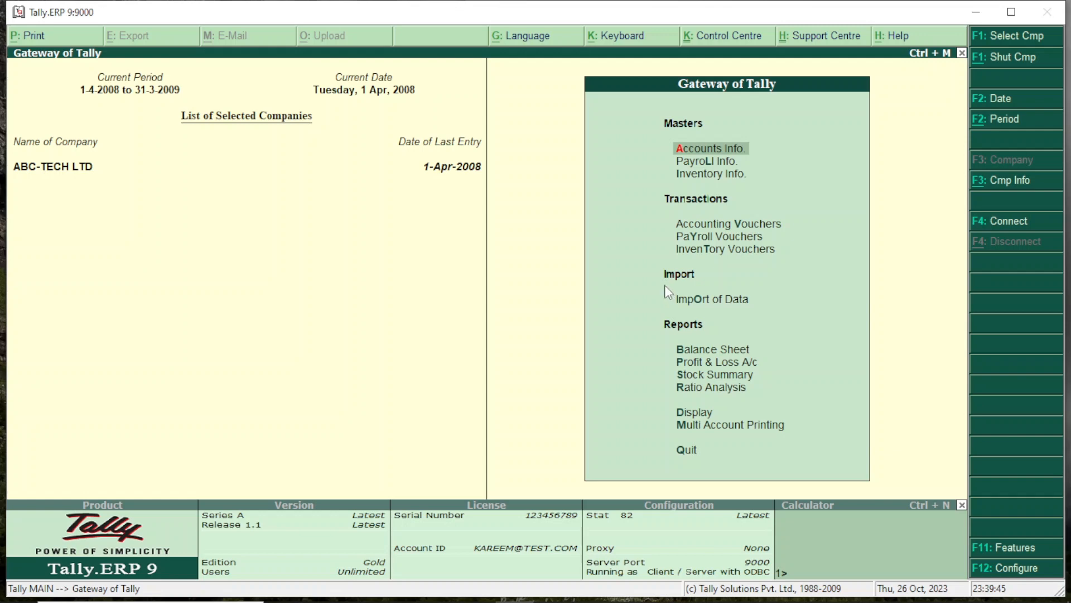
pyautogui.moveTo(719, 344)
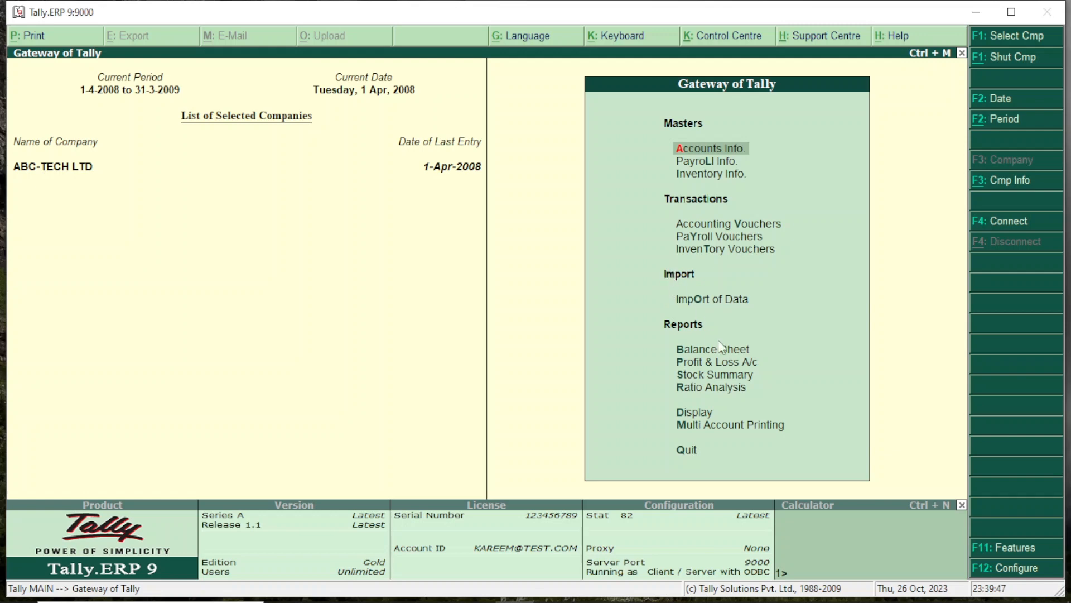
pyautogui.moveTo(807, 310)
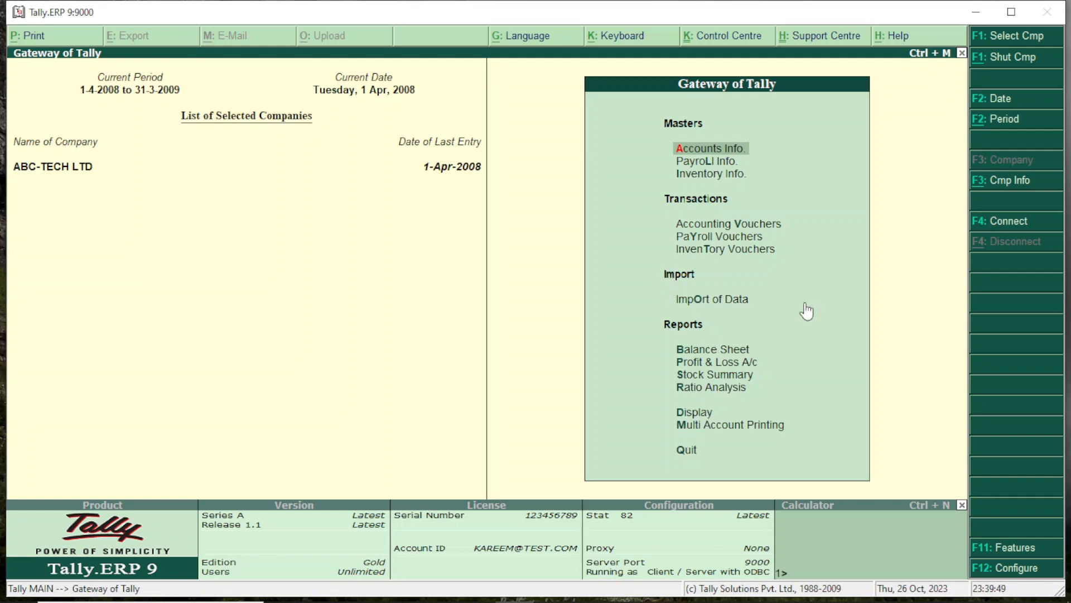
pyautogui.moveTo(689, 235)
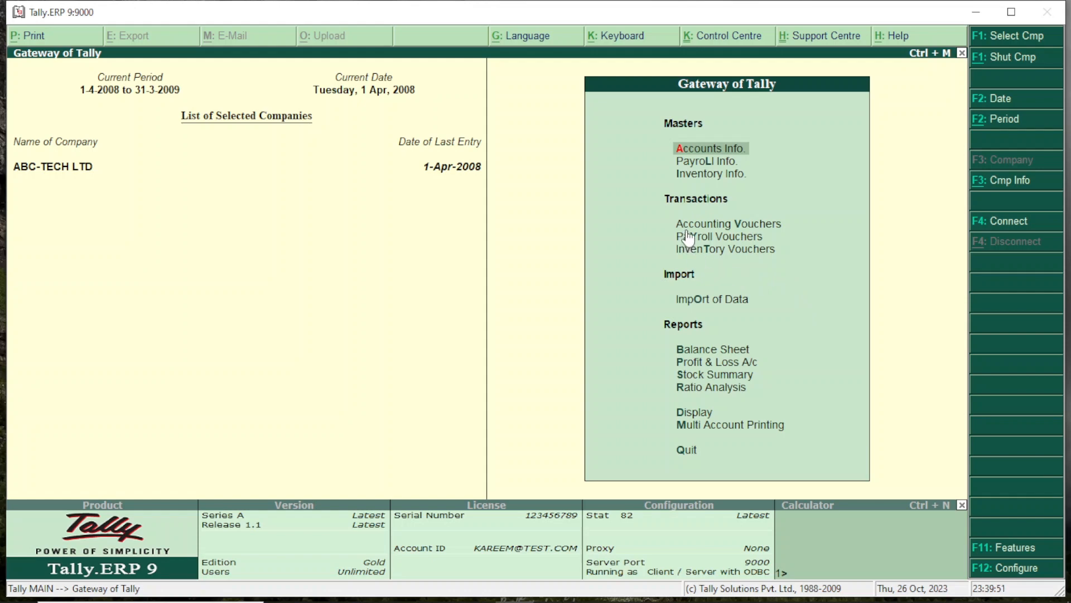
pyautogui.moveTo(712, 364)
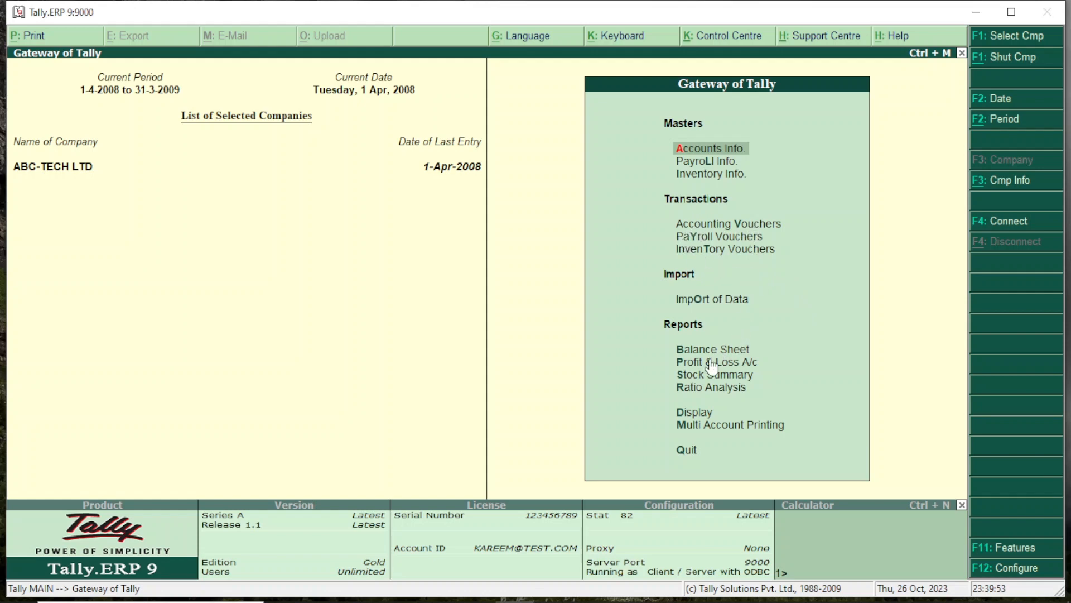
pyautogui.moveTo(755, 374)
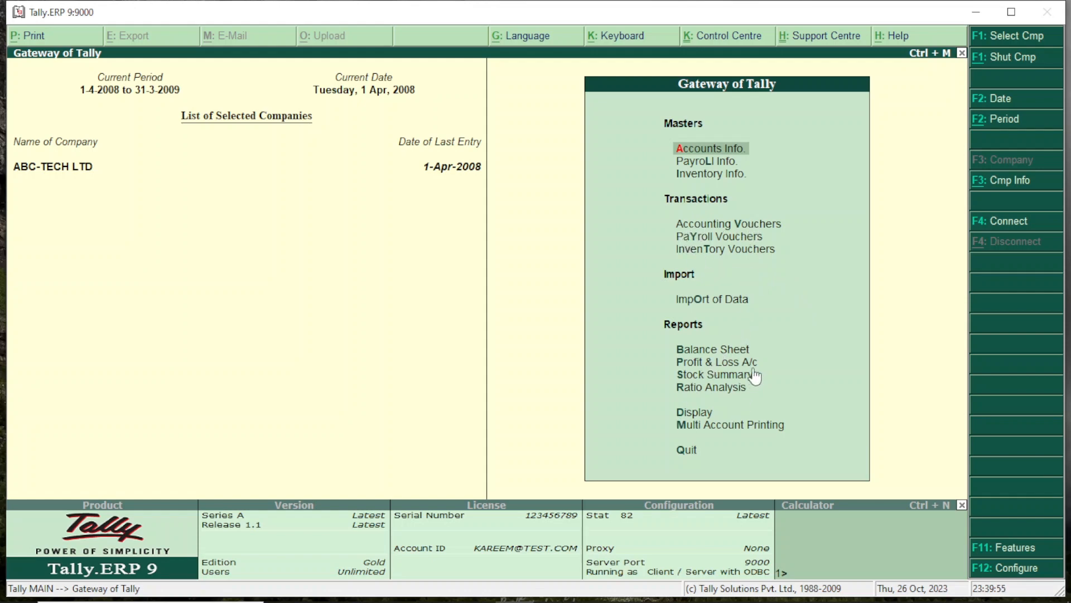
pyautogui.moveTo(707, 359)
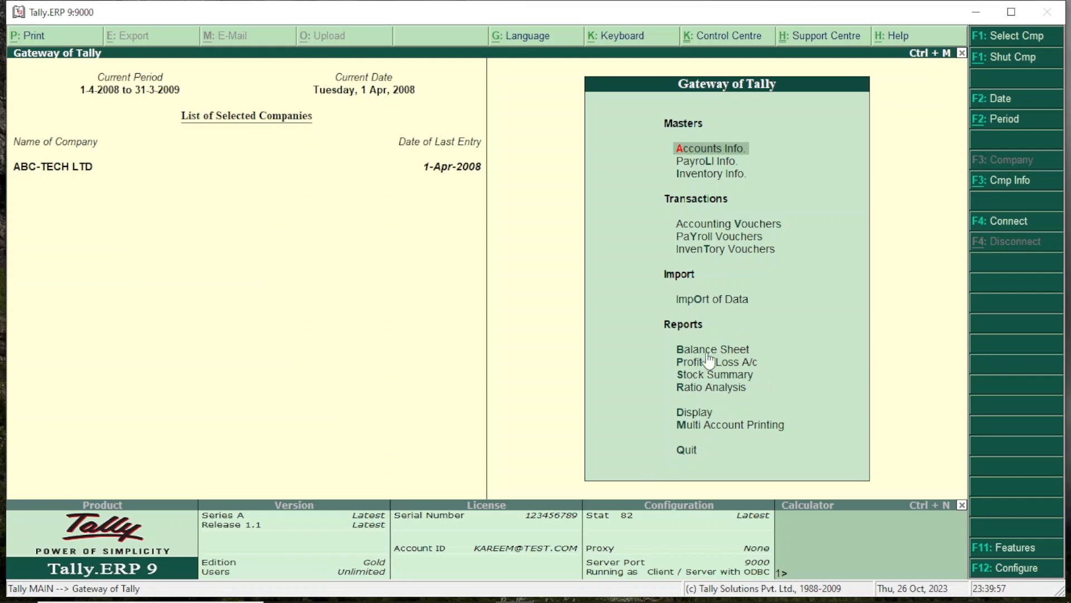
pyautogui.moveTo(694, 155)
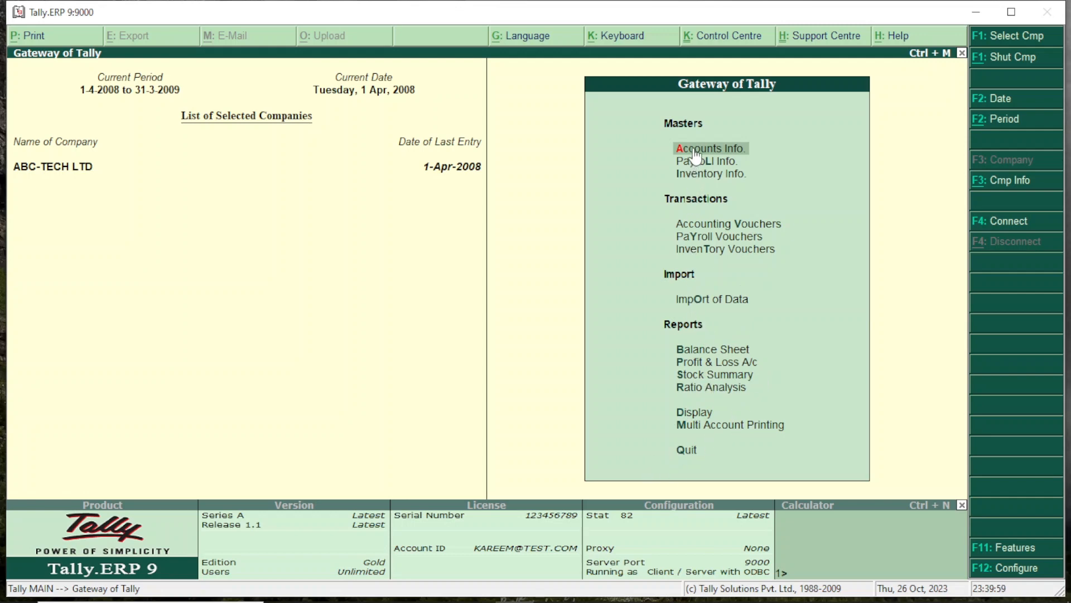
pyautogui.click(710, 149)
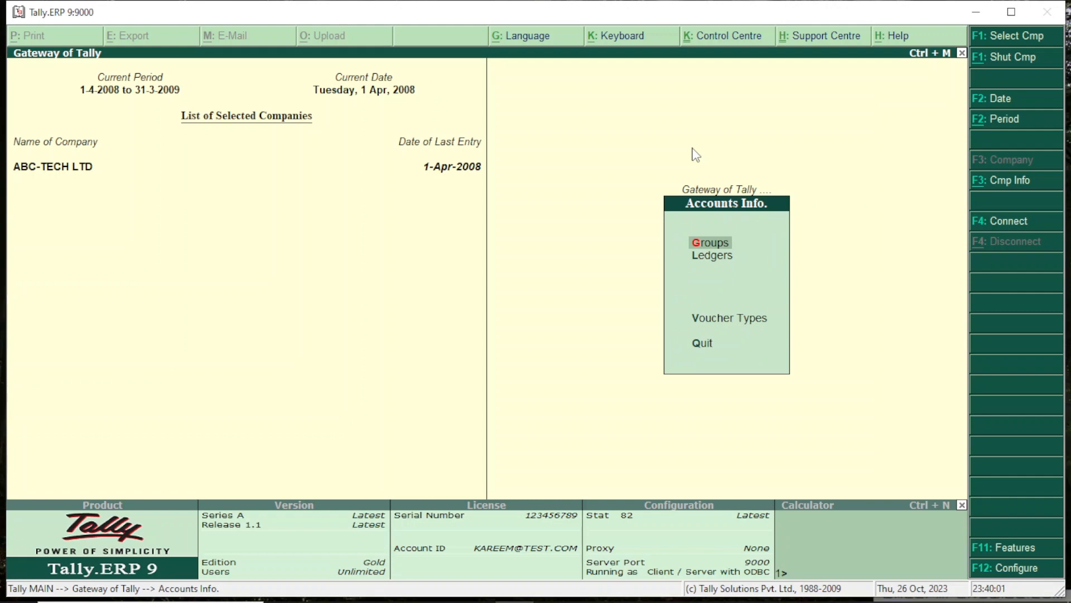
pyautogui.press('Escape')
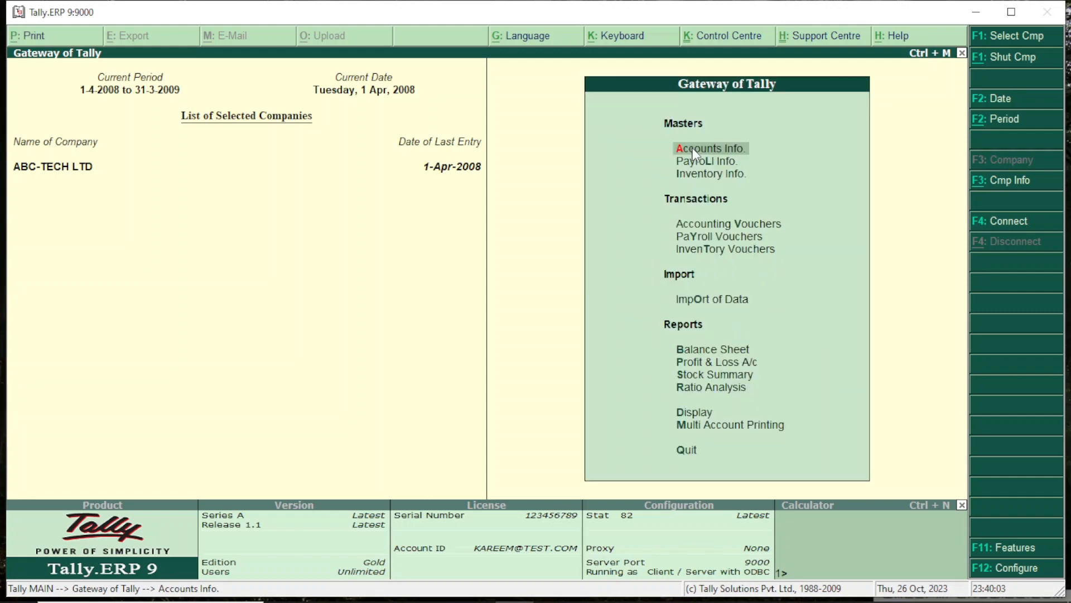
pyautogui.moveTo(693, 169)
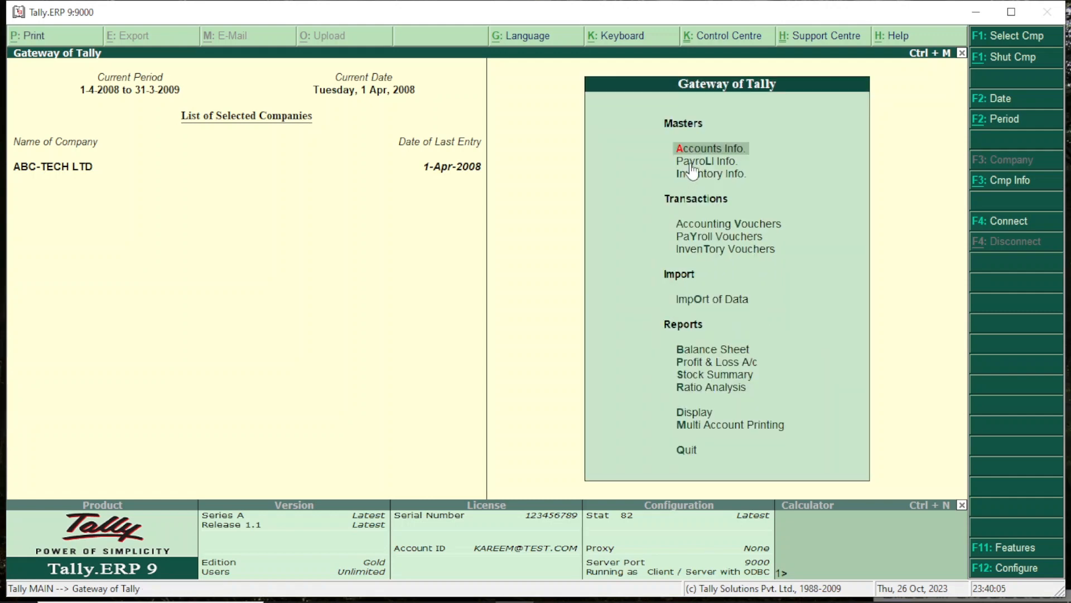
pyautogui.moveTo(708, 275)
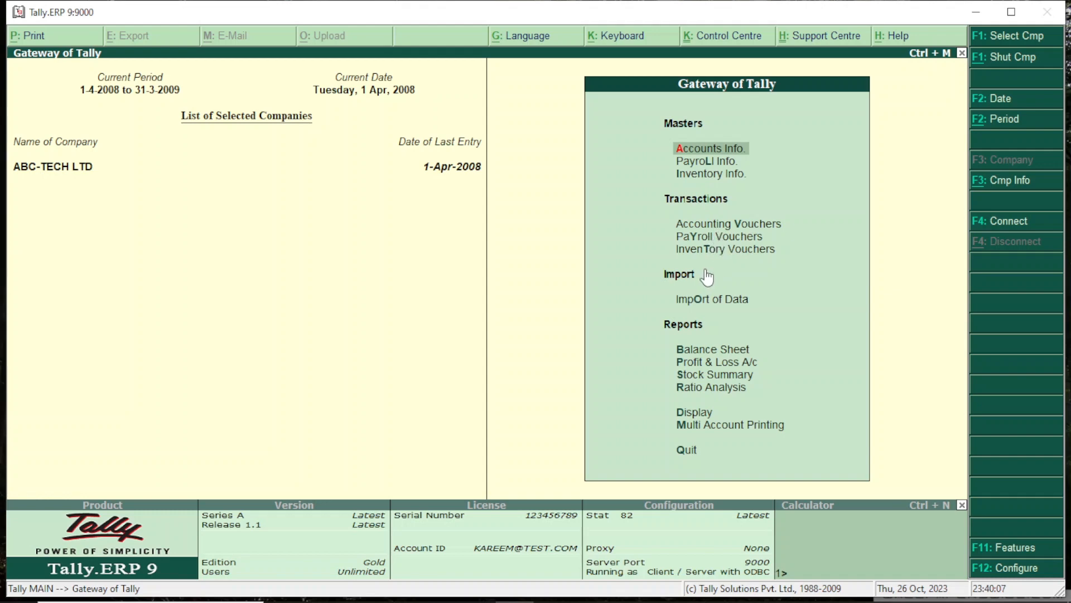
pyautogui.moveTo(711, 385)
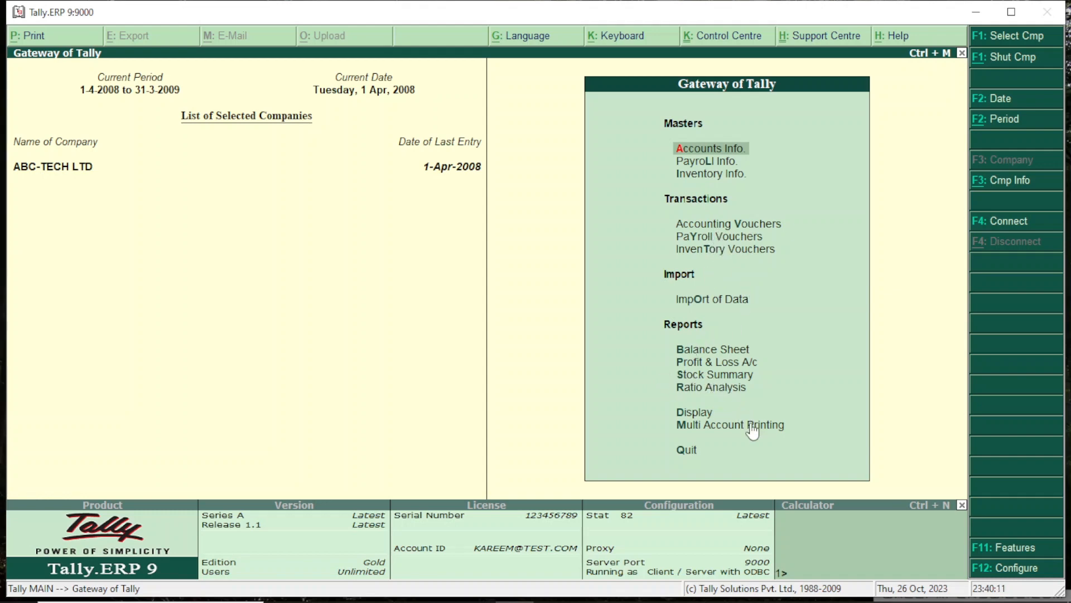
pyautogui.moveTo(984, 222)
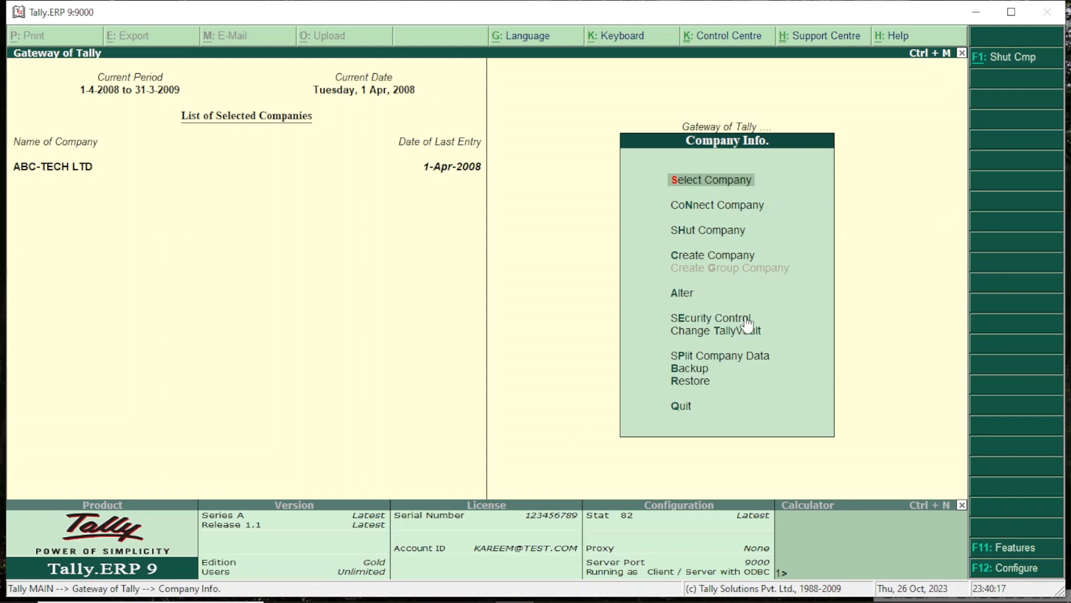
pyautogui.moveTo(685, 329)
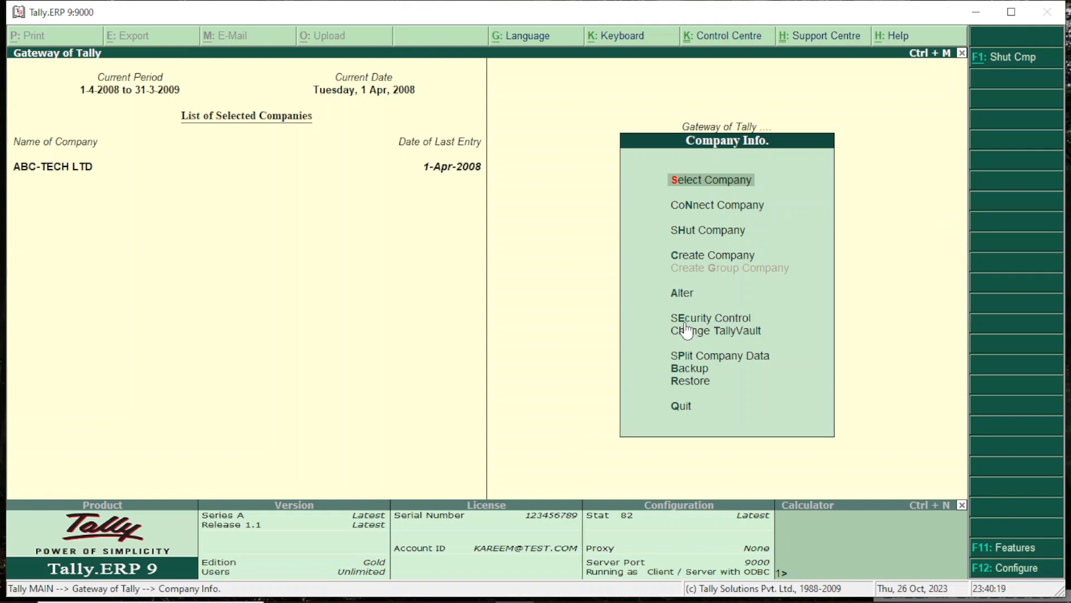
pyautogui.moveTo(710, 318)
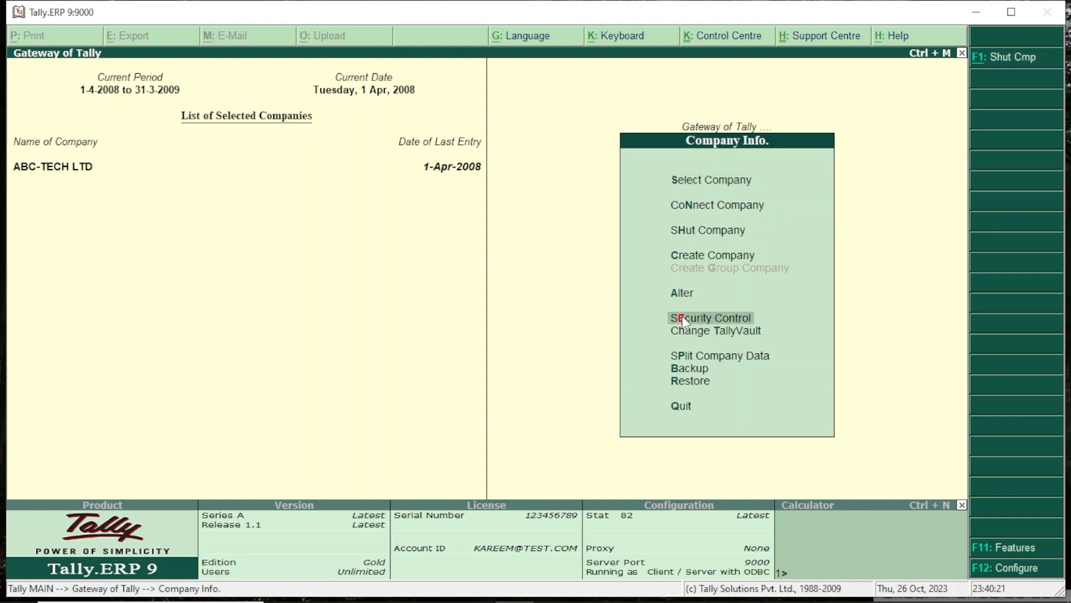
# View Types of Security under Security Control, then open Users and Passwords.
pyautogui.click(710, 317)
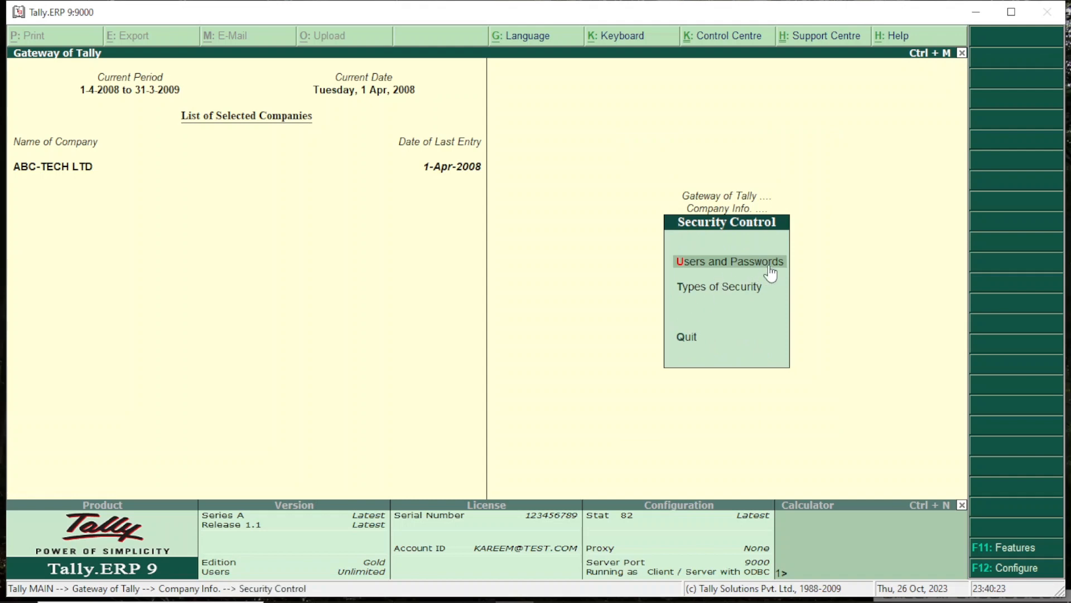
pyautogui.moveTo(703, 294)
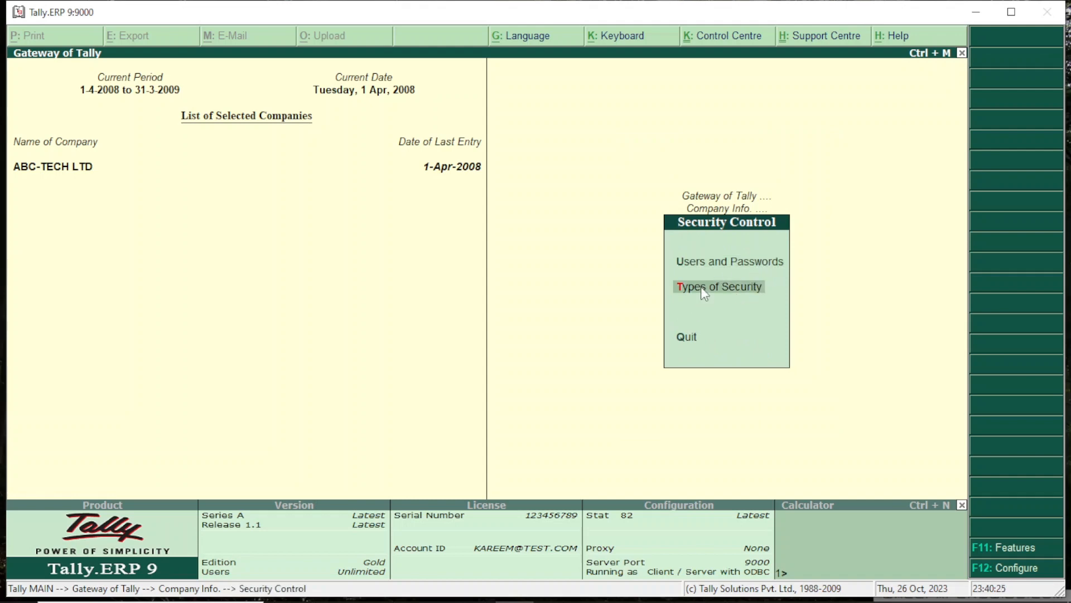
pyautogui.click(718, 286)
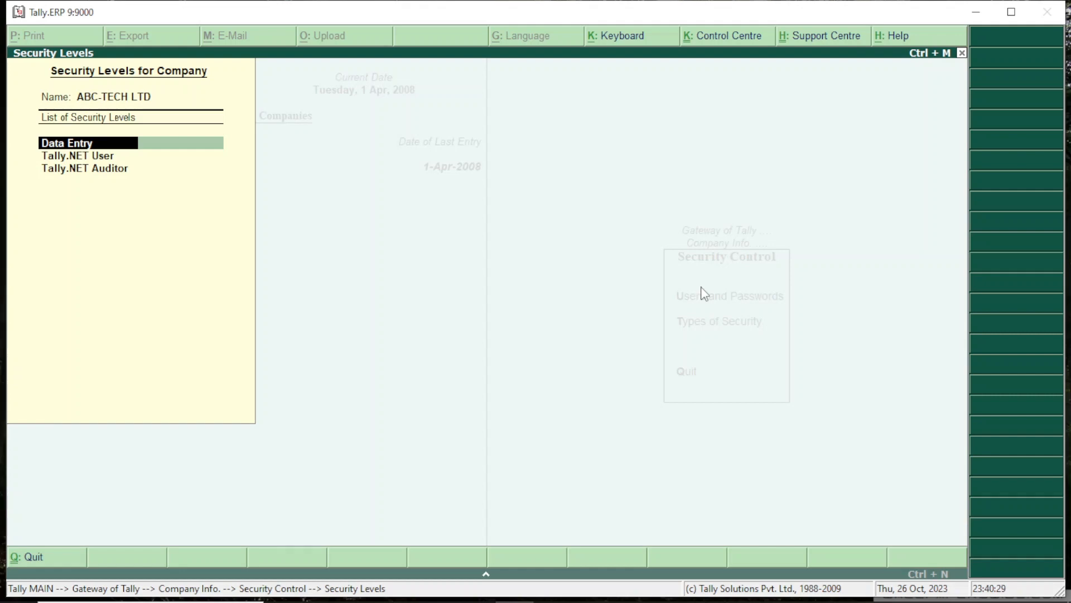
pyautogui.click(66, 143)
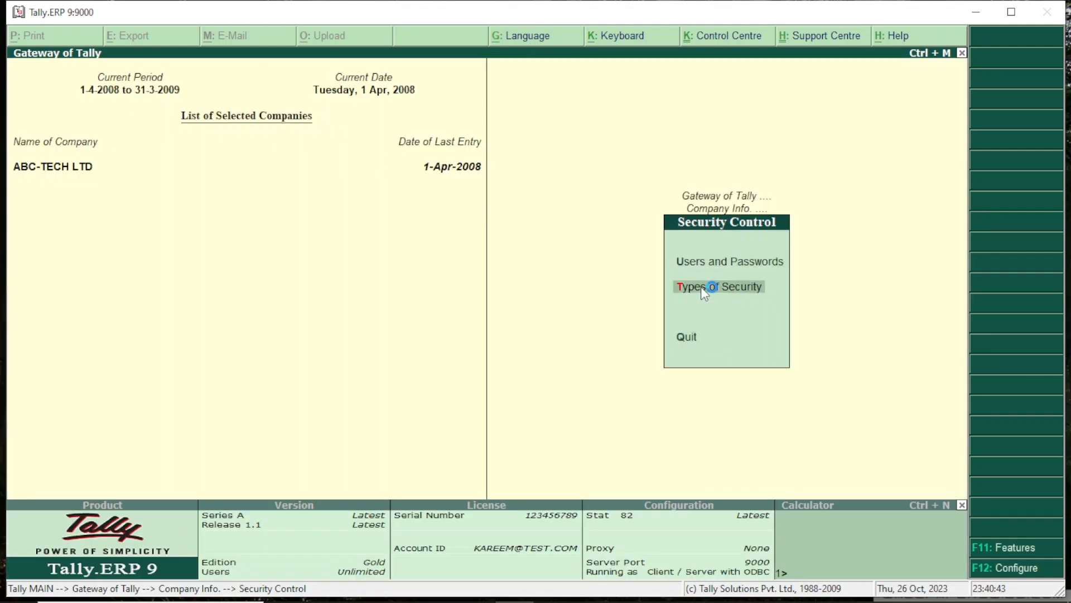
pyautogui.click(728, 261)
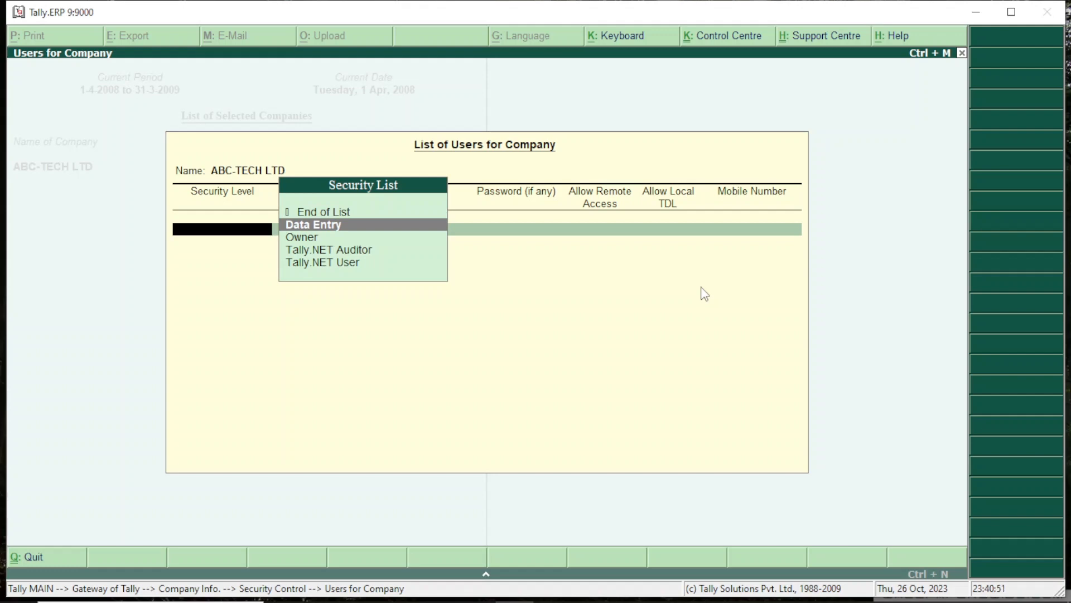
# Add a Data Entry user named Auther with a password.
pyautogui.click(314, 224)
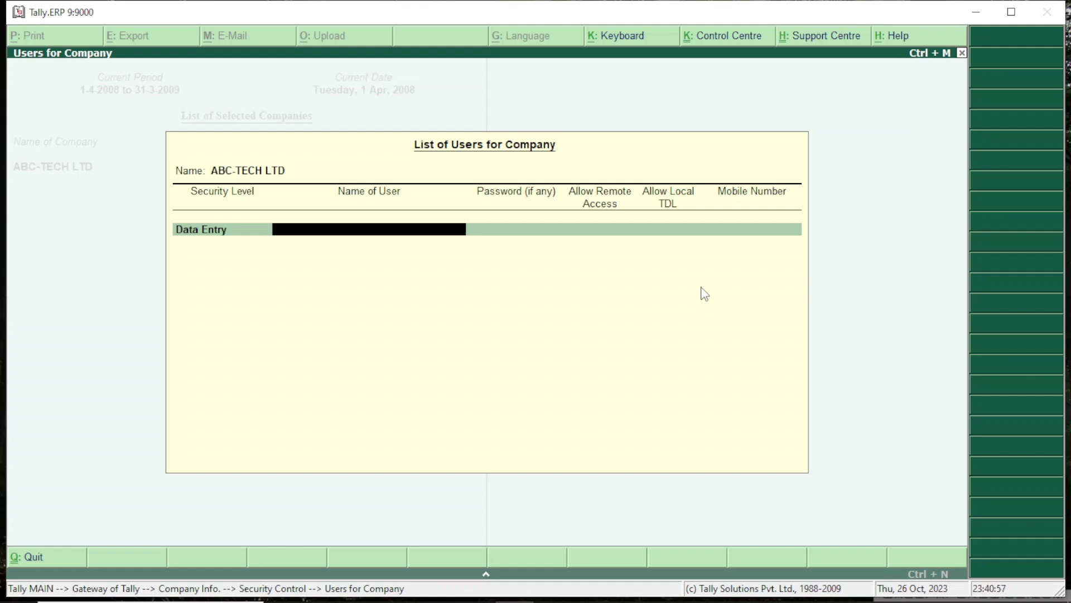
pyautogui.write('A')
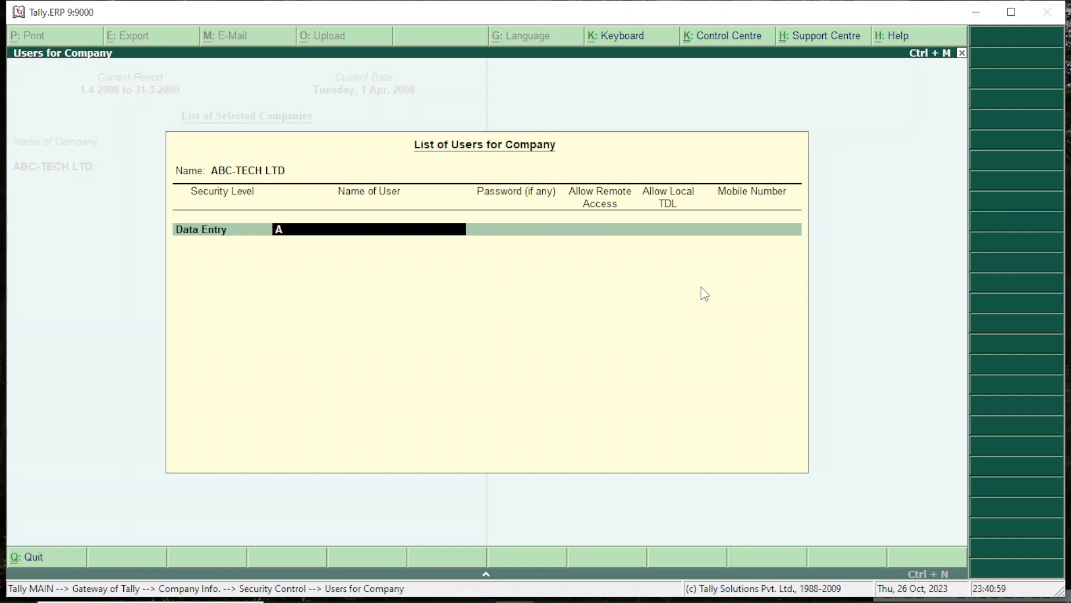
pyautogui.write('s')
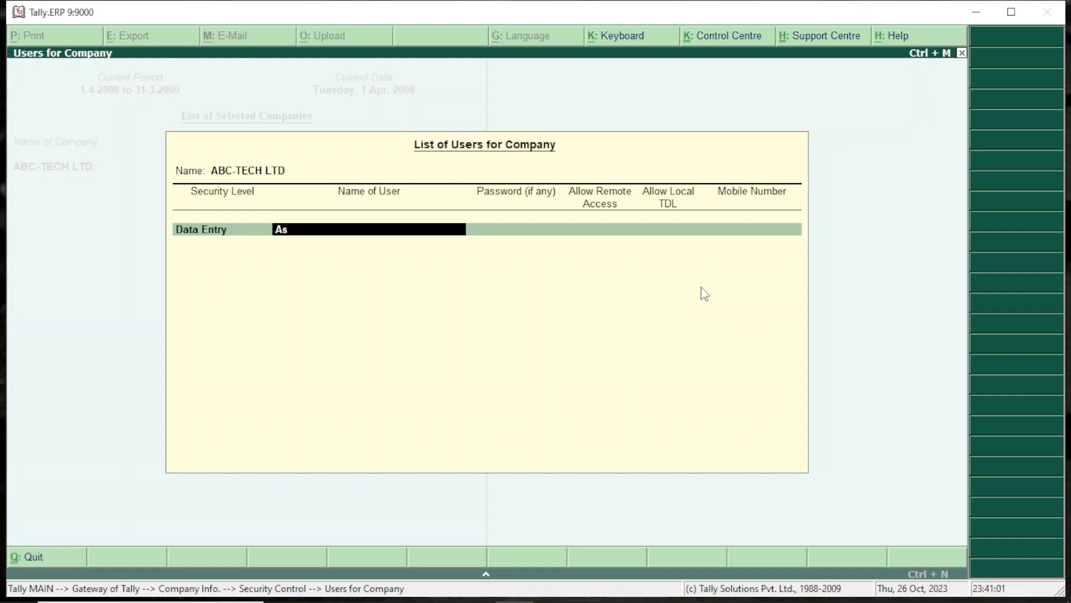
pyautogui.write('hi')
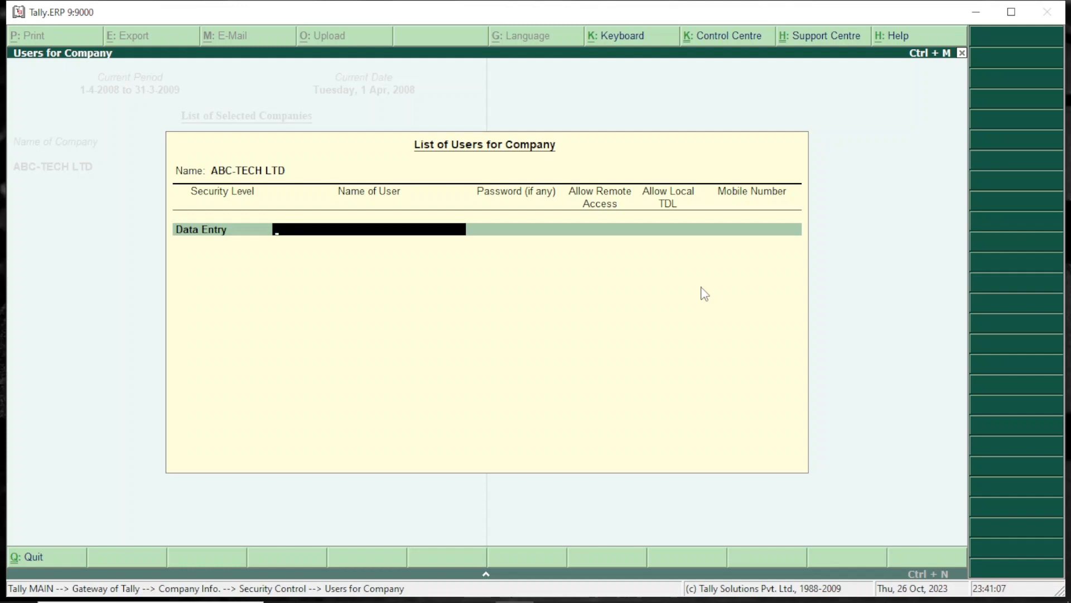
pyautogui.write('A')
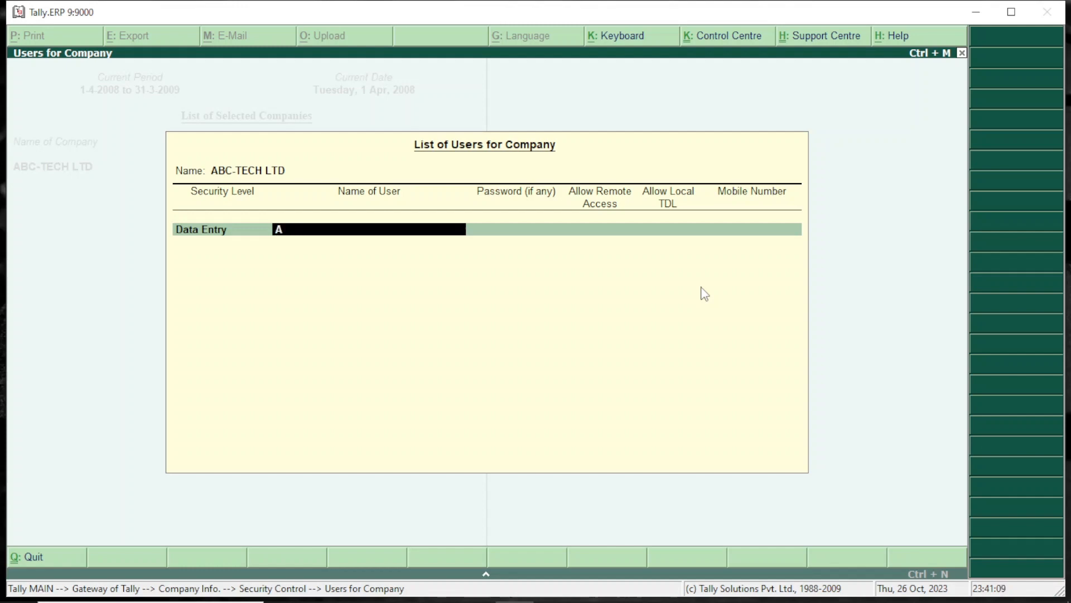
pyautogui.write('ut')
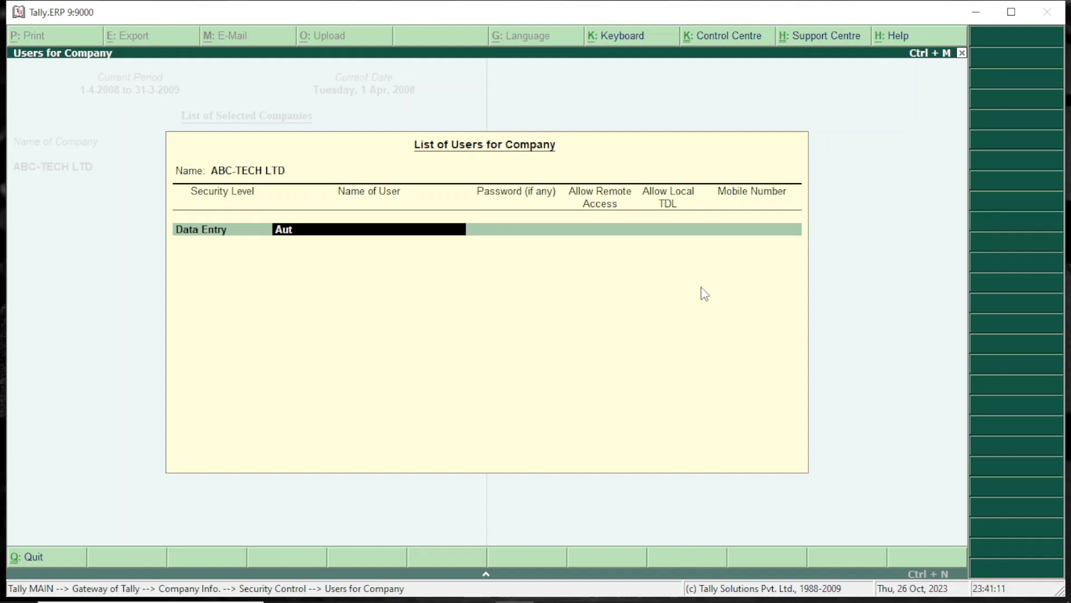
pyautogui.write('her')
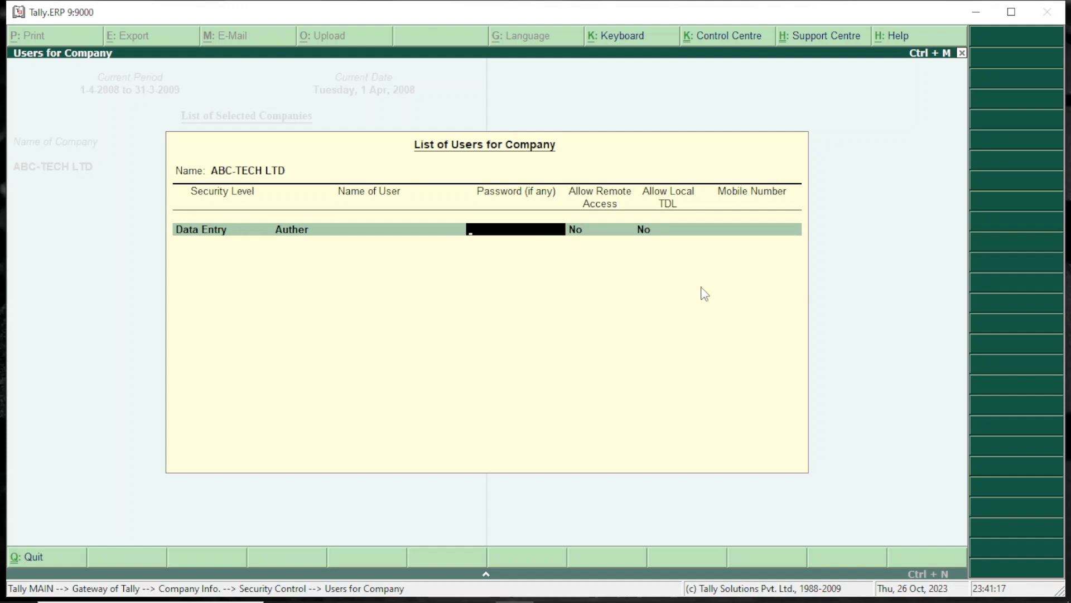
pyautogui.write('***')
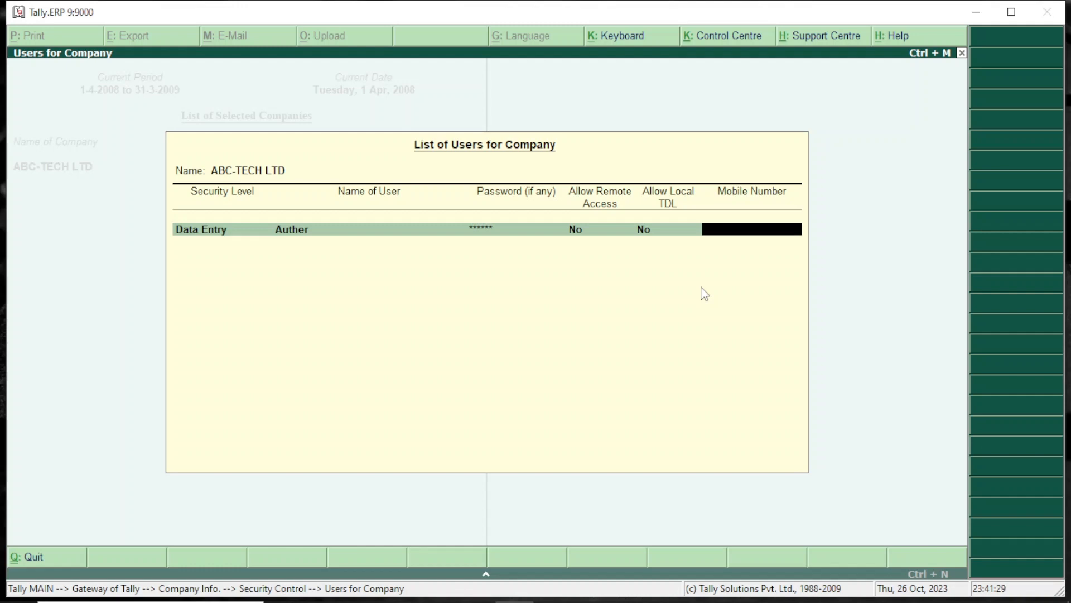
# Give Auther mobile number 078900000 and accept the updated user list.
pyautogui.write('078')
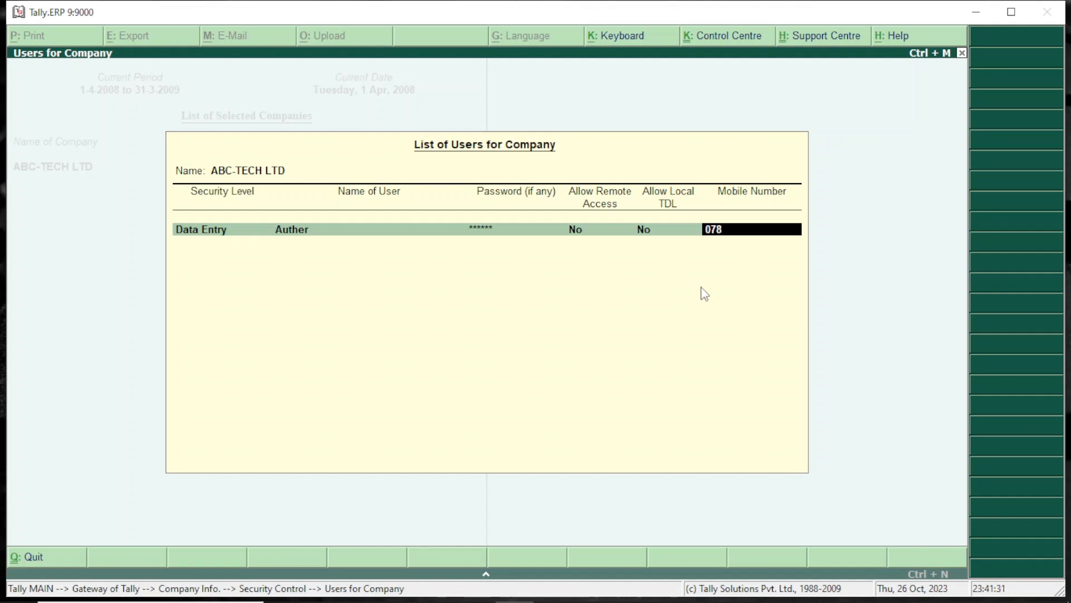
pyautogui.write('9000')
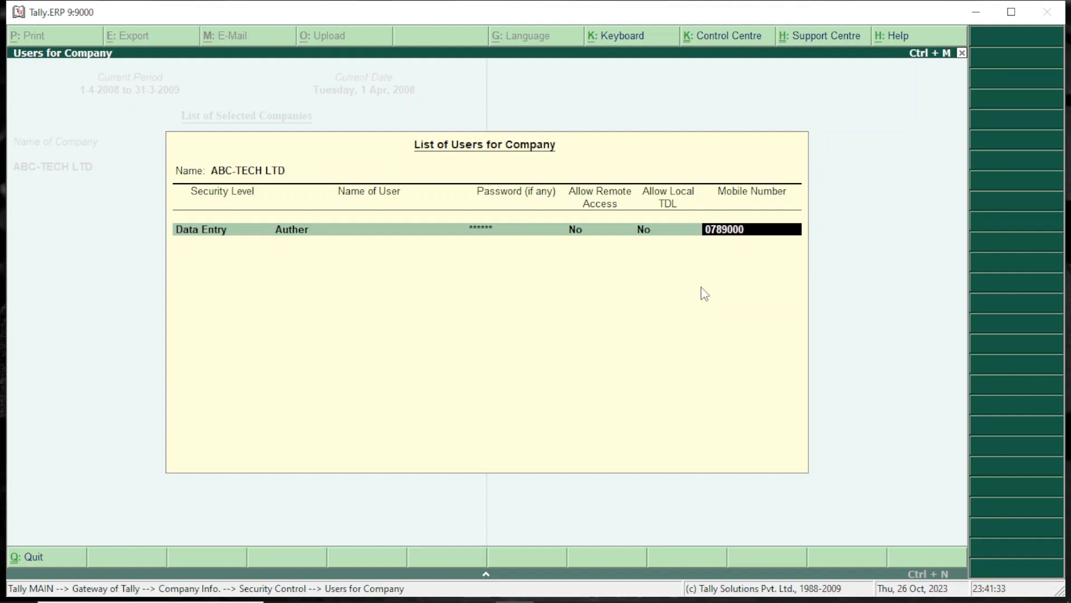
pyautogui.write('00')
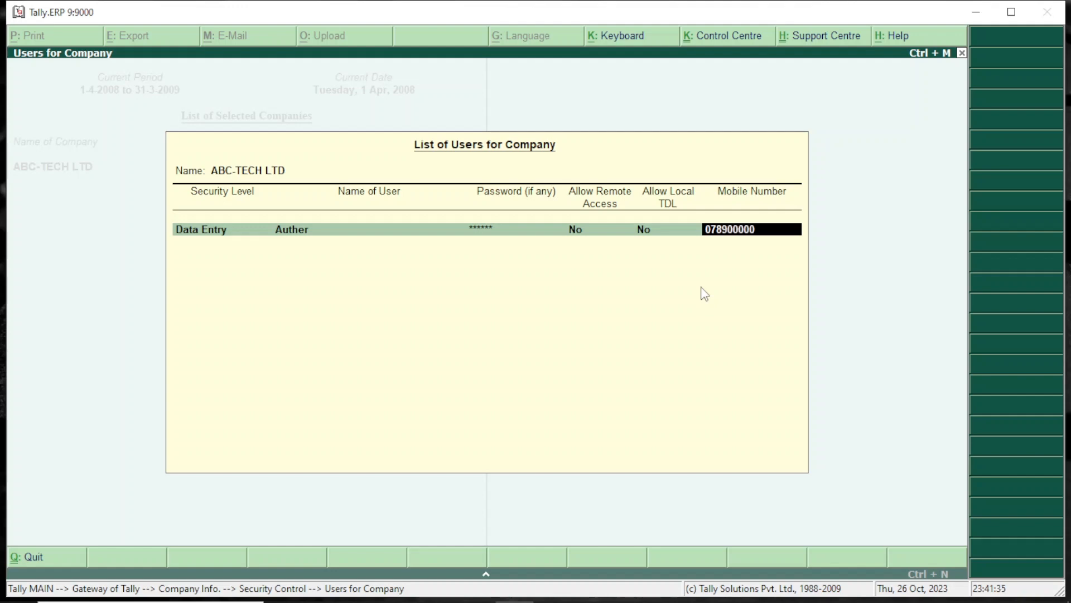
pyautogui.click(218, 228)
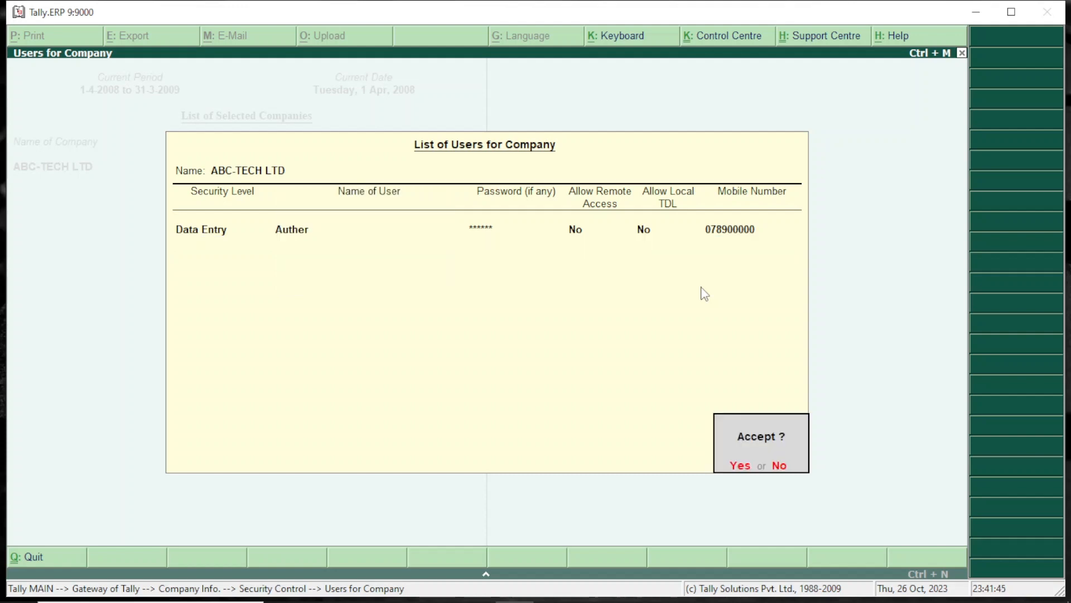
pyautogui.click(739, 465)
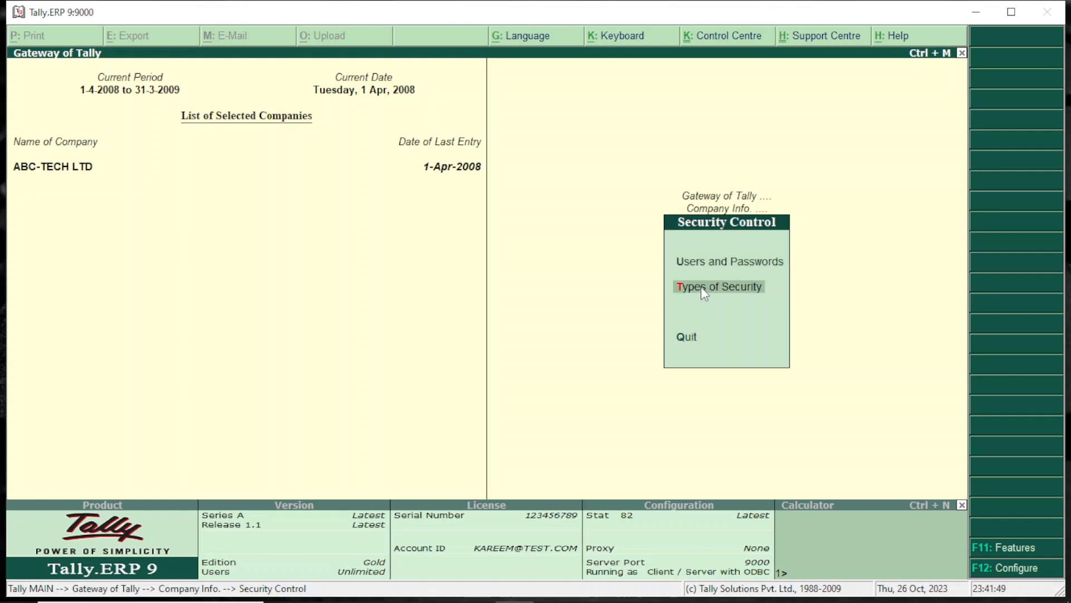
# Choose Types of Security and open the Data Entry security level.
pyautogui.click(719, 286)
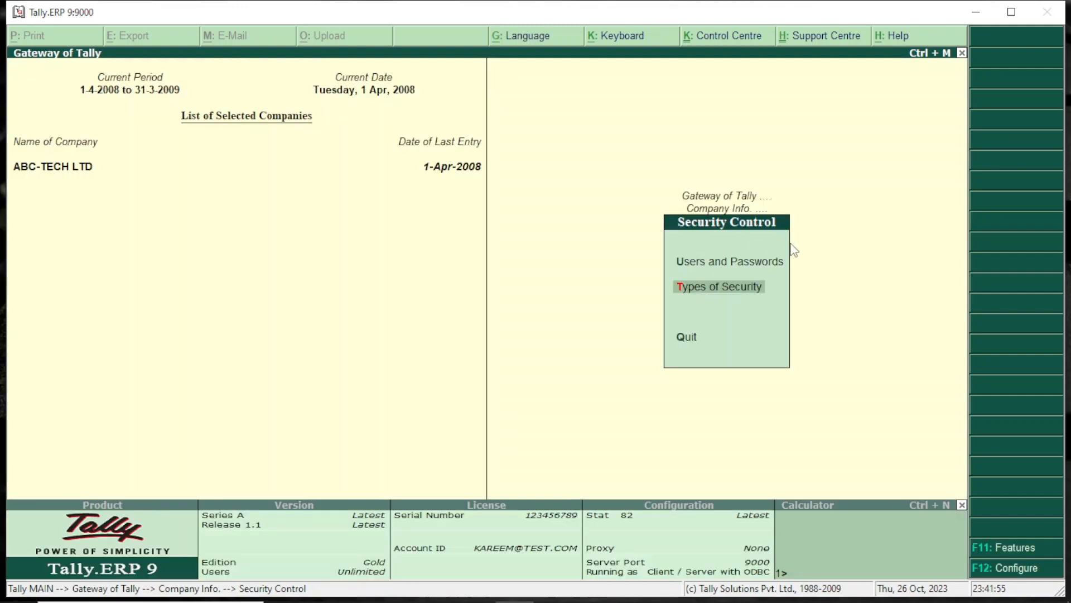
pyautogui.click(719, 286)
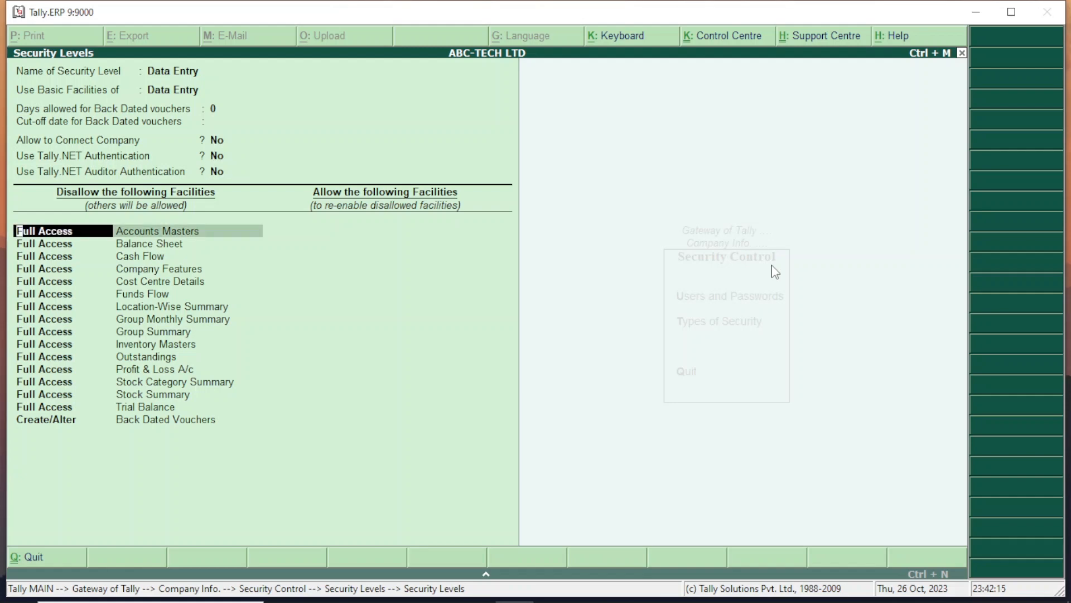
pyautogui.moveTo(700, 322)
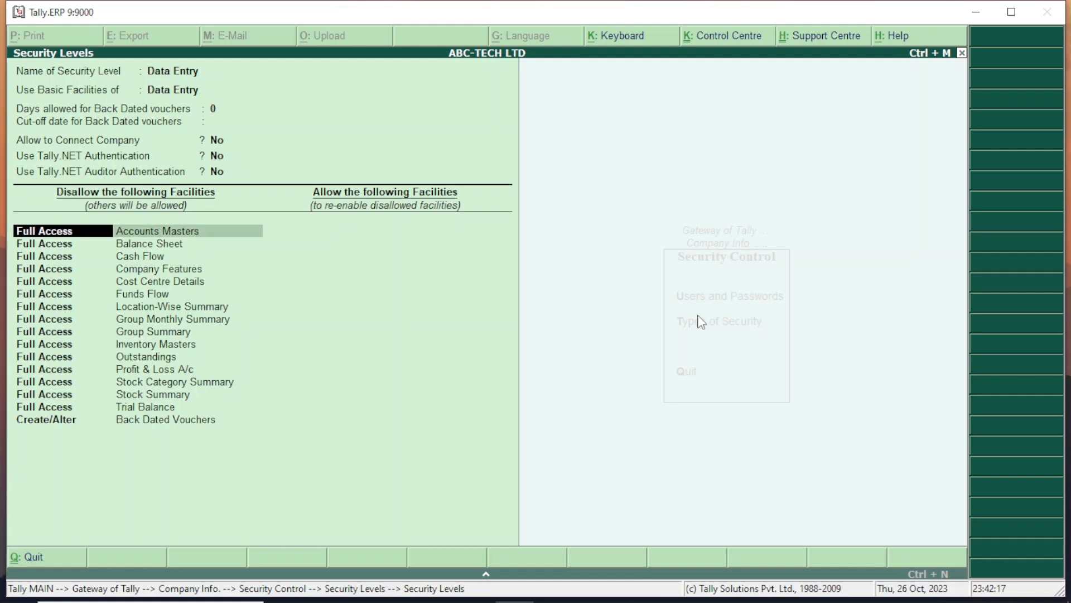
pyautogui.moveTo(118, 231)
pyautogui.write('Al')
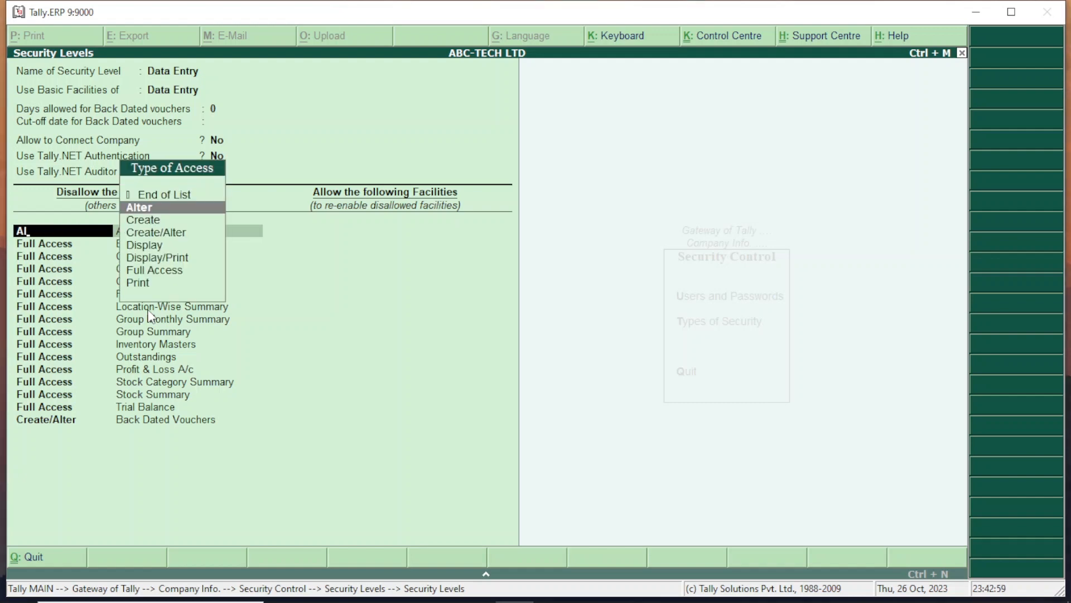
# Set Accounts Masters, Balance Sheet, Cash Flow, Company Features and Funds Flow to Alter.
pyautogui.click(138, 207)
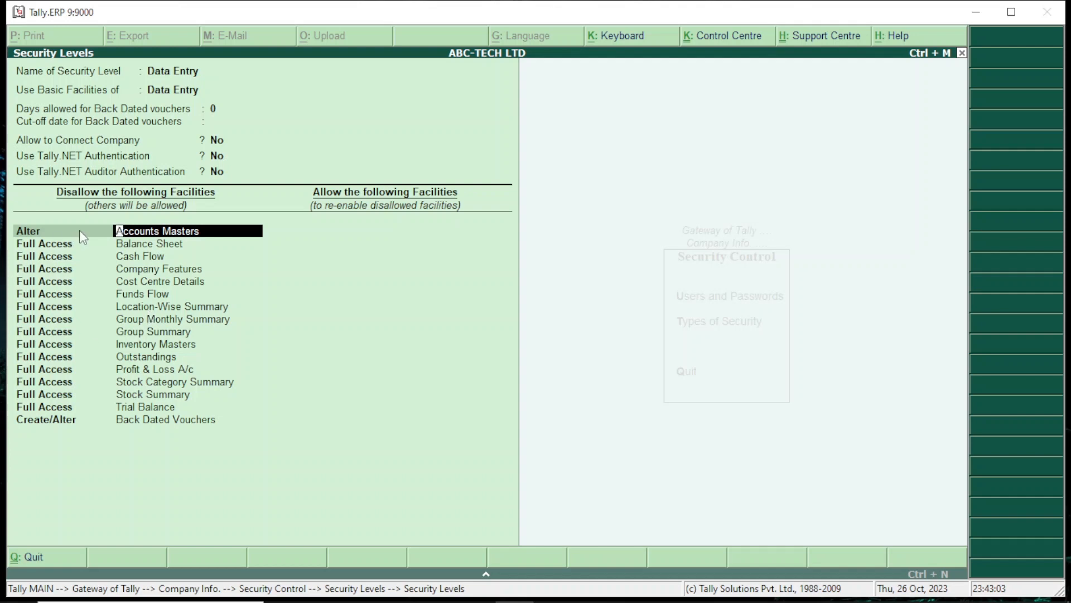
pyautogui.moveTo(53, 249)
pyautogui.write('AL')
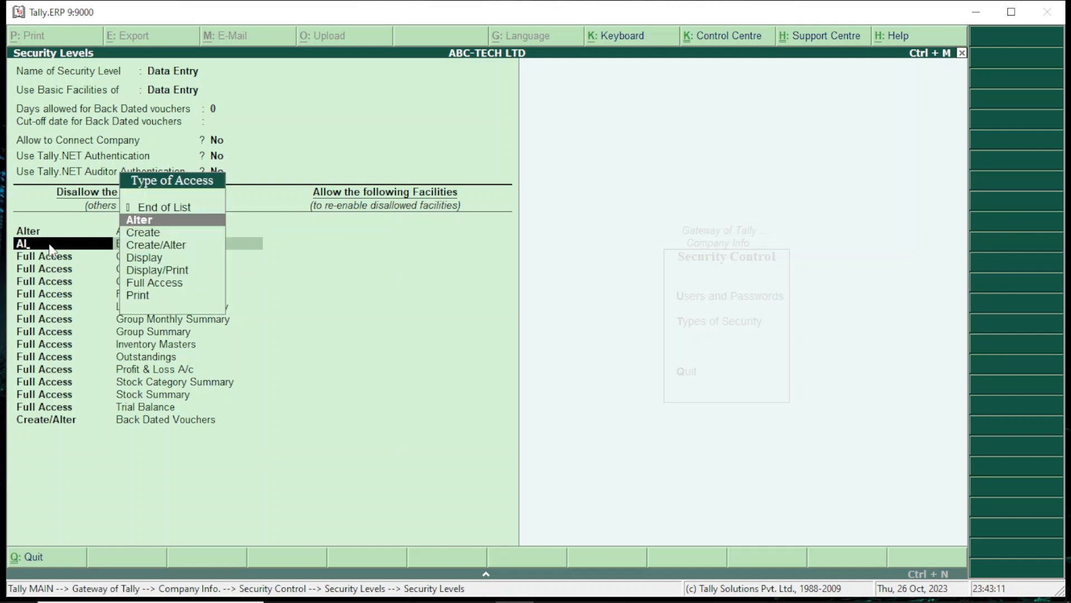
pyautogui.click(139, 220)
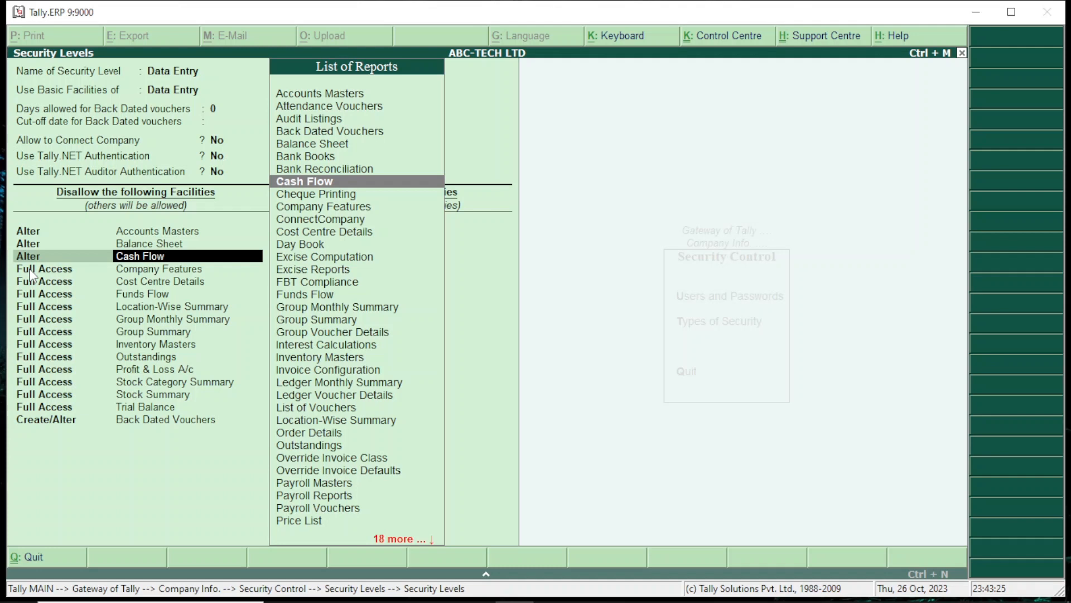
pyautogui.click(304, 181)
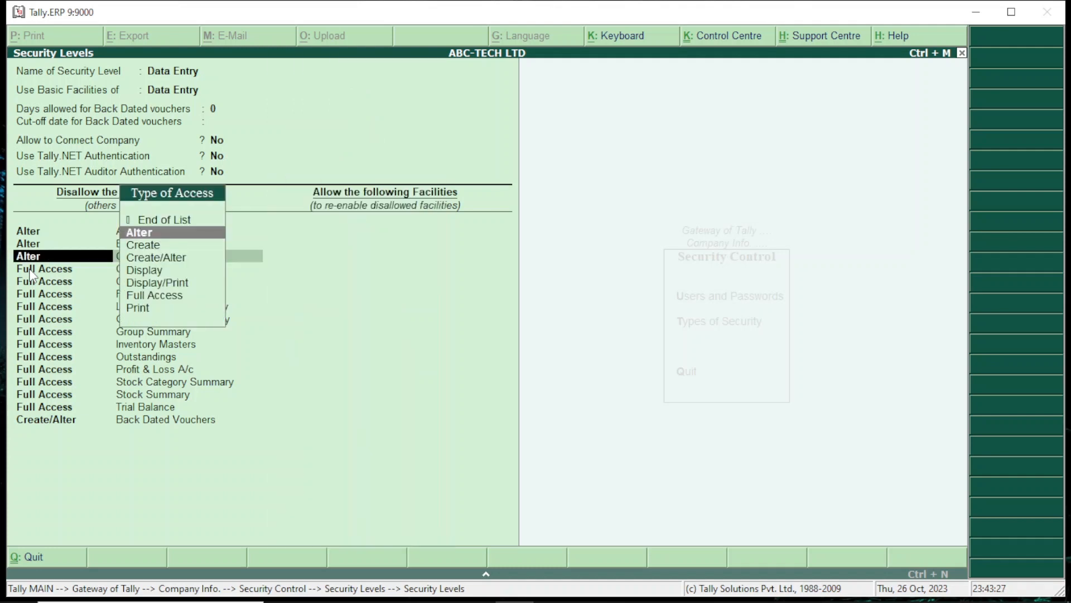
pyautogui.click(139, 232)
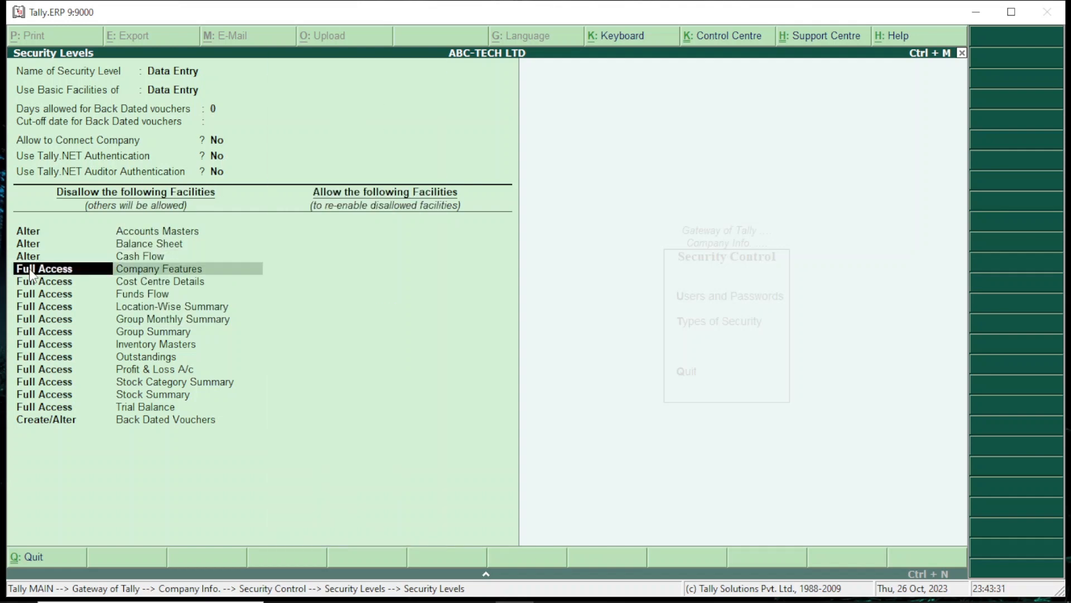
pyautogui.click(61, 269)
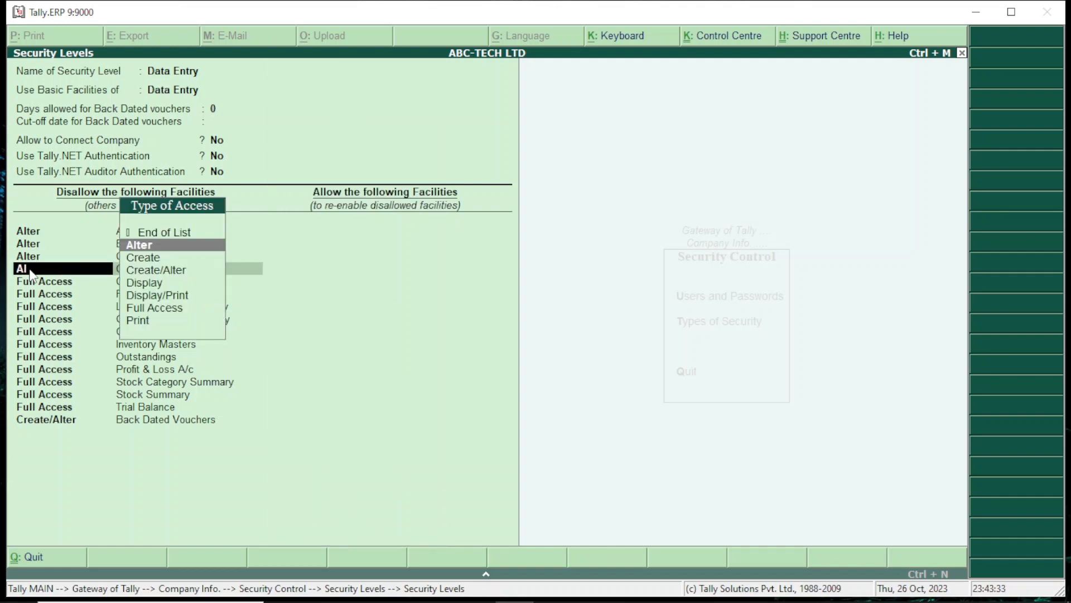
pyautogui.click(154, 307)
pyautogui.write('A')
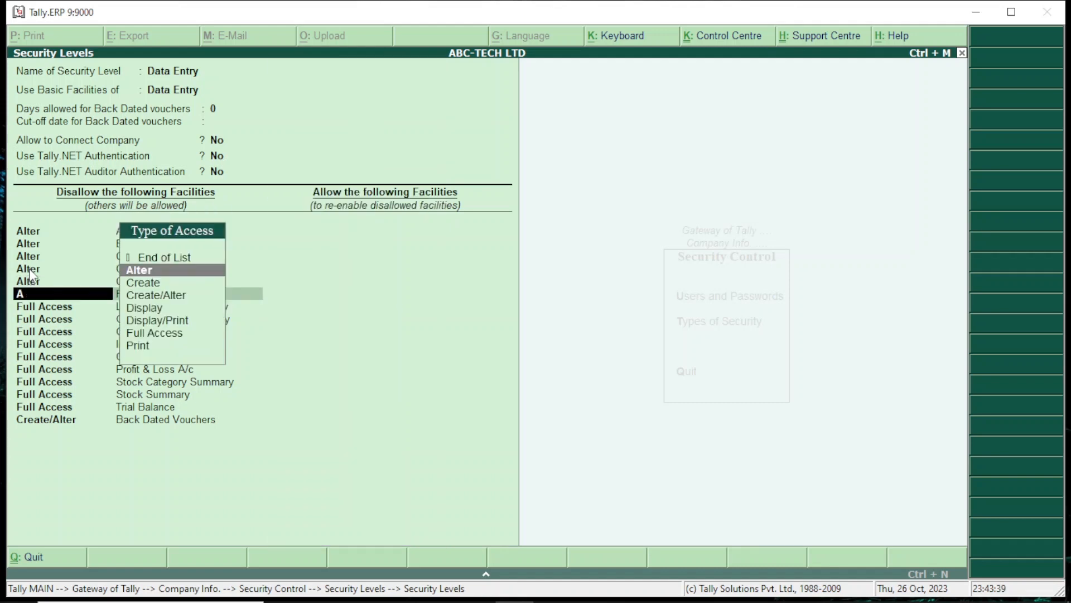
pyautogui.click(138, 269)
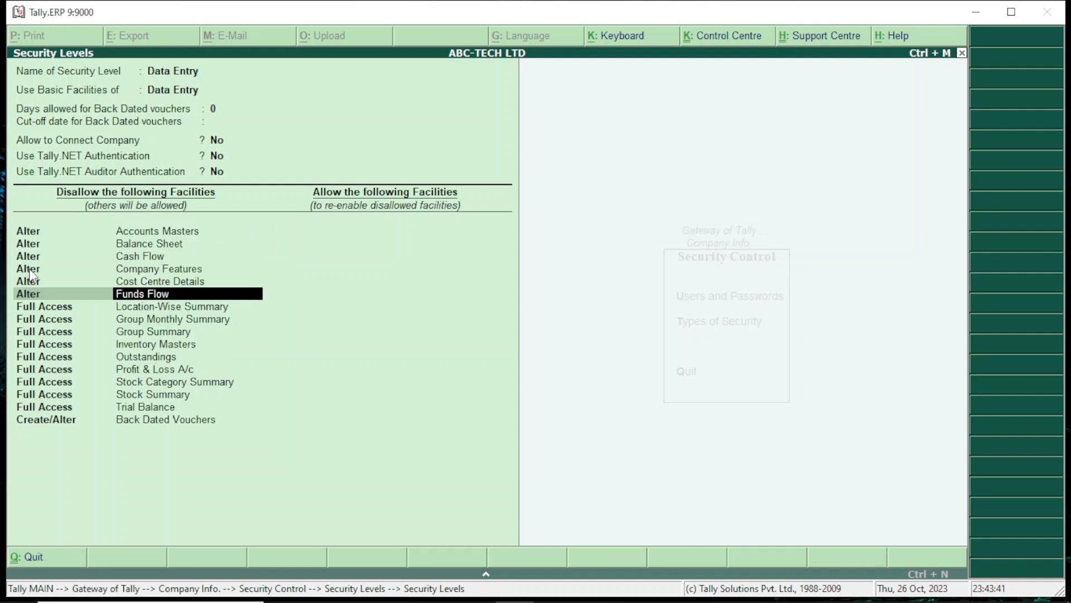
# Set Inventory Masters, Profit & Loss A/c, Stock Summary, Trial Balance and Back Dated Vouchers to Alter.
pyautogui.press('down')
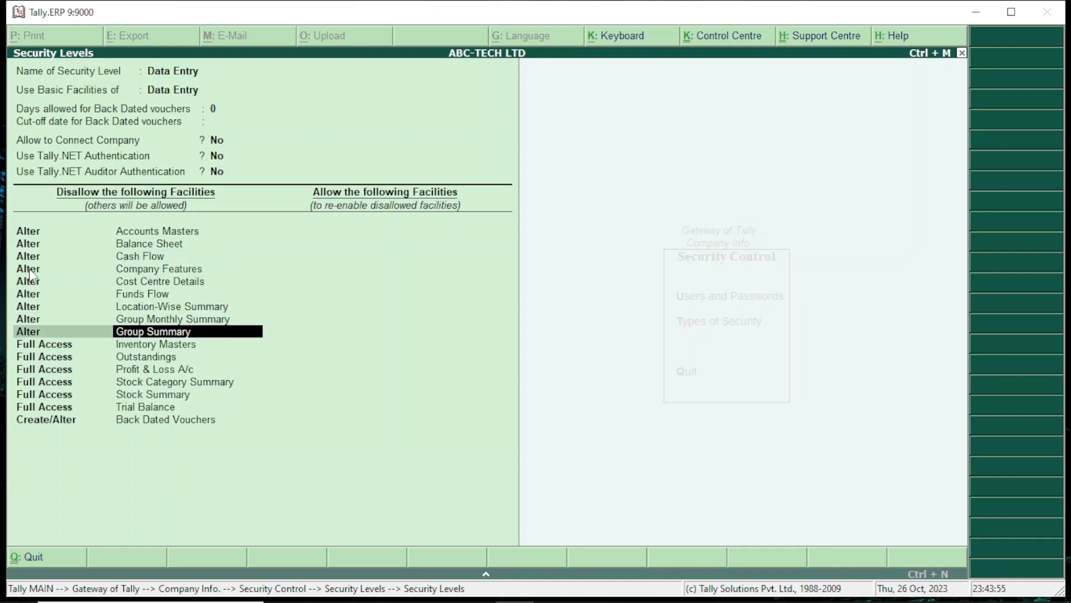
pyautogui.press('down')
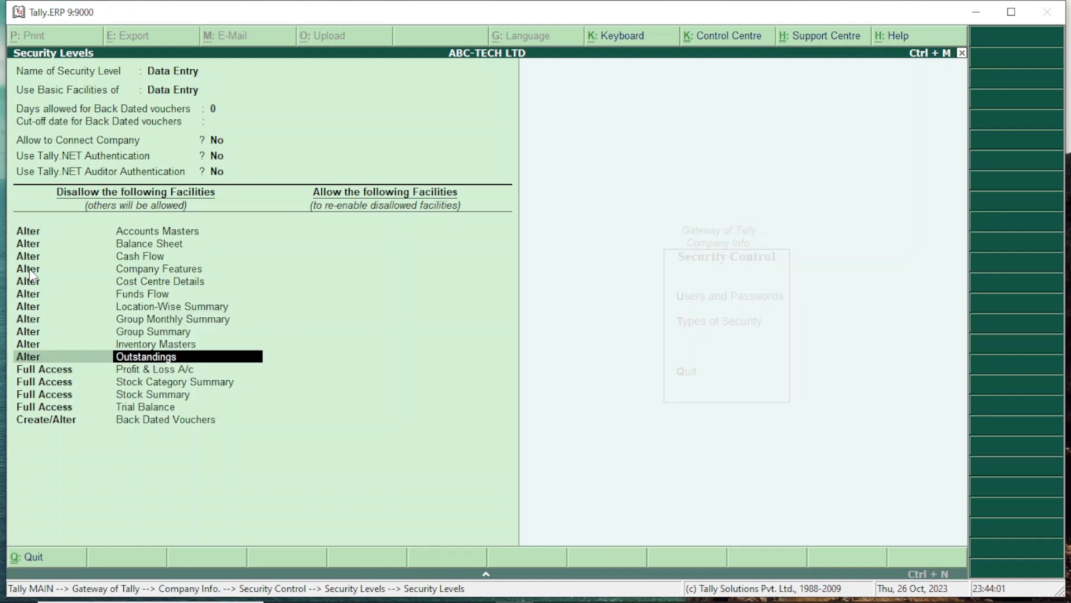
pyautogui.press('down')
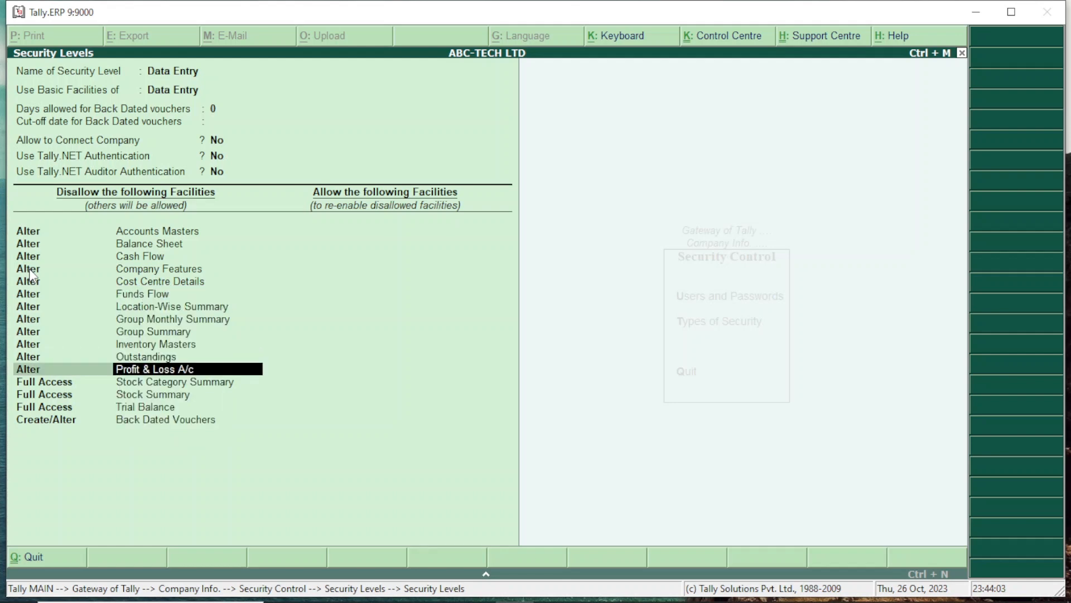
pyautogui.press('Down')
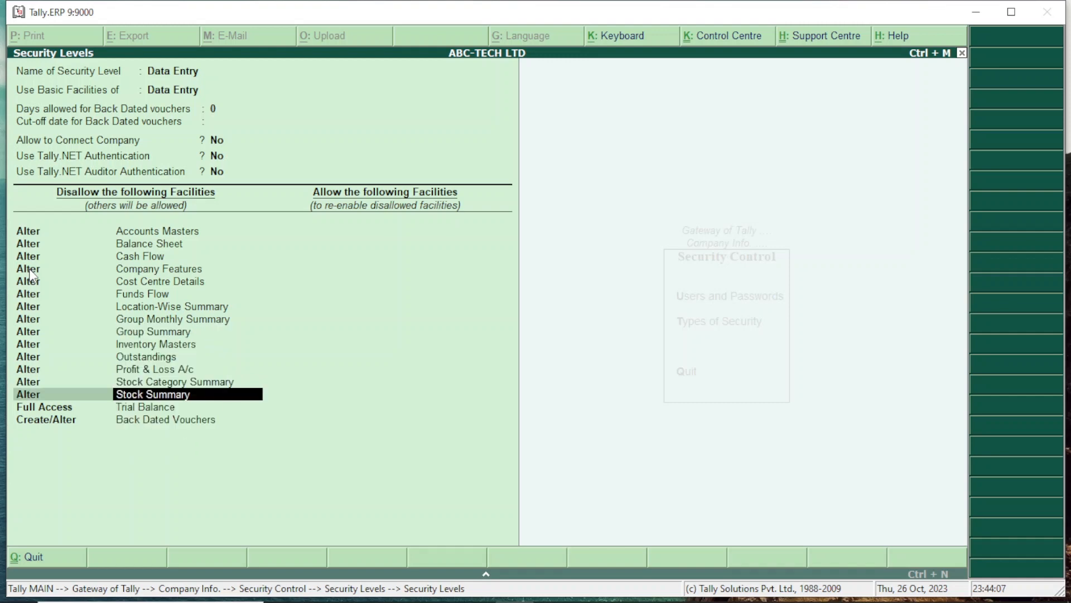
pyautogui.press('down')
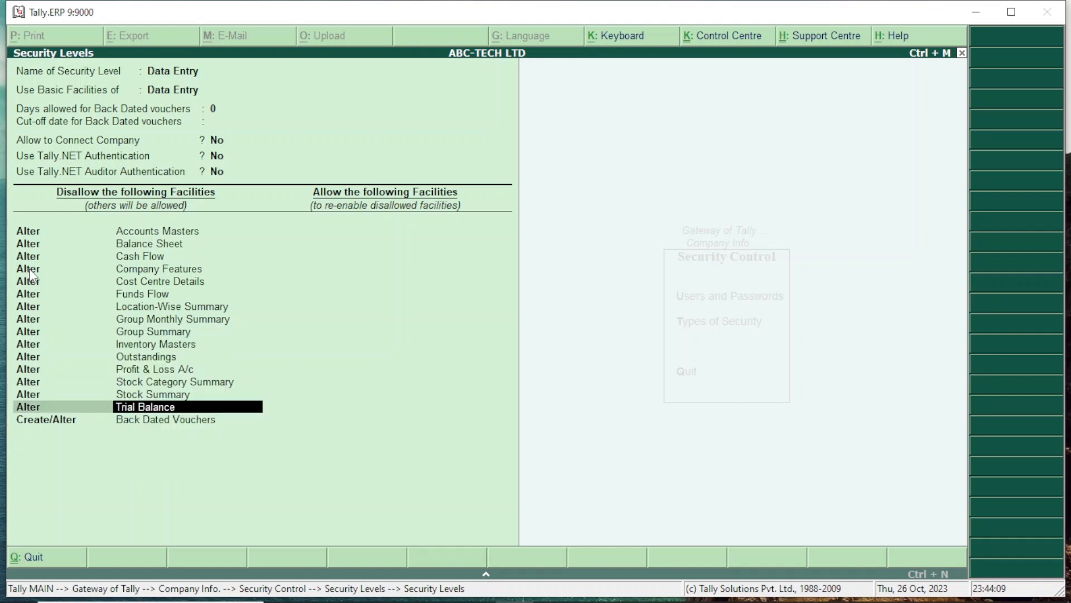
pyautogui.click(47, 419)
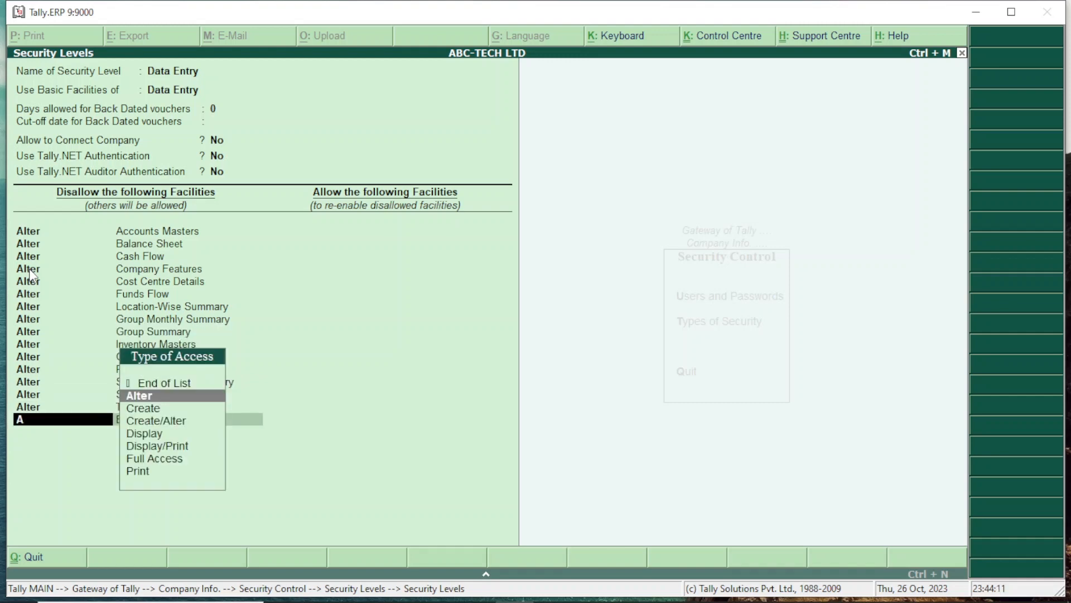
pyautogui.click(139, 395)
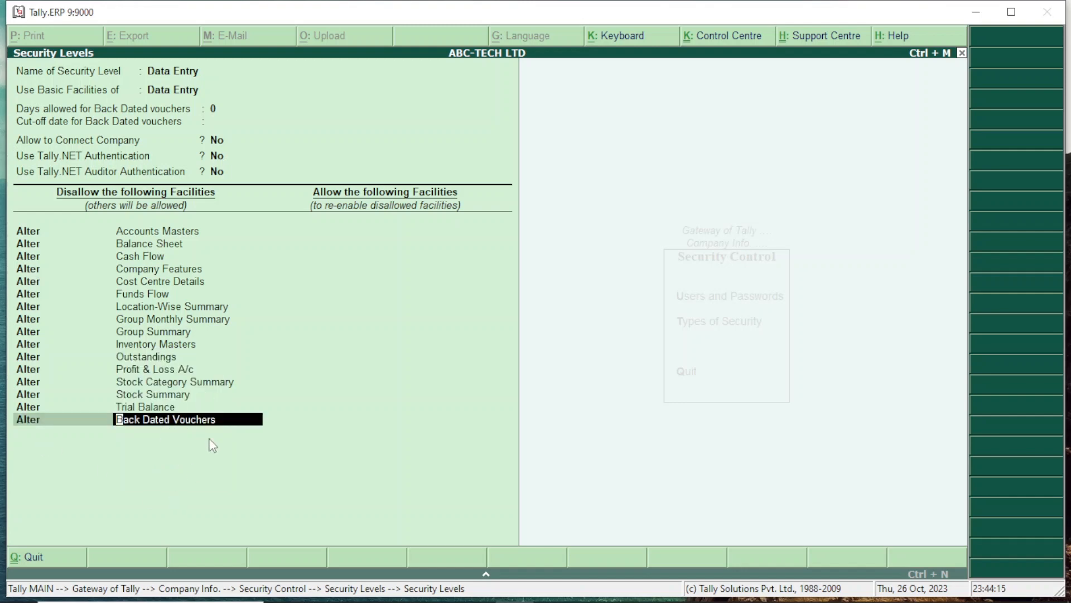
pyautogui.moveTo(113, 430)
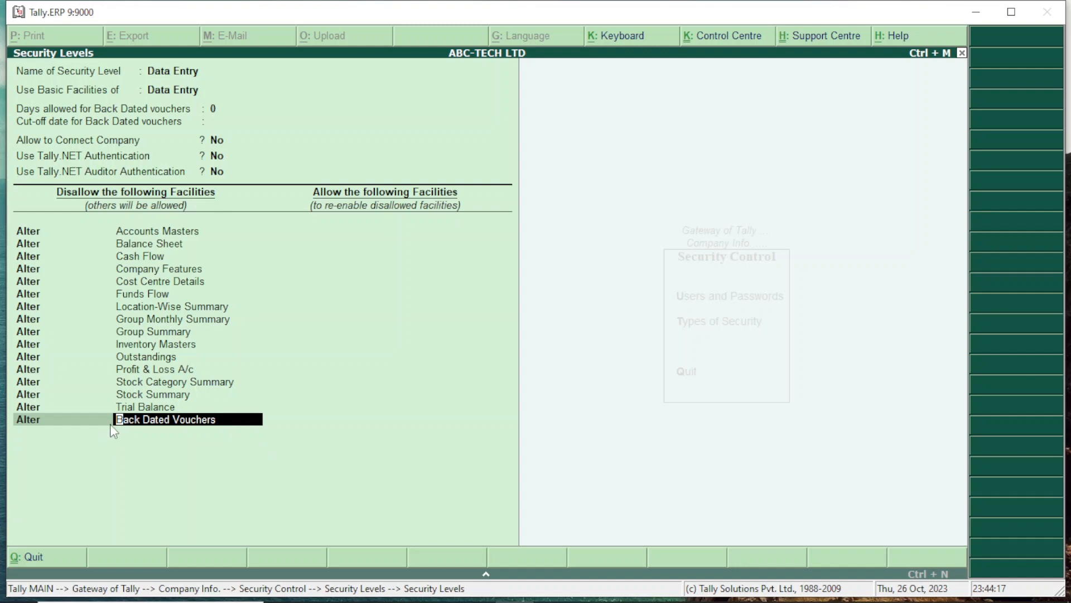
pyautogui.moveTo(192, 447)
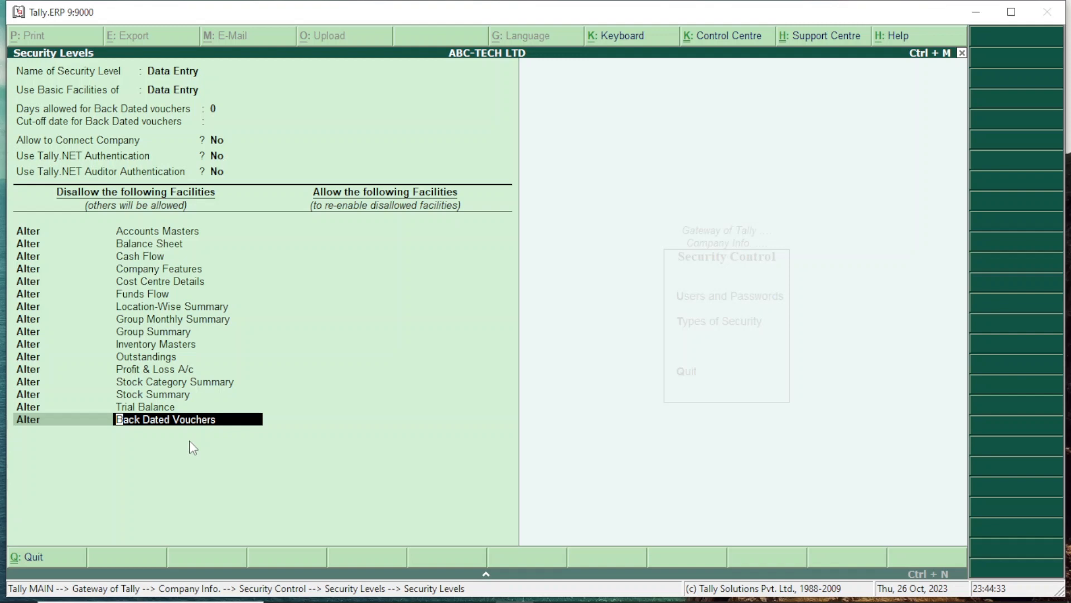
pyautogui.moveTo(259, 429)
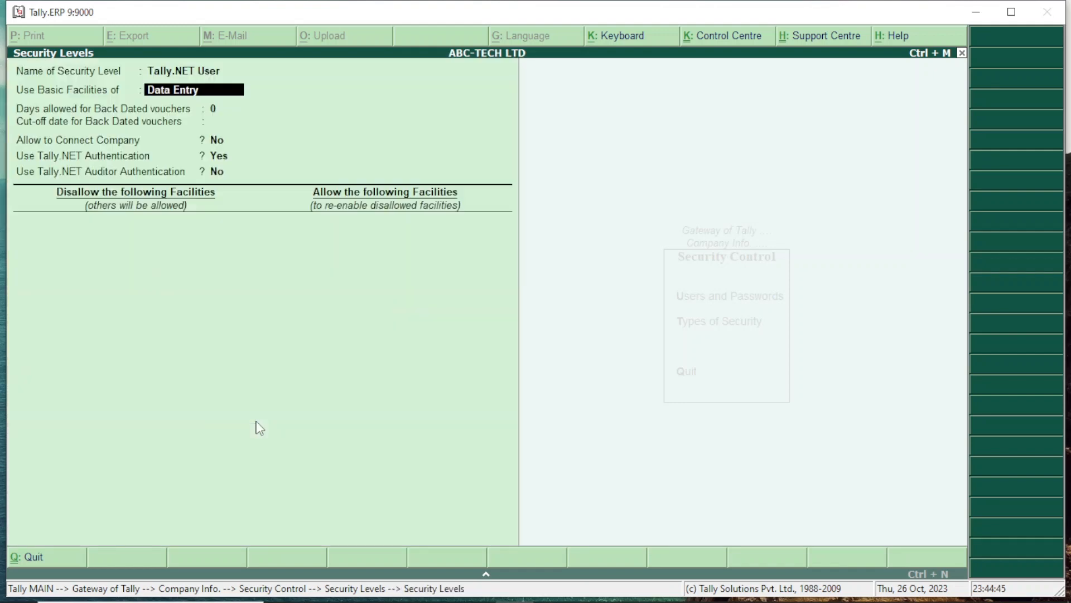
# Accept the Data Entry access changes, return to the Gateway of Tally and quit Tally.
pyautogui.click(174, 89)
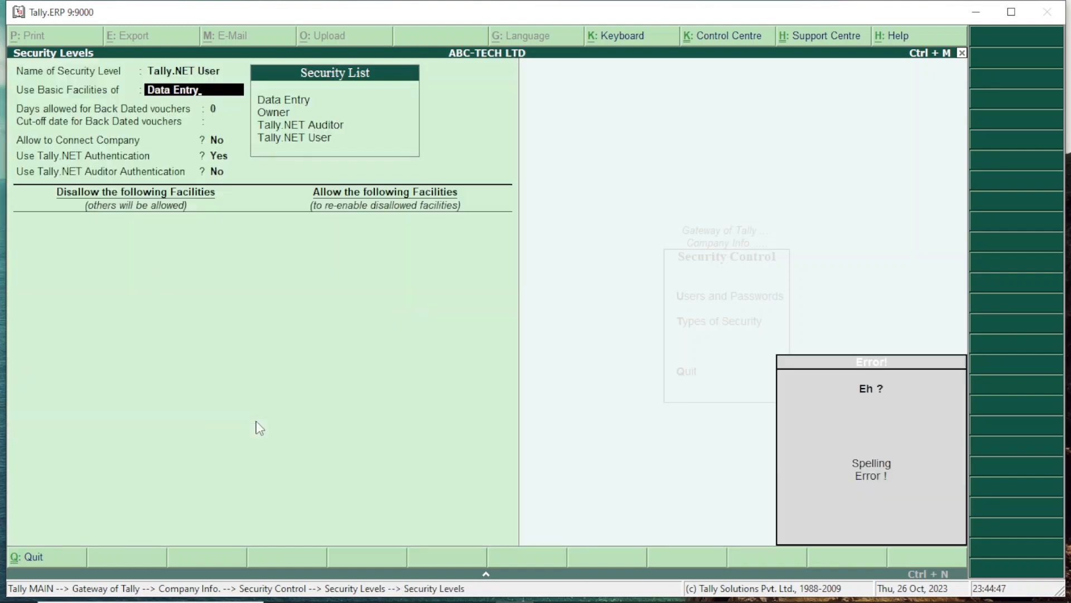
pyautogui.press('BackSpace')
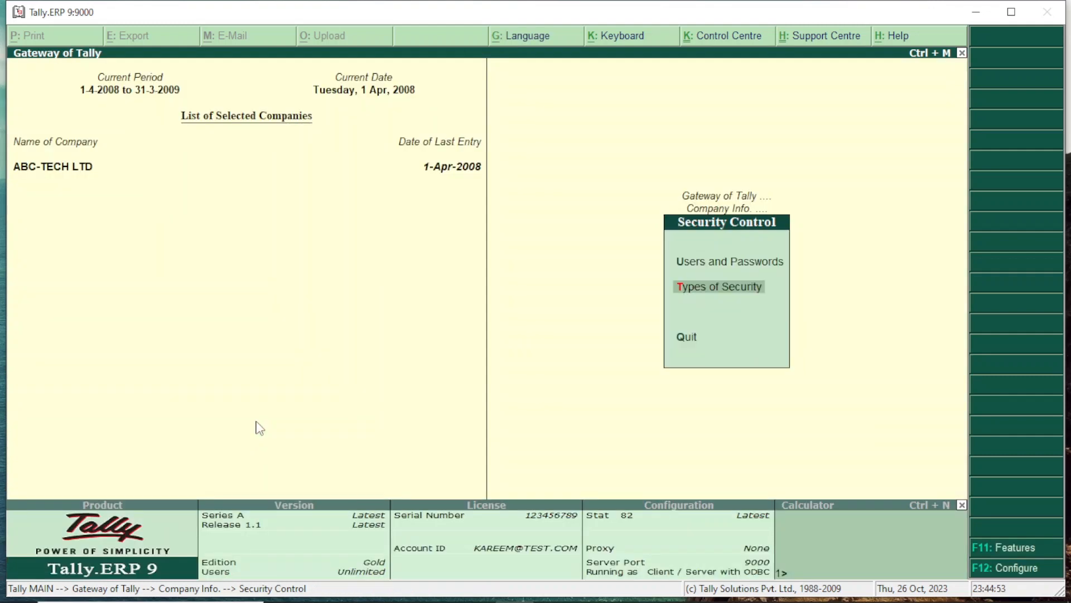
pyautogui.press('Escape')
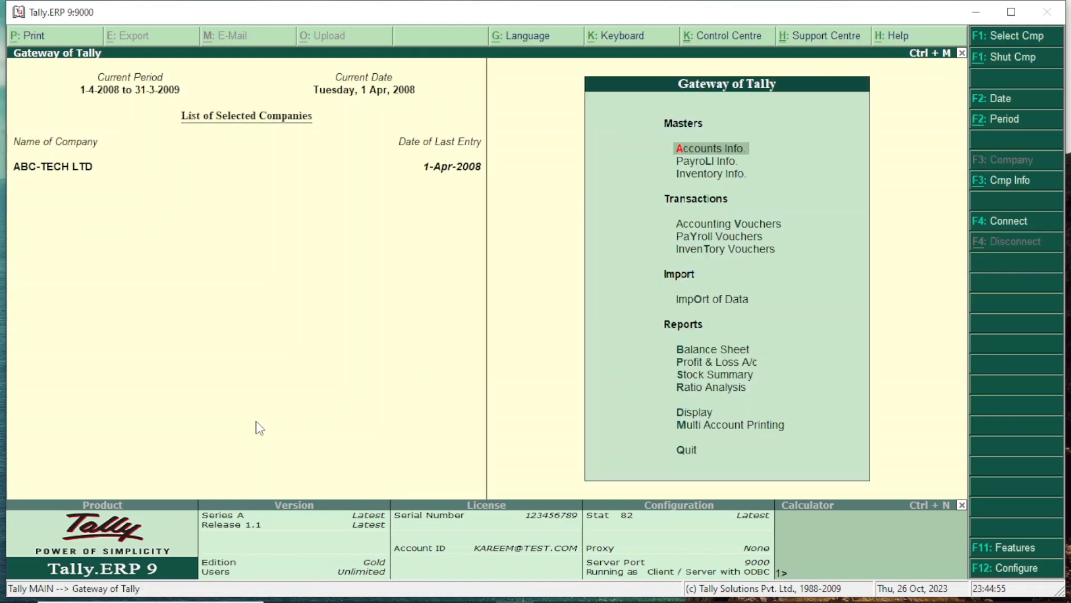
pyautogui.click(685, 450)
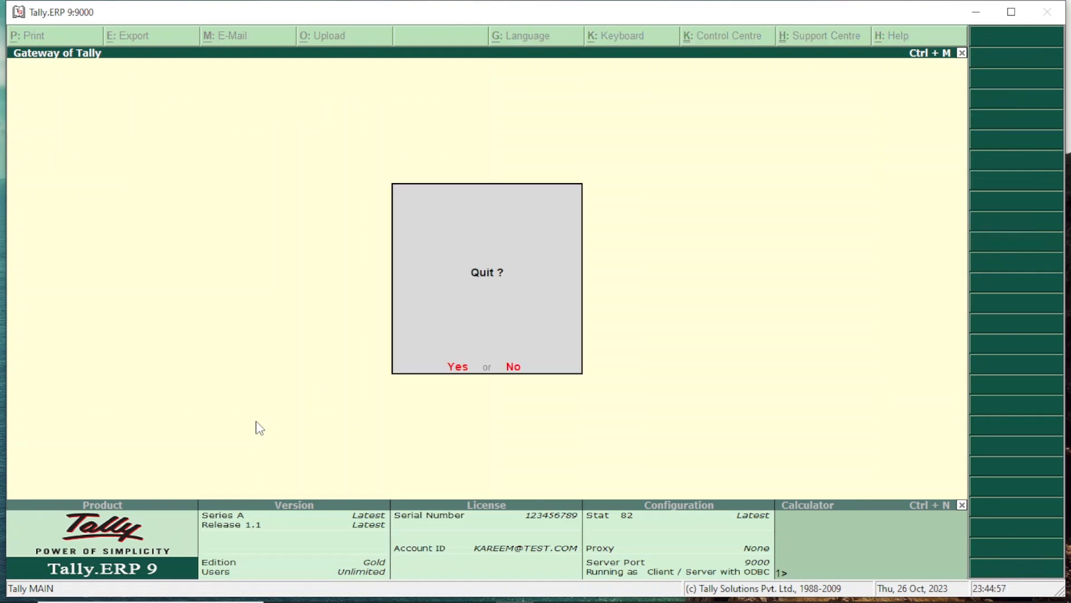
pyautogui.moveTo(457, 368)
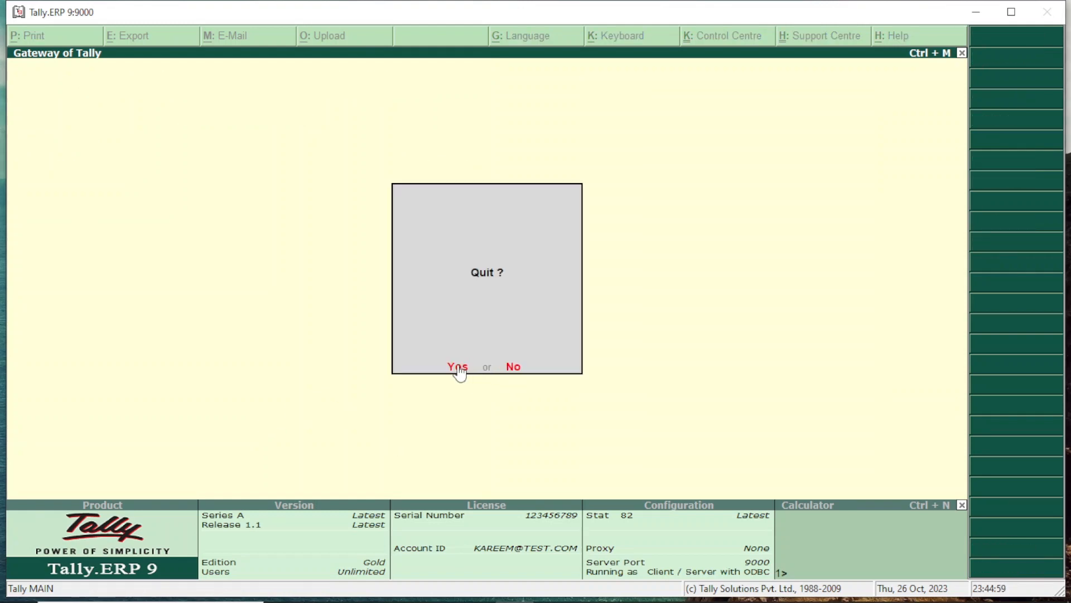
pyautogui.click(457, 367)
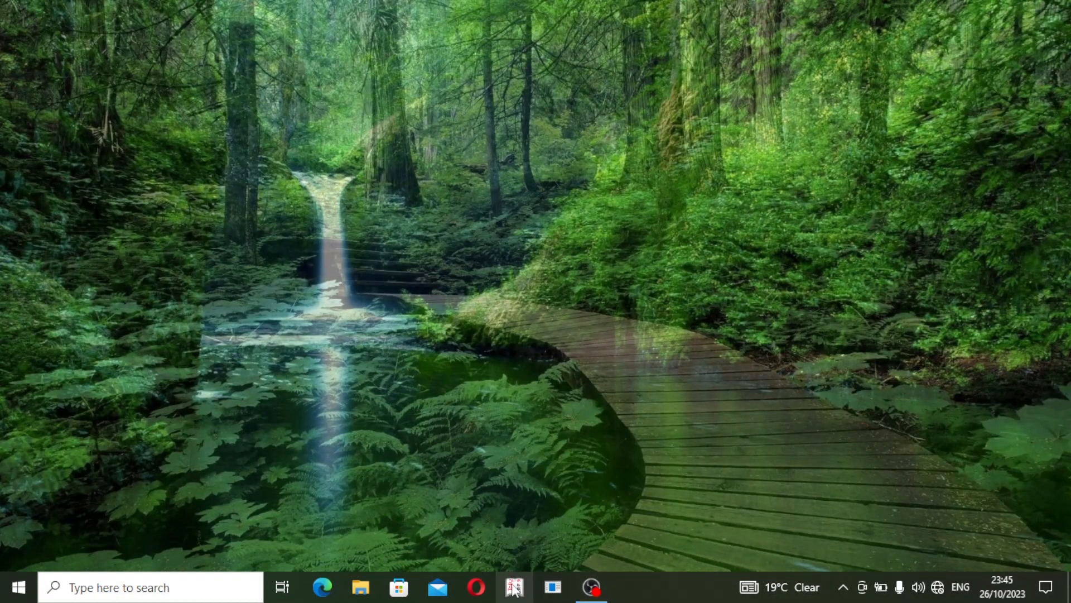
# Relaunch Tally, select ABC-TECH LTD and log in as user 'Auther'.
pyautogui.click(514, 586)
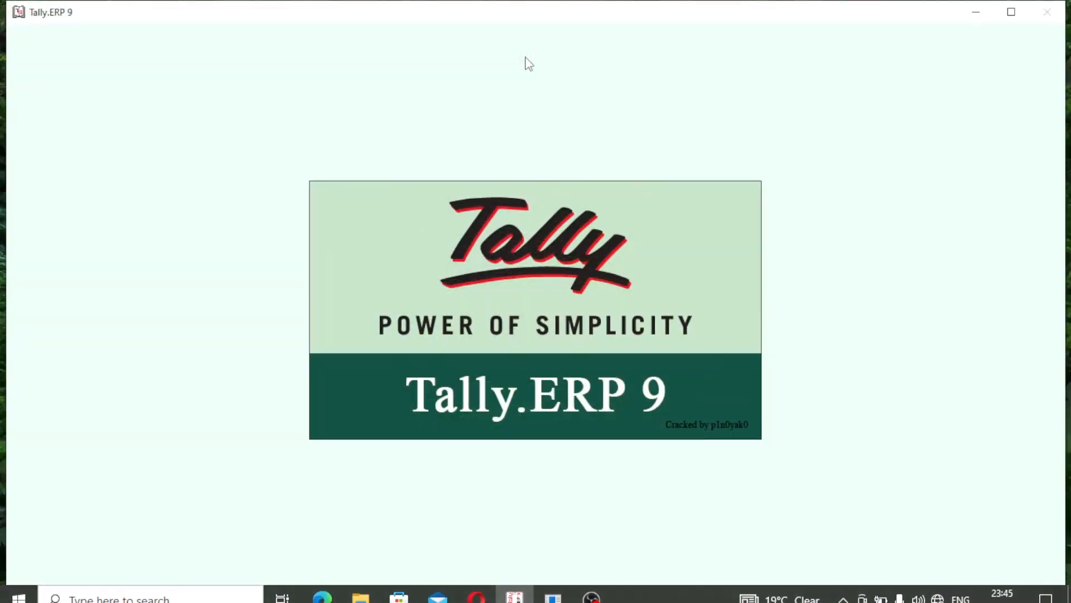
pyautogui.moveTo(692, 63)
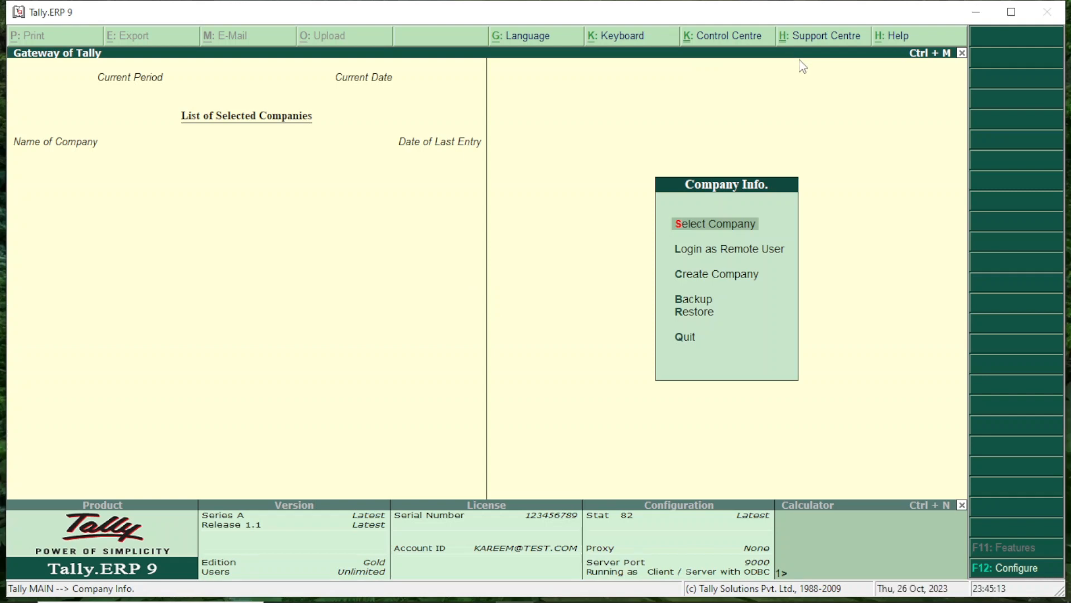
pyautogui.click(715, 224)
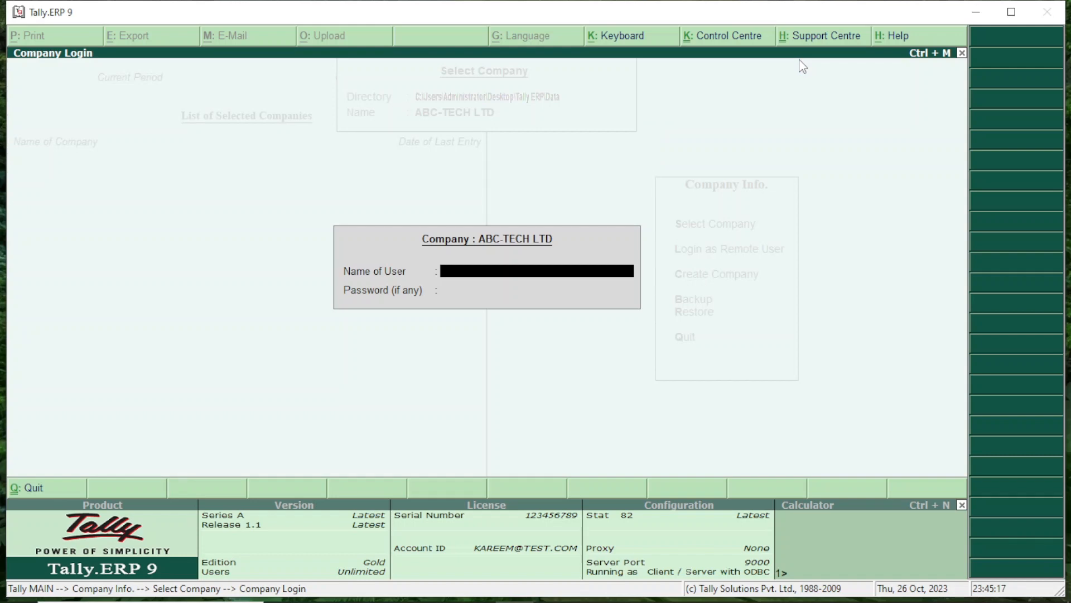
pyautogui.write('a')
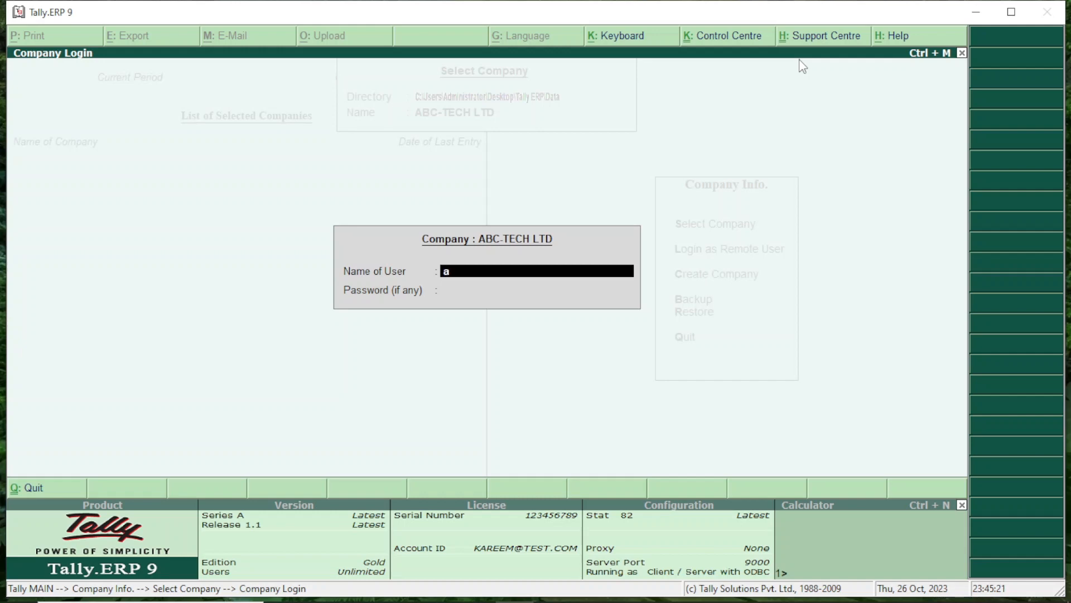
pyautogui.write('u')
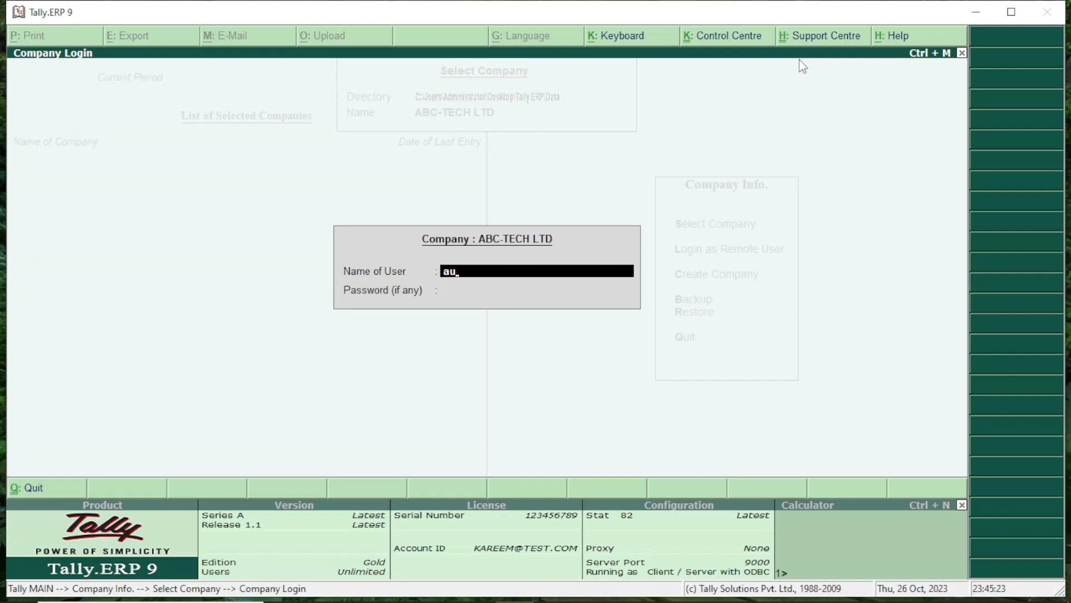
pyautogui.write('ther')
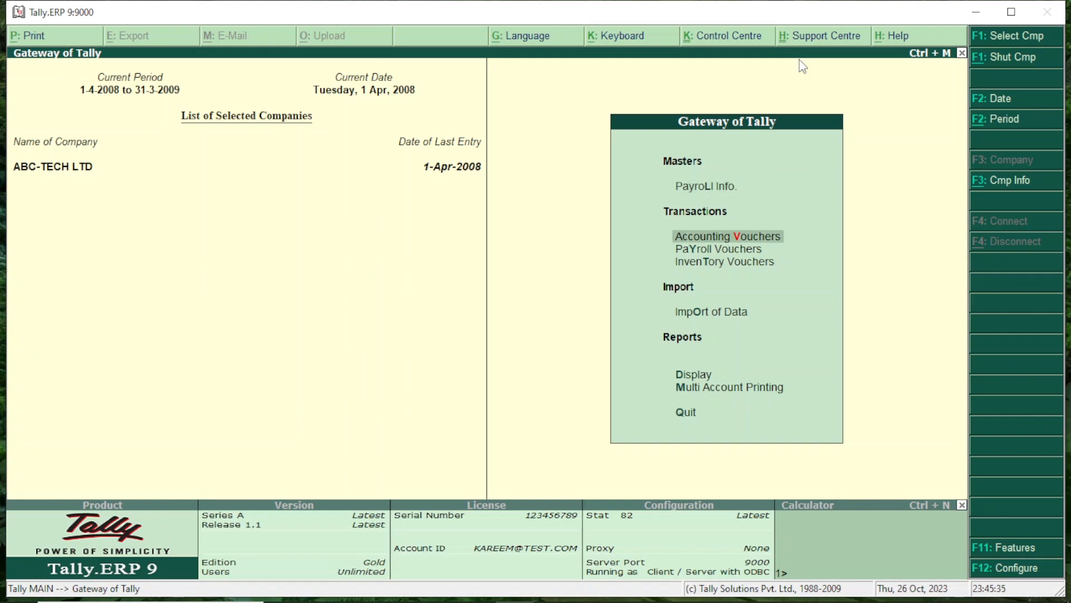
pyautogui.moveTo(710, 311)
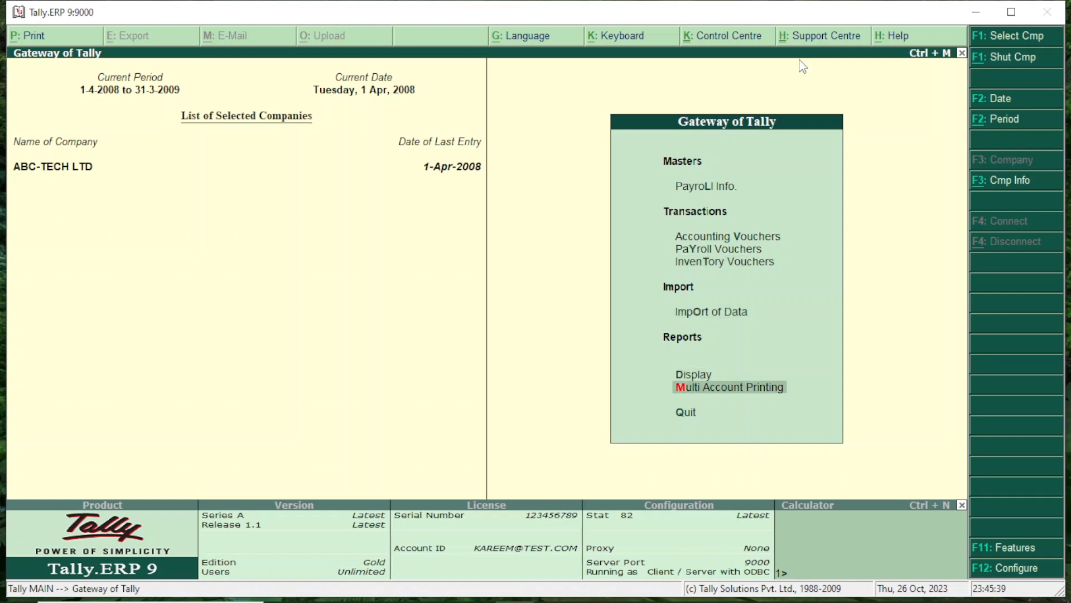
pyautogui.moveTo(1020, 151)
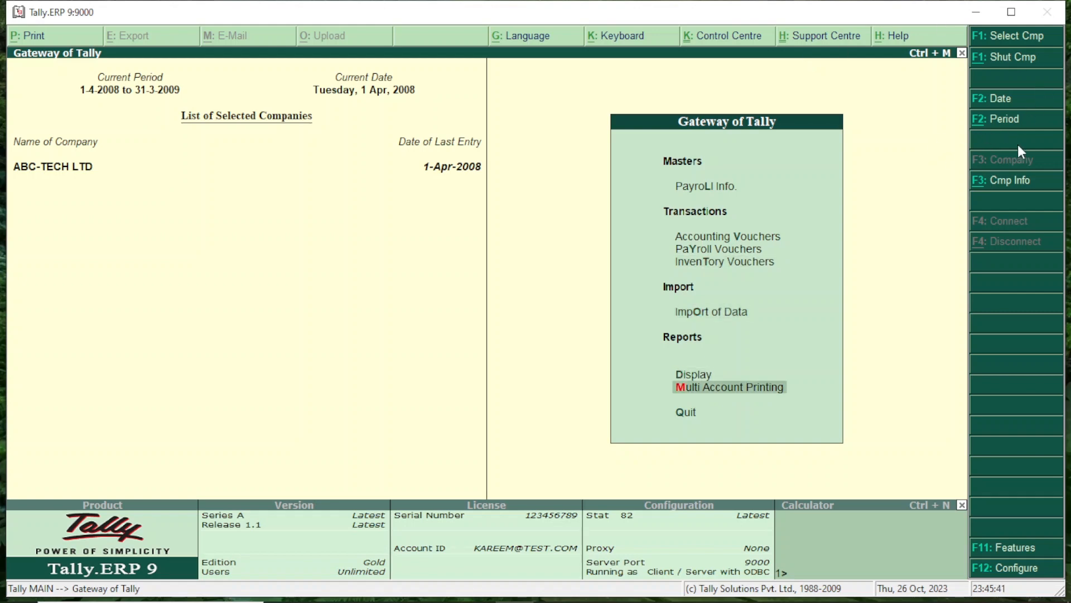
# Shut ABC-TECH LTD and reopen it, entering the restricted user's password again.
pyautogui.click(1005, 180)
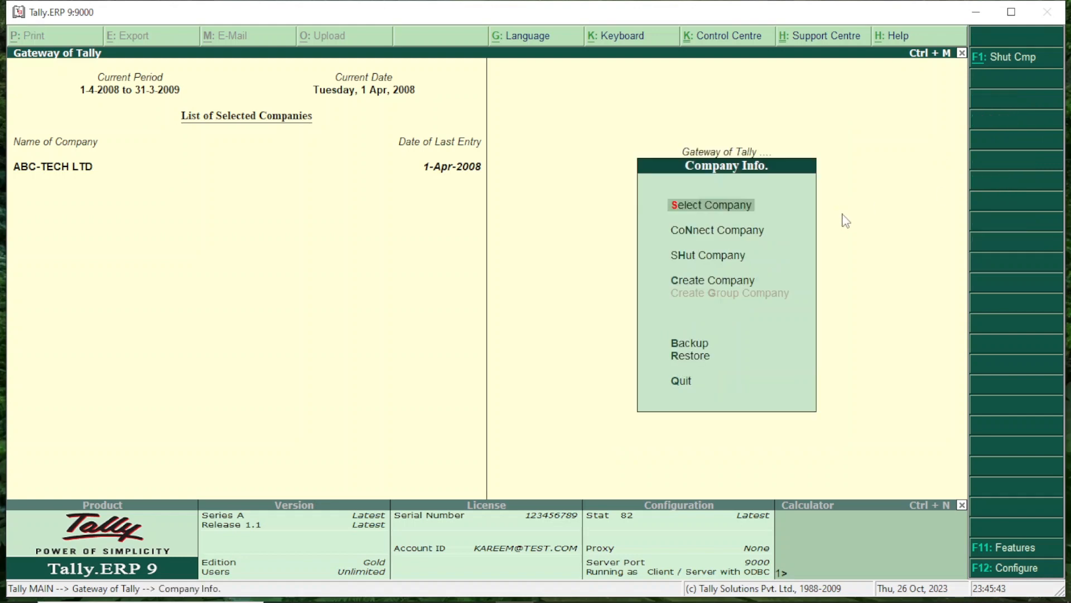
pyautogui.click(711, 204)
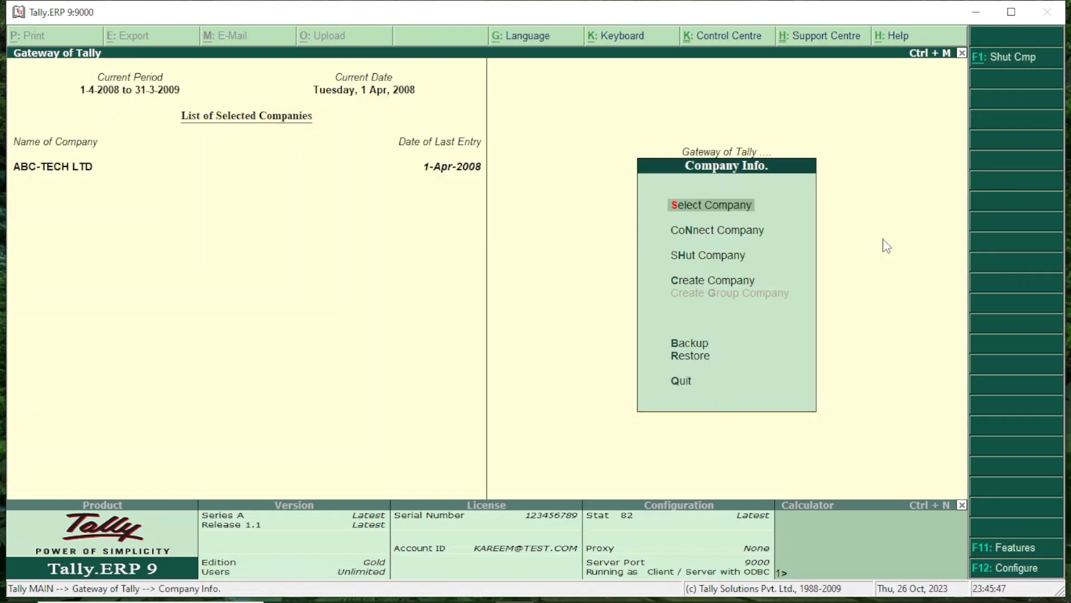
pyautogui.moveTo(875, 271)
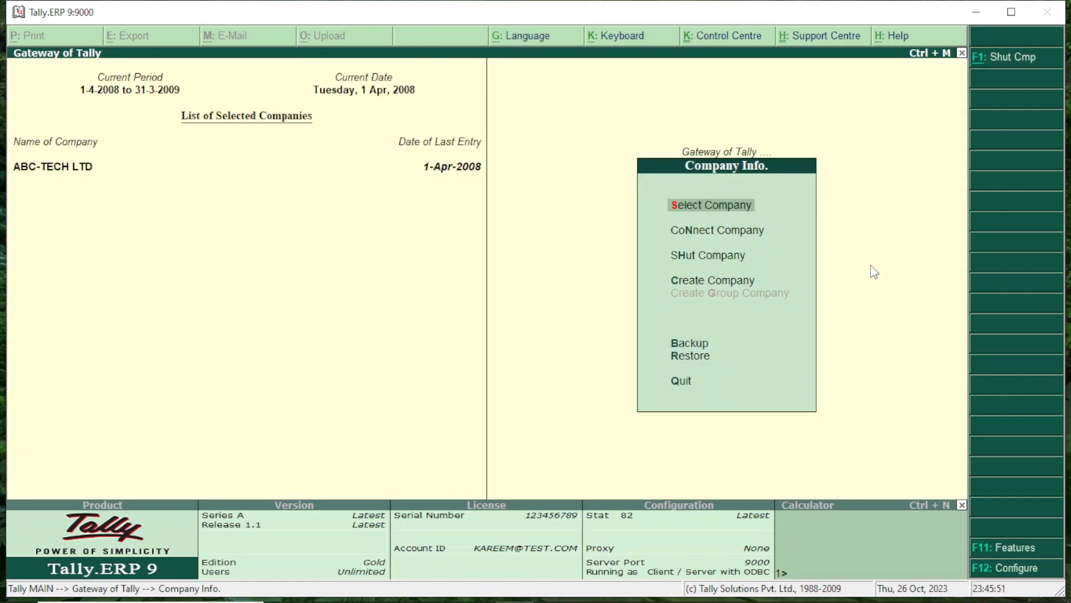
pyautogui.moveTo(770, 315)
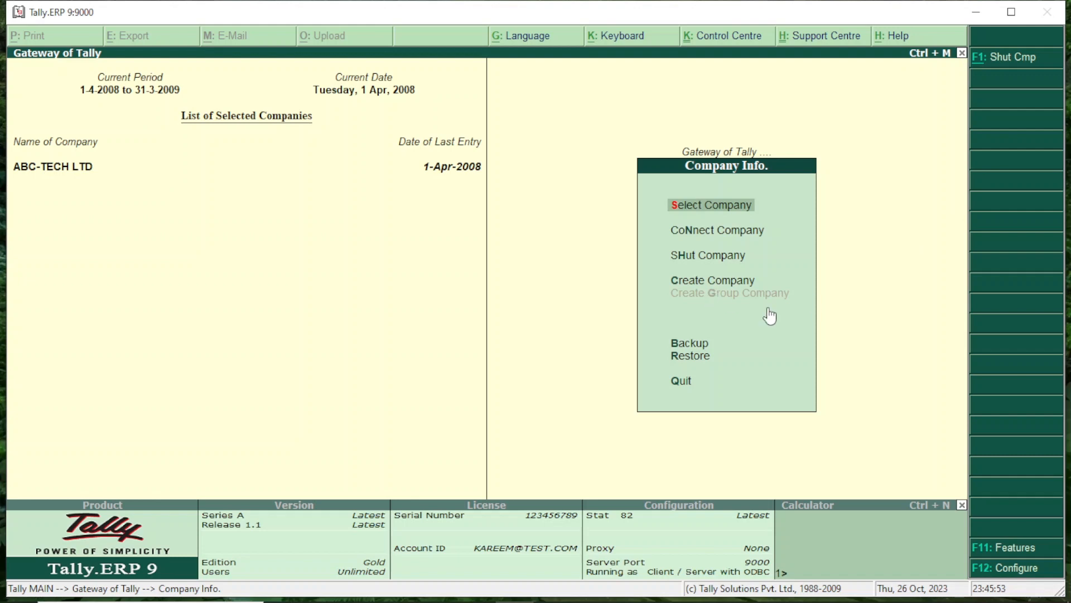
pyautogui.moveTo(1014, 59)
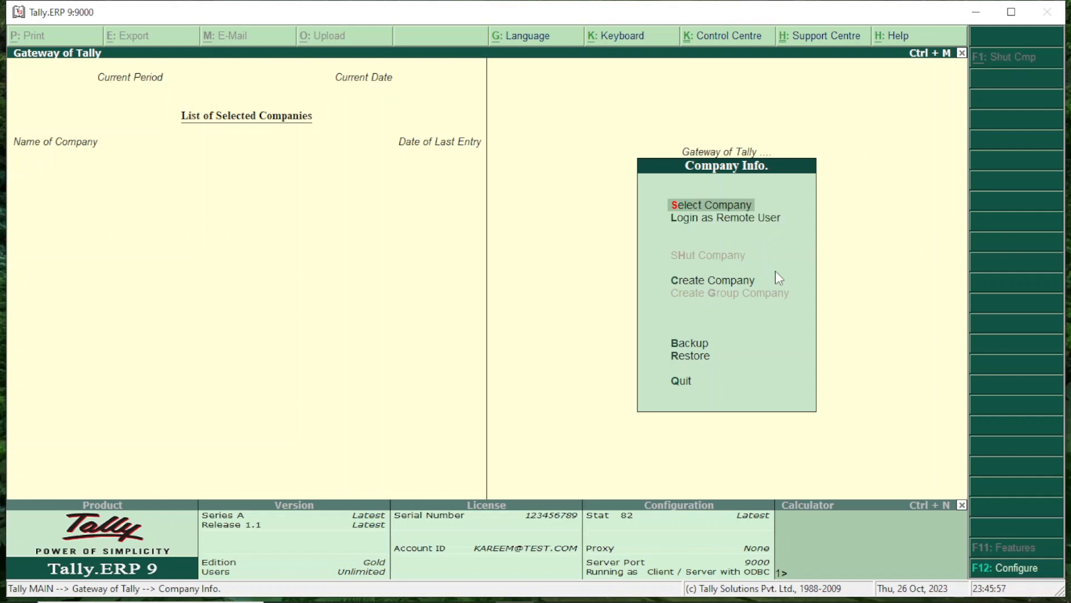
pyautogui.click(711, 205)
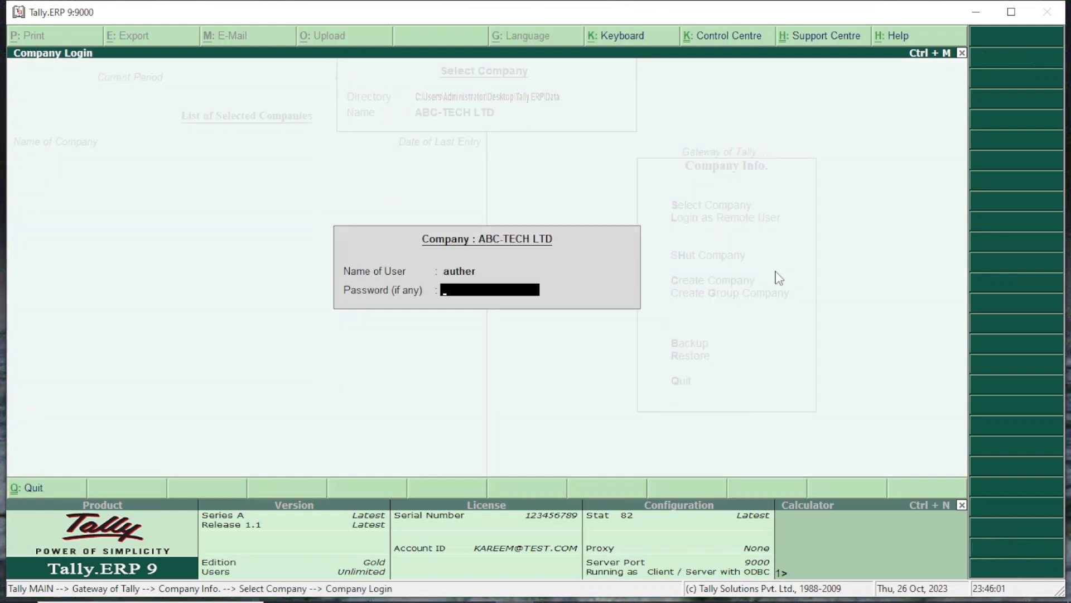
pyautogui.write('**')
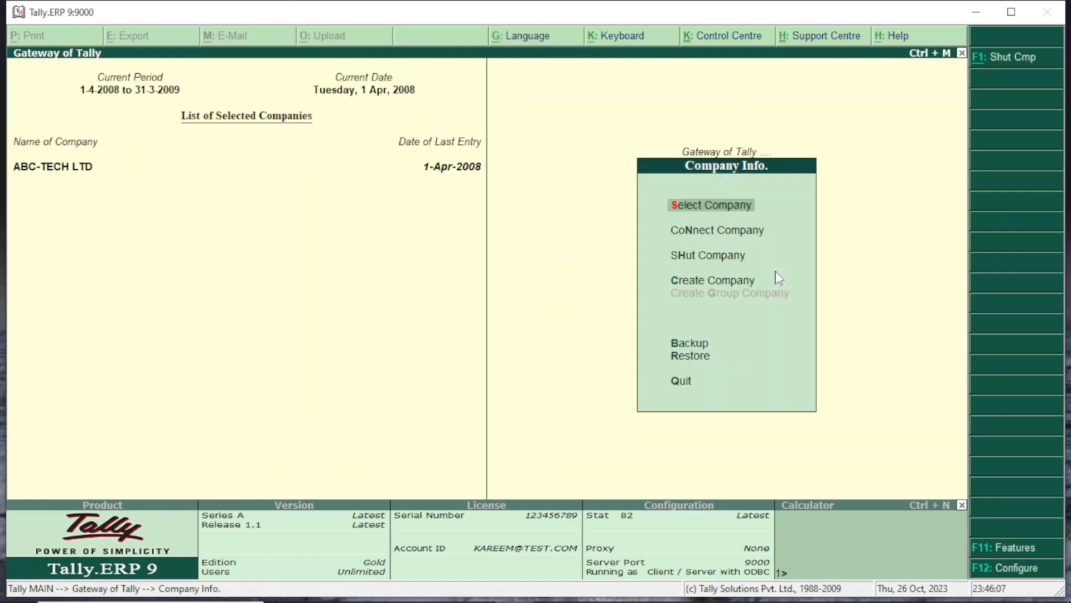
pyautogui.moveTo(689, 261)
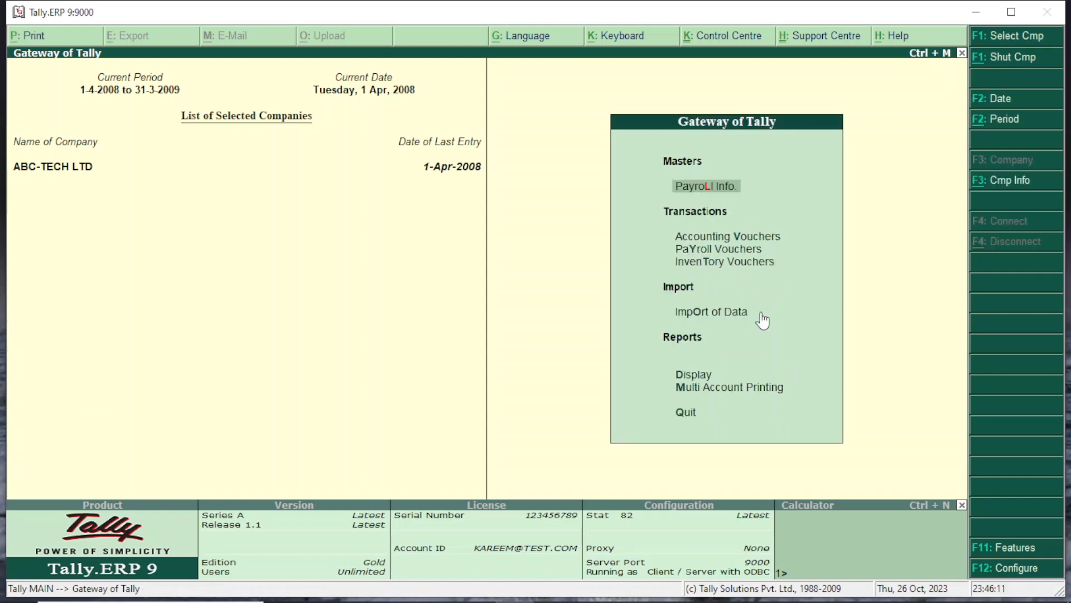
pyautogui.moveTo(729, 186)
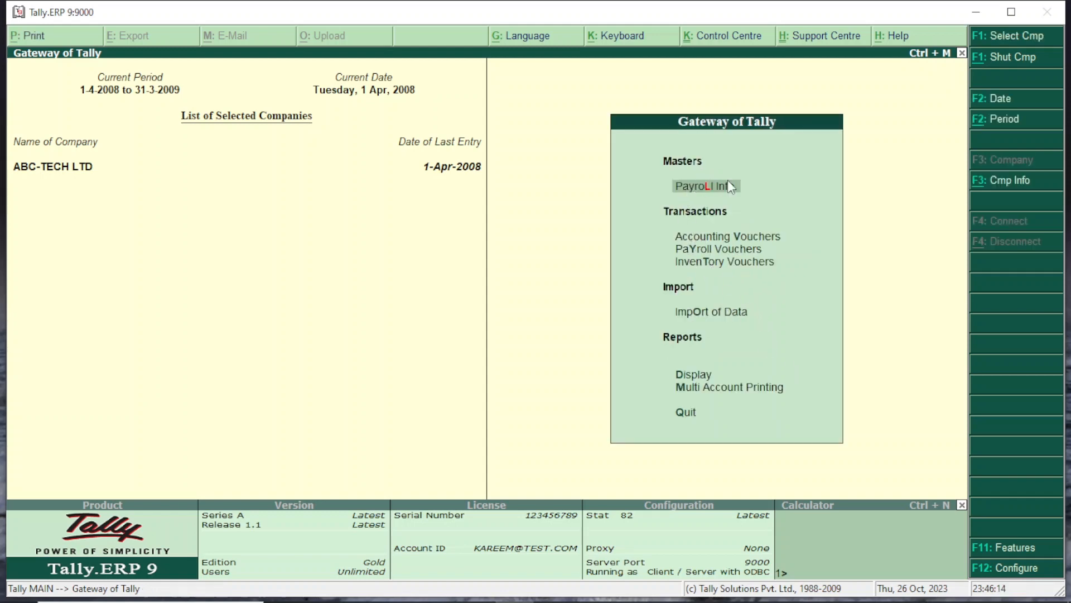
pyautogui.moveTo(753, 239)
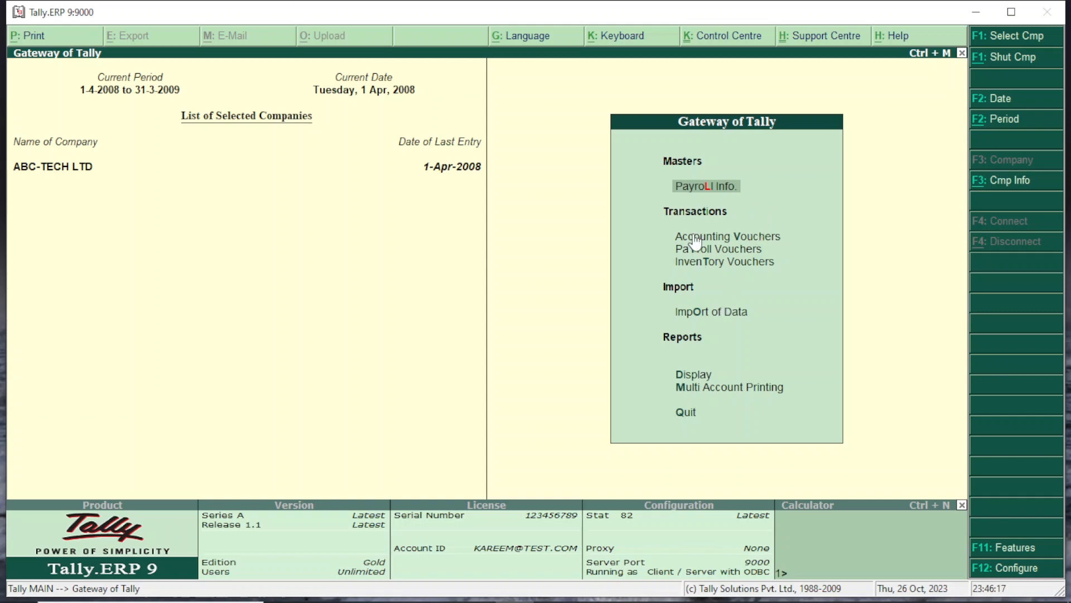
pyautogui.click(728, 235)
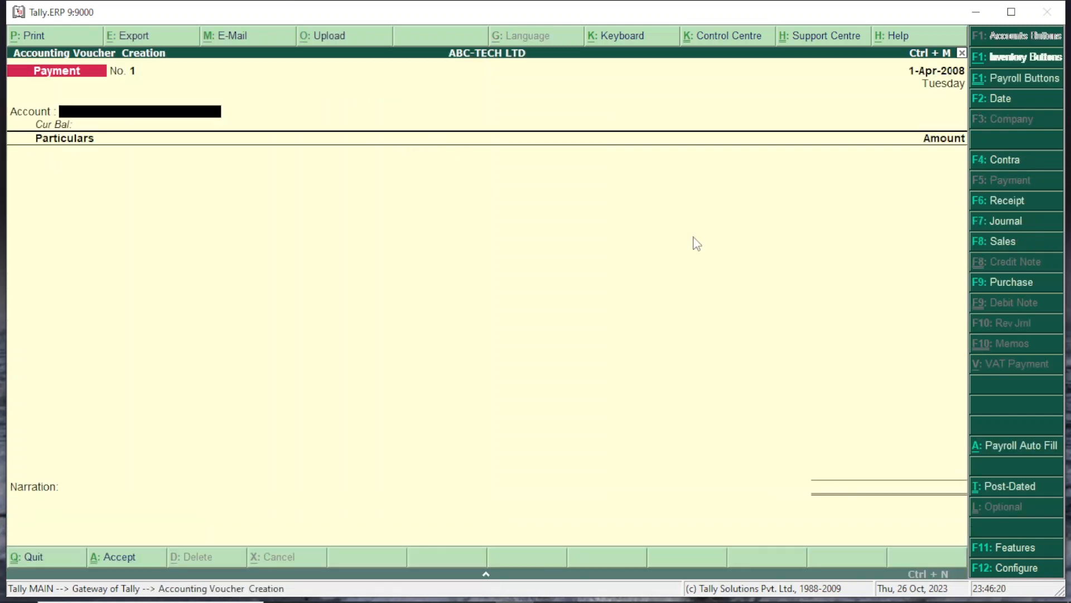
pyautogui.moveTo(783, 294)
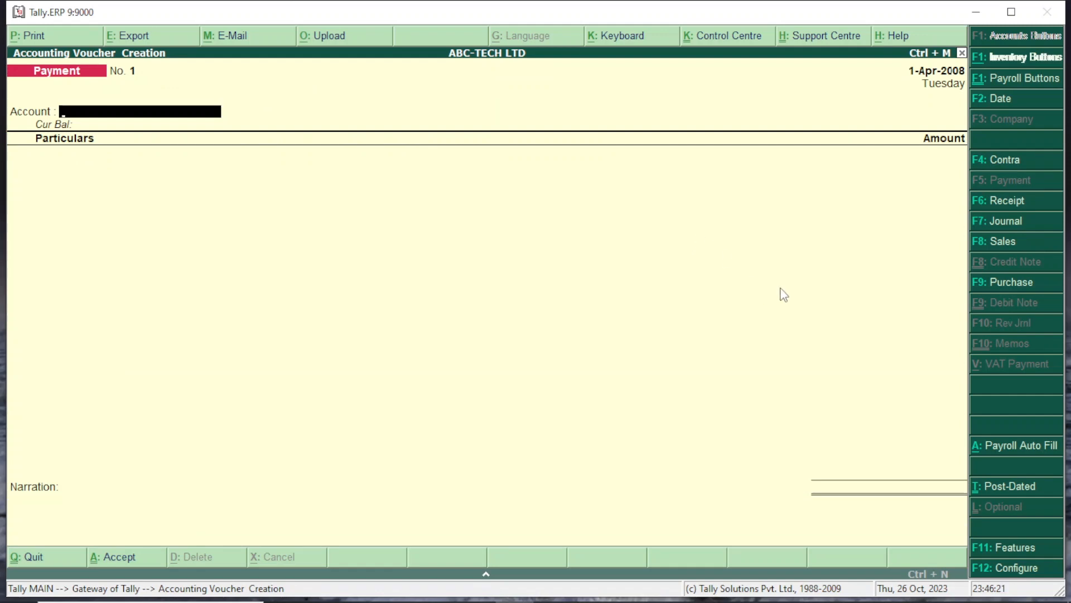
pyautogui.press('Escape')
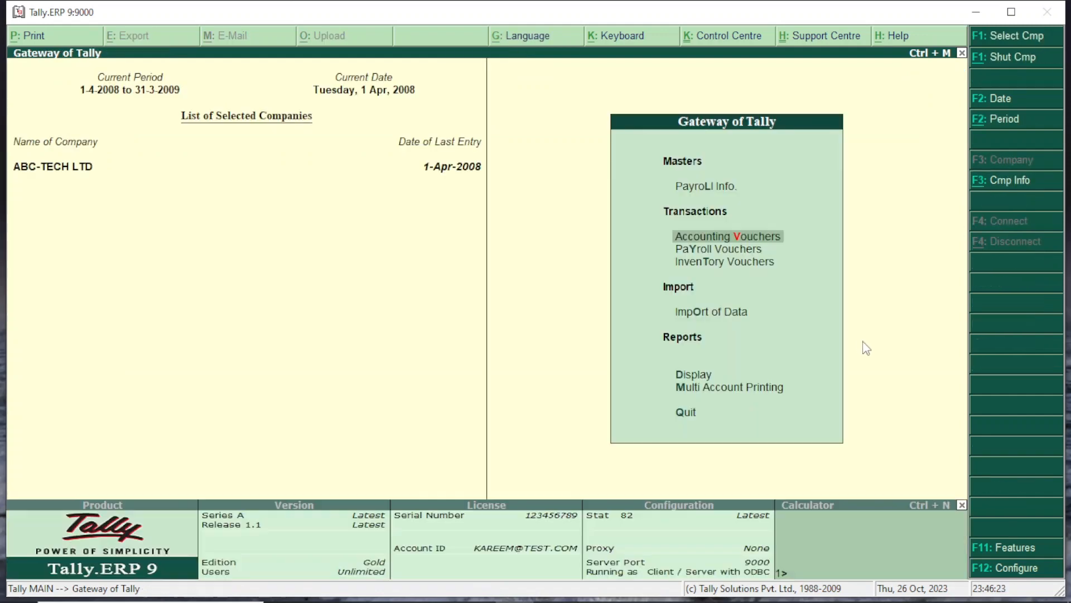
pyautogui.moveTo(687, 207)
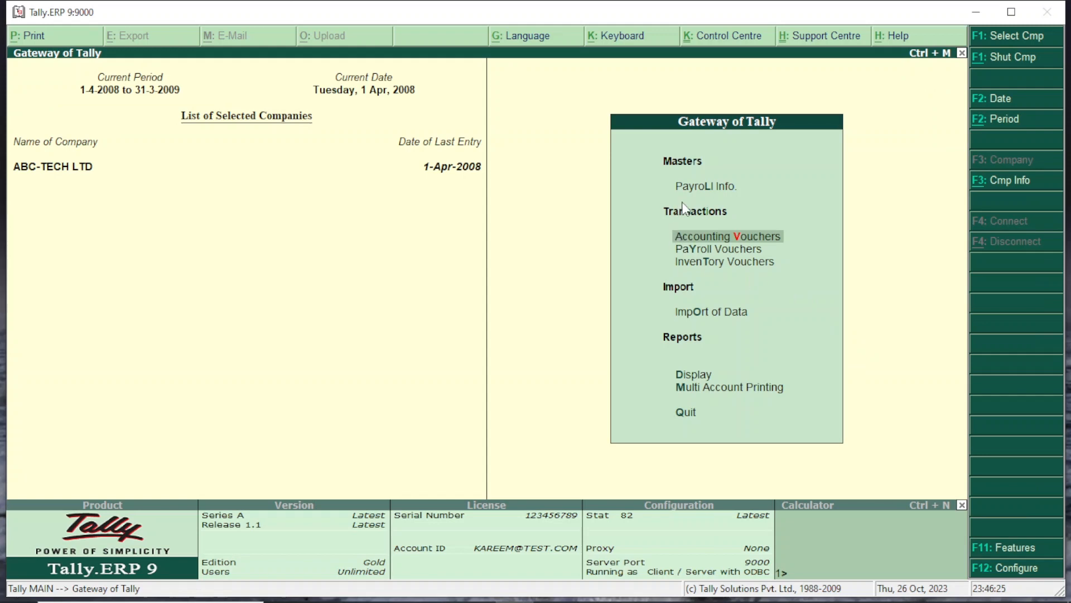
pyautogui.moveTo(691, 194)
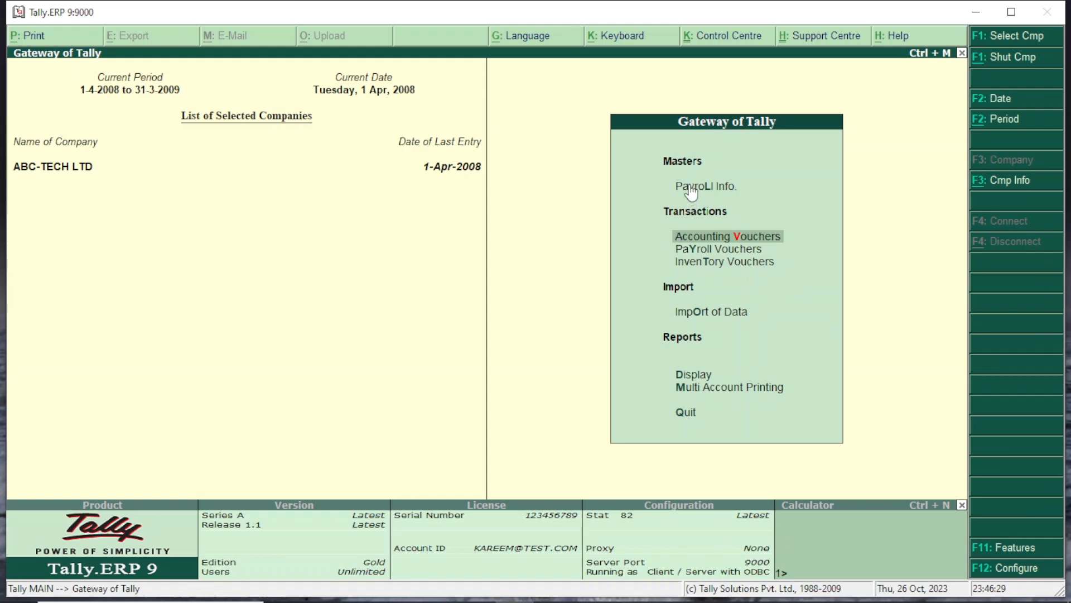
pyautogui.moveTo(700, 215)
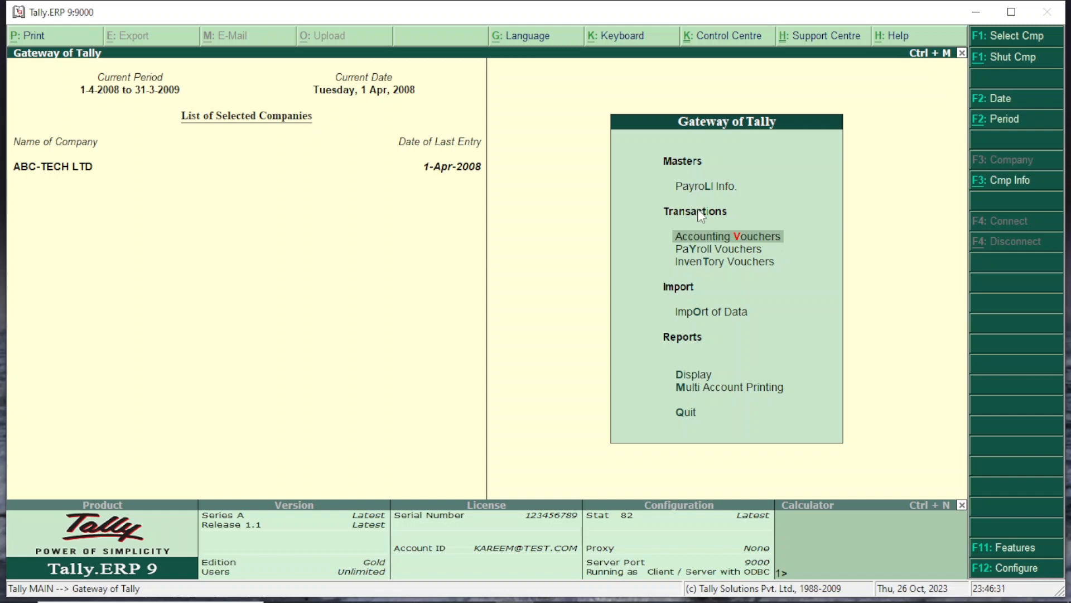
pyautogui.moveTo(716, 268)
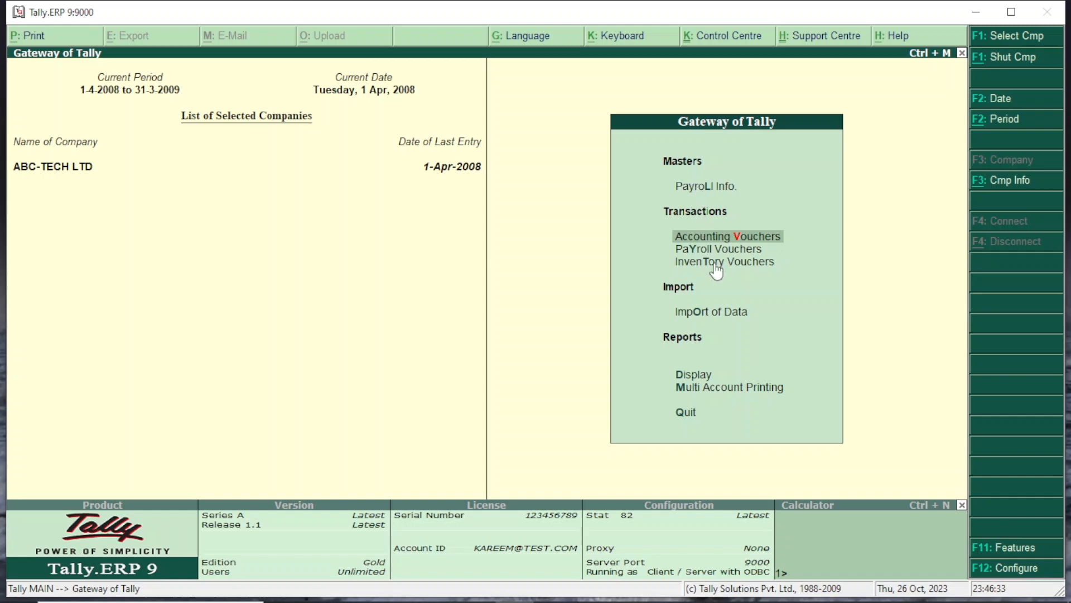
pyautogui.moveTo(715, 312)
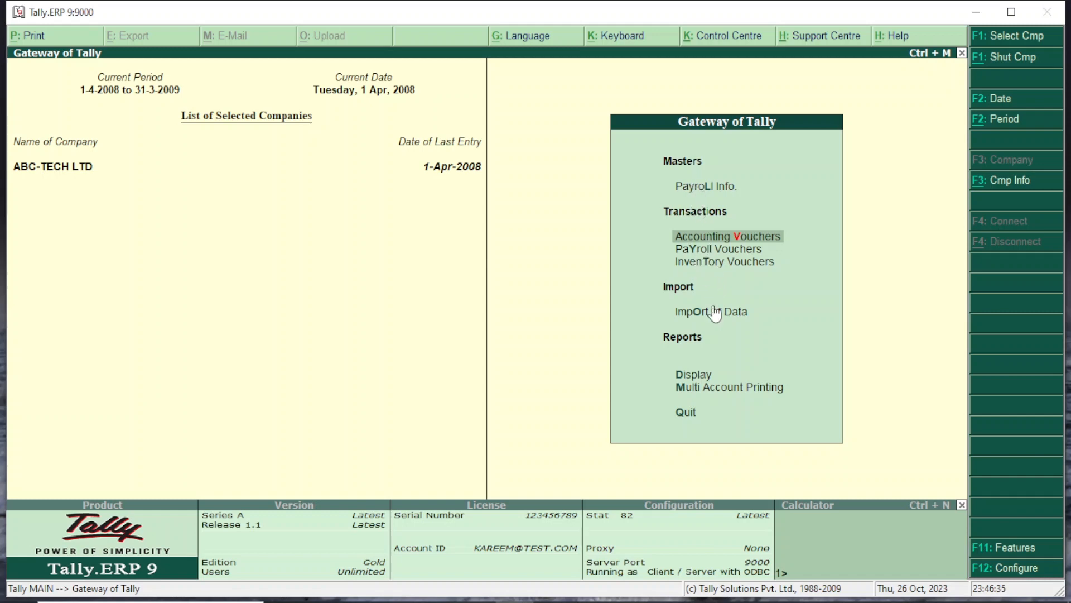
pyautogui.moveTo(693, 374)
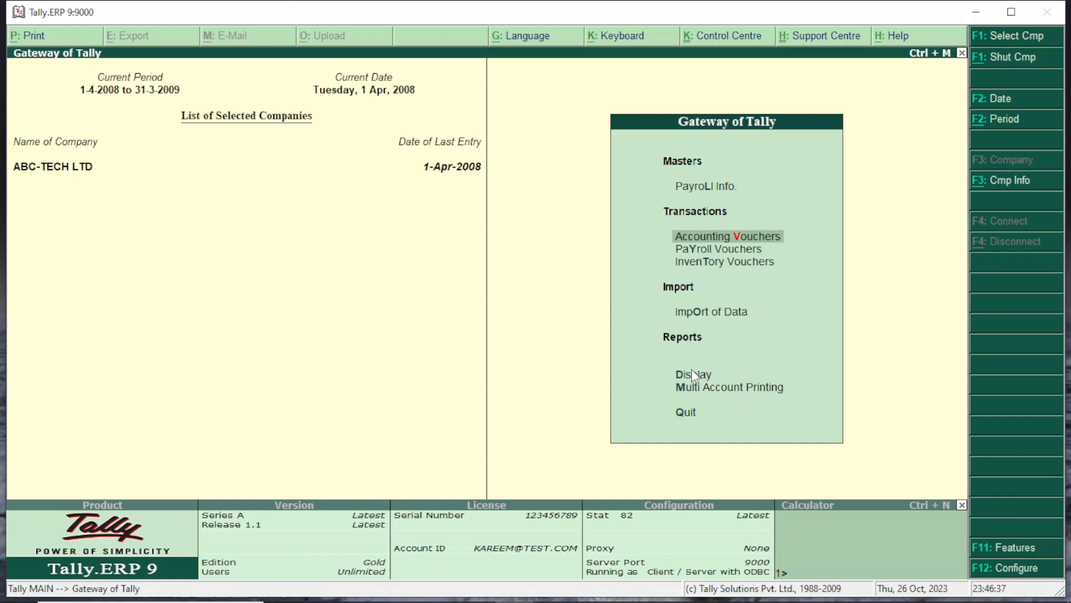
# Go through Display > Account Books > Ledger to list Cash, John, Lydia and Profit & Loss A/c.
pyautogui.click(693, 374)
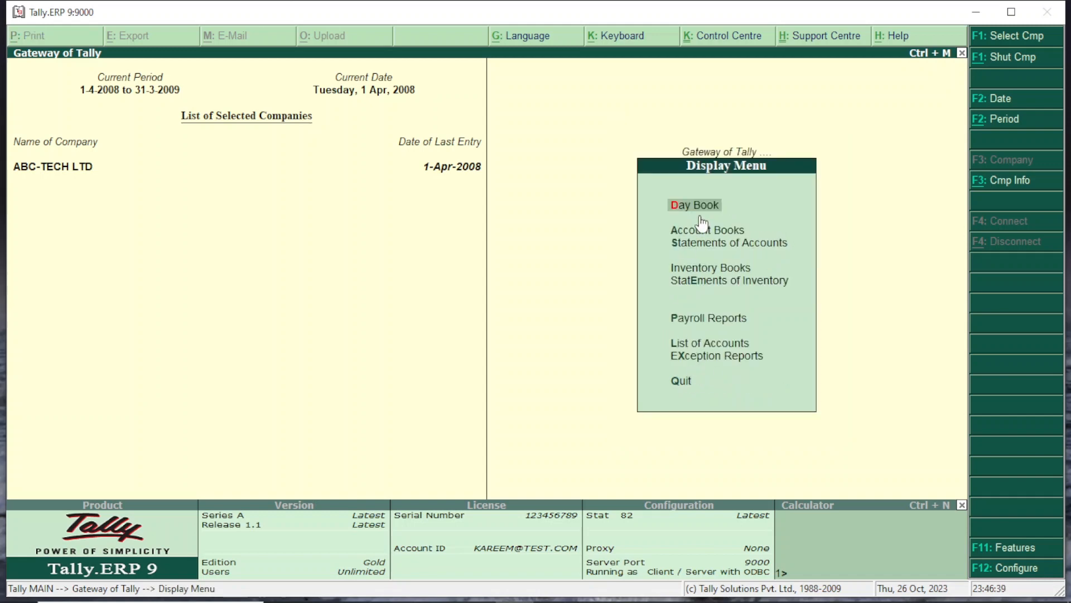
pyautogui.moveTo(710, 235)
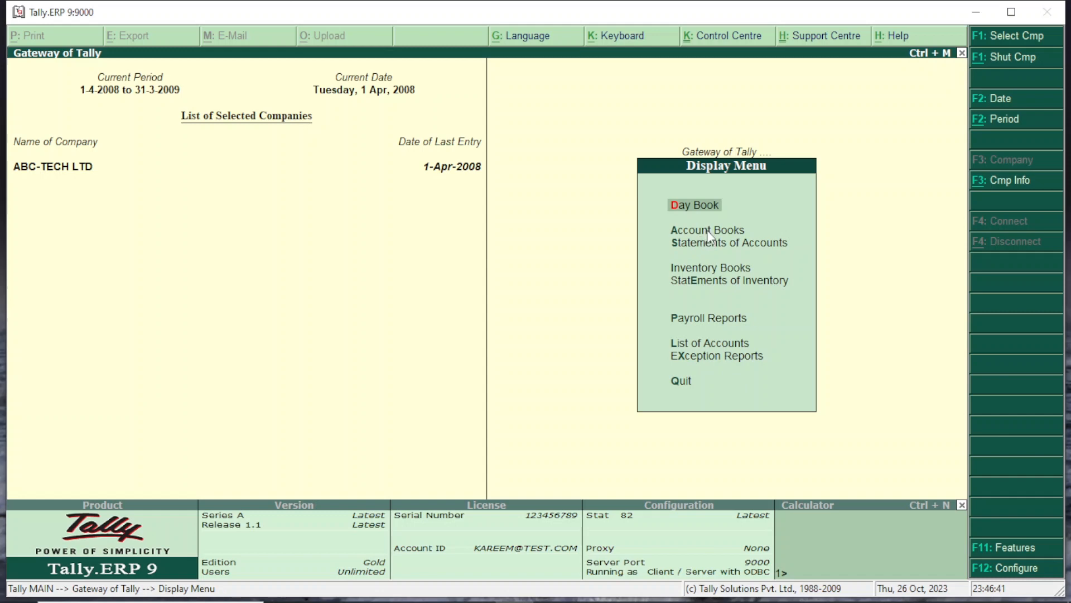
pyautogui.click(707, 230)
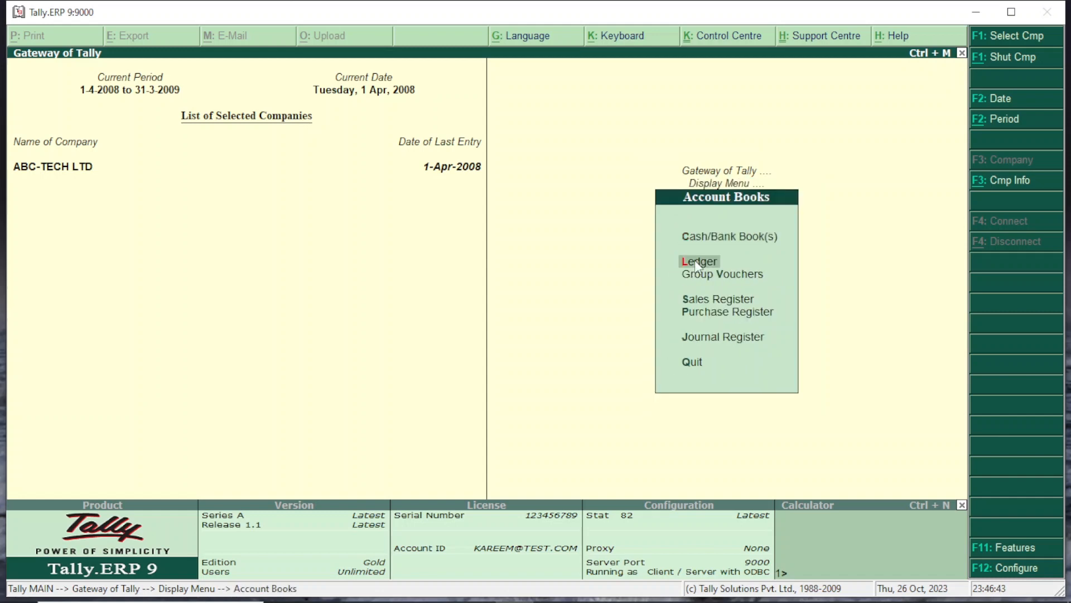
pyautogui.click(698, 261)
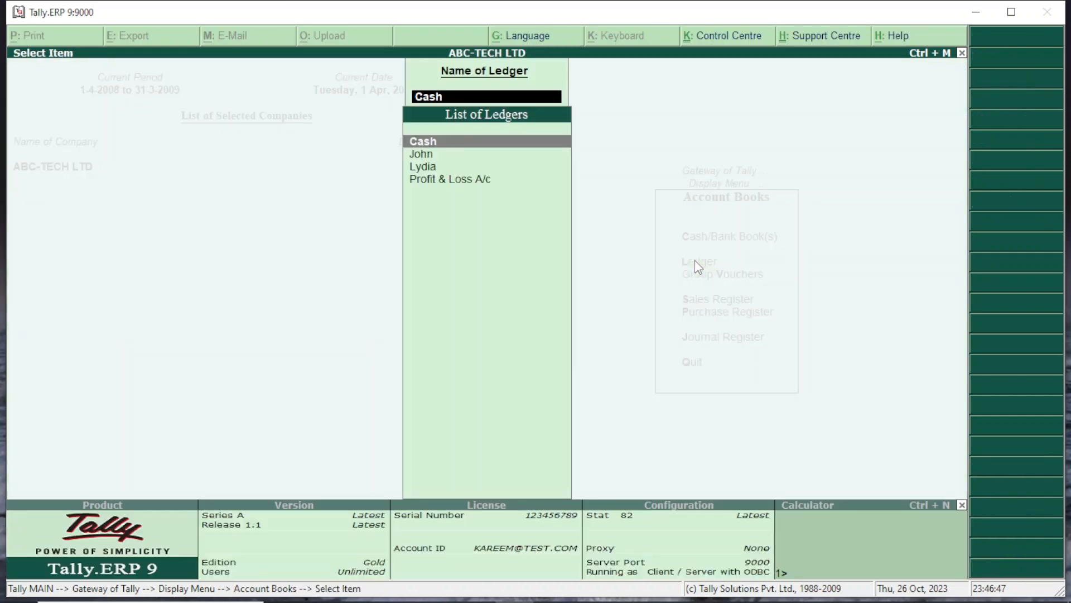
# Open the Cash ledger, delete John's 250,000 payroll voucher, and return to the gateway.
pyautogui.click(423, 141)
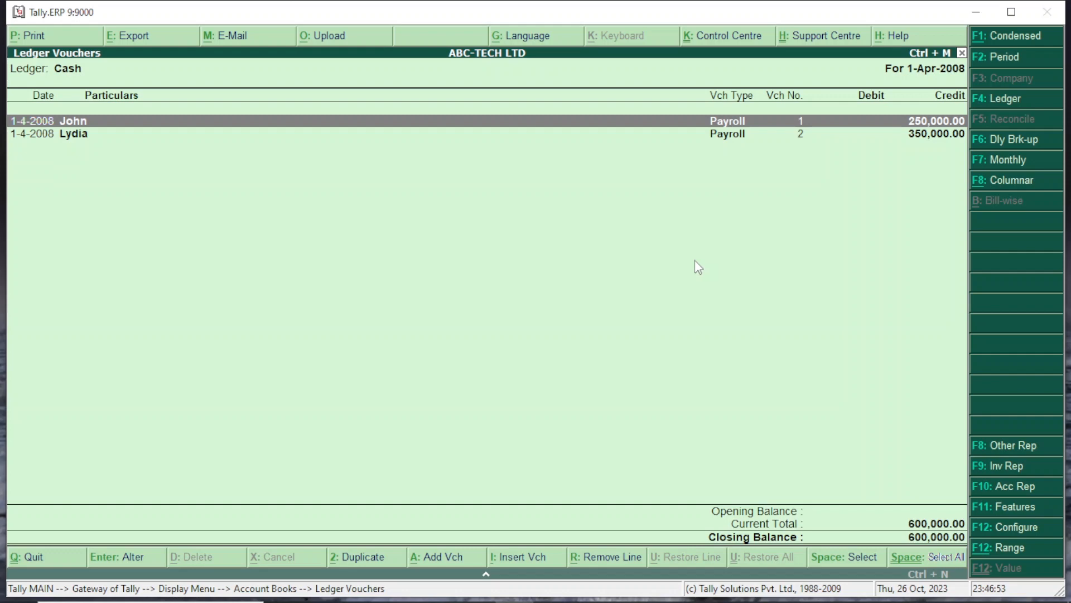
pyautogui.moveTo(442, 537)
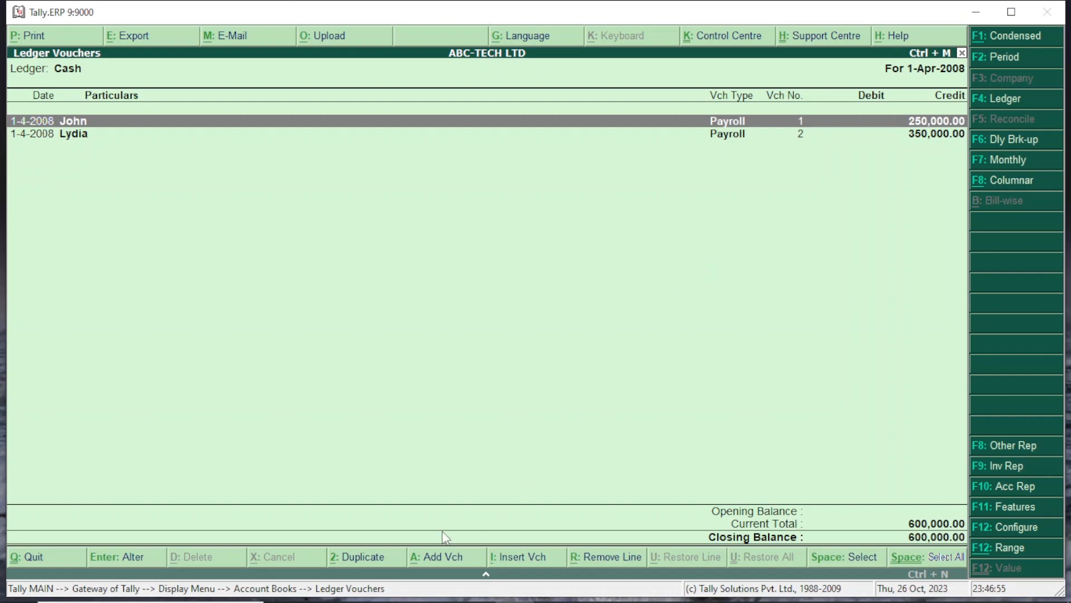
pyautogui.moveTo(332, 265)
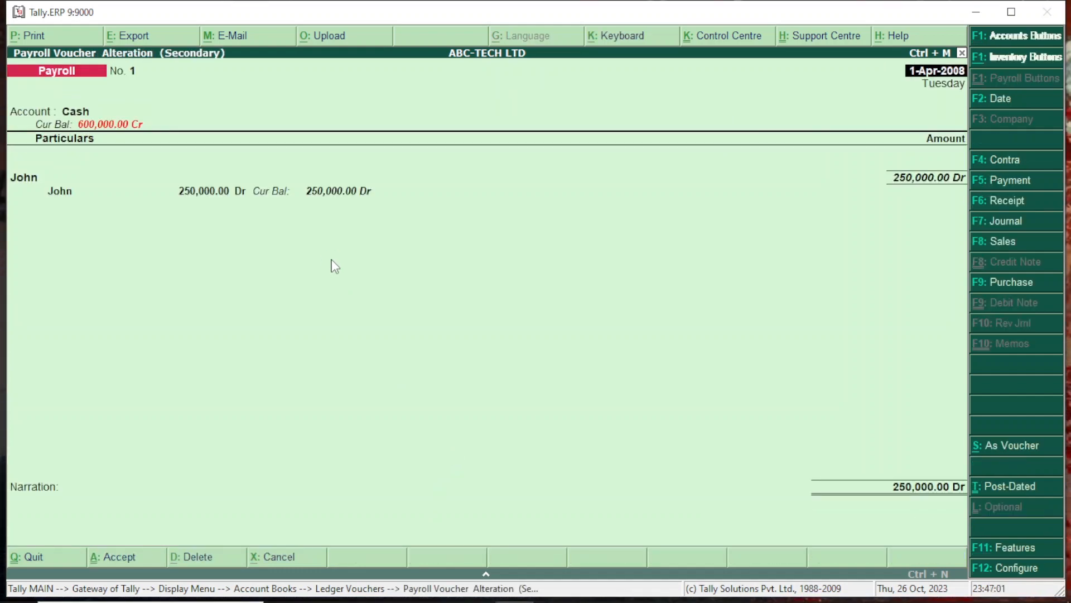
pyautogui.moveTo(215, 541)
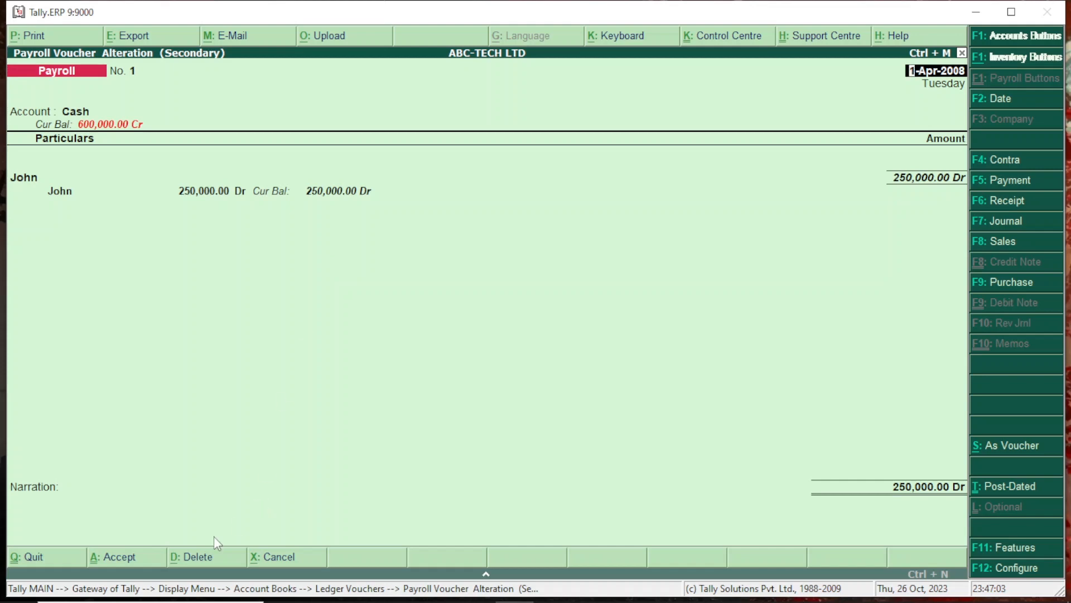
pyautogui.click(195, 556)
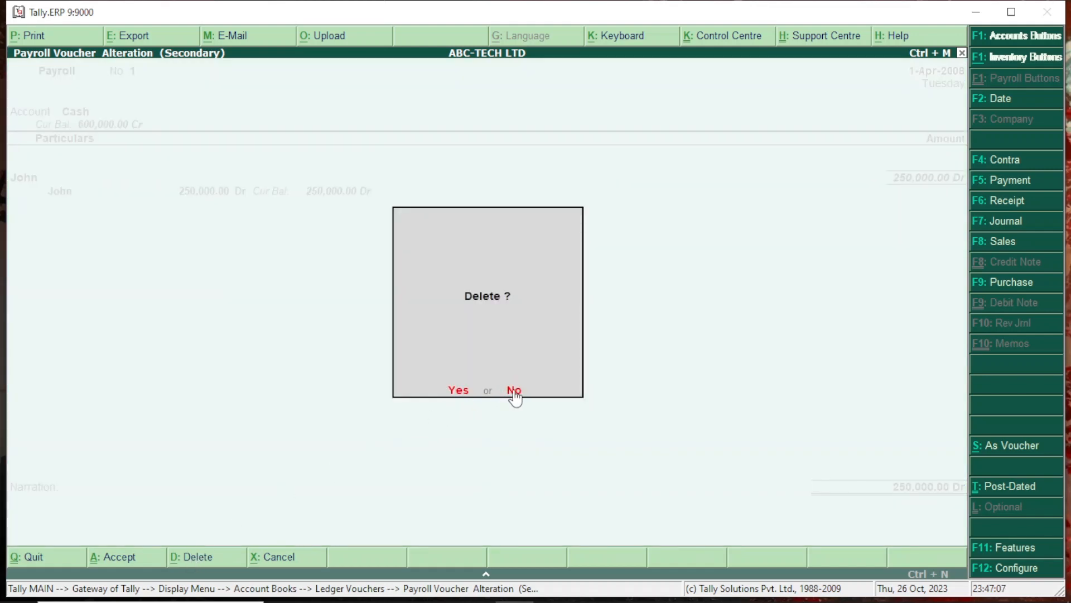
pyautogui.click(457, 390)
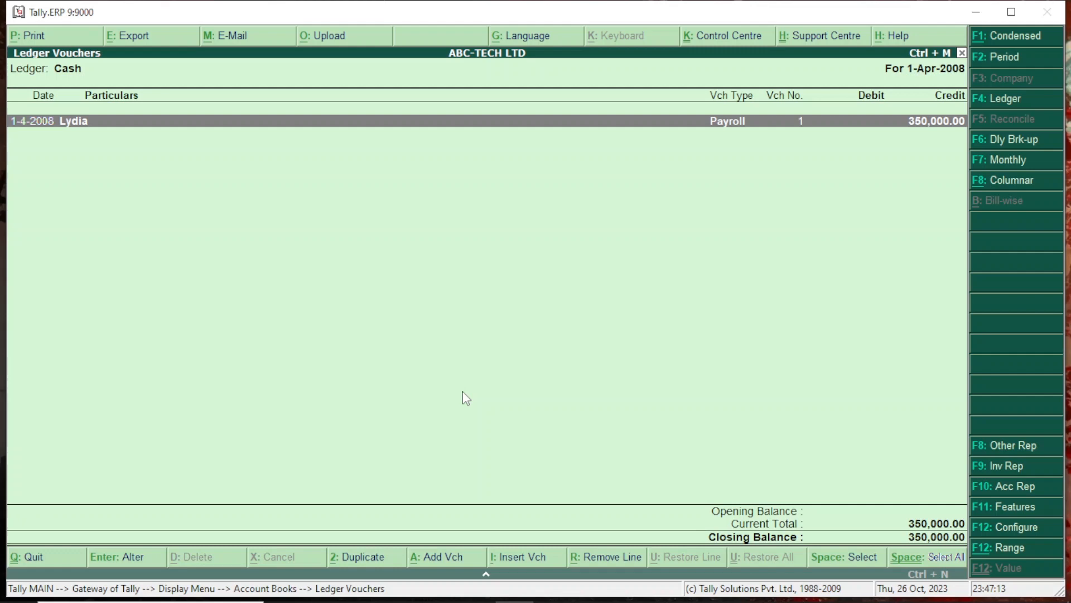
pyautogui.moveTo(416, 360)
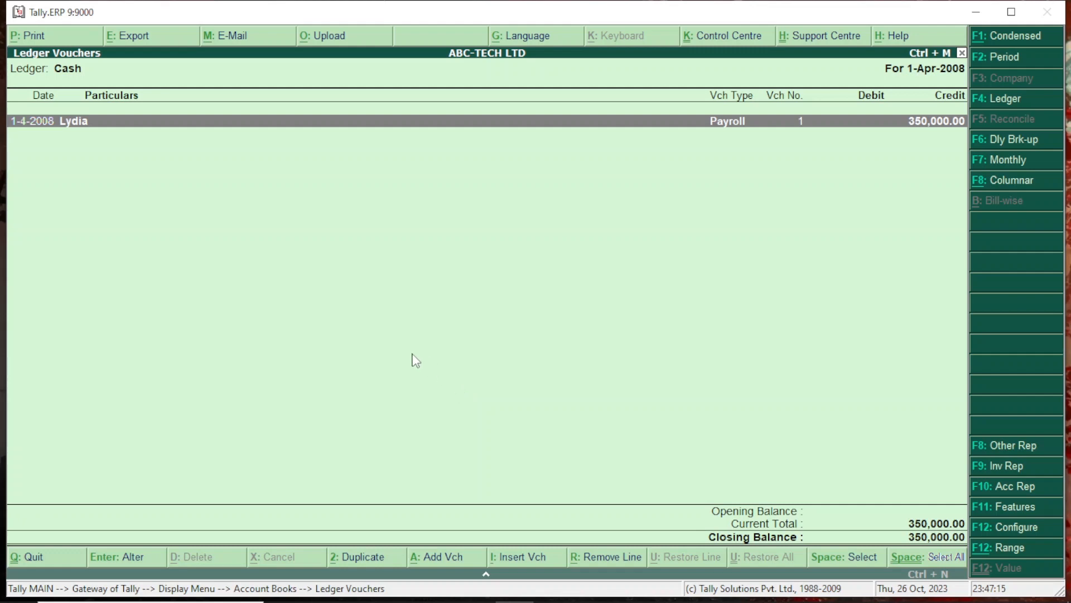
pyautogui.moveTo(743, 249)
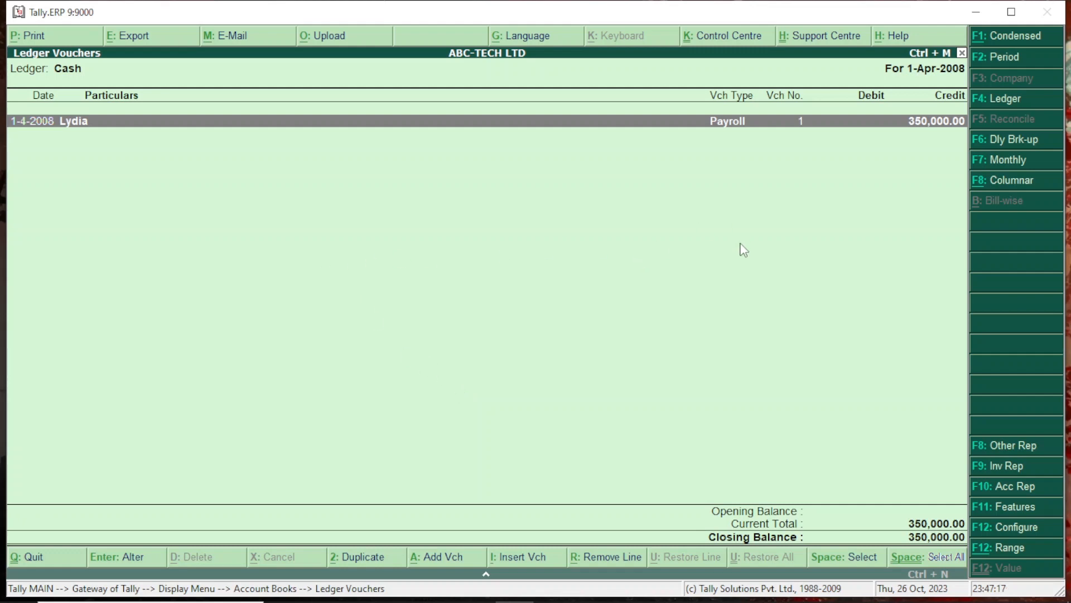
pyautogui.moveTo(596, 398)
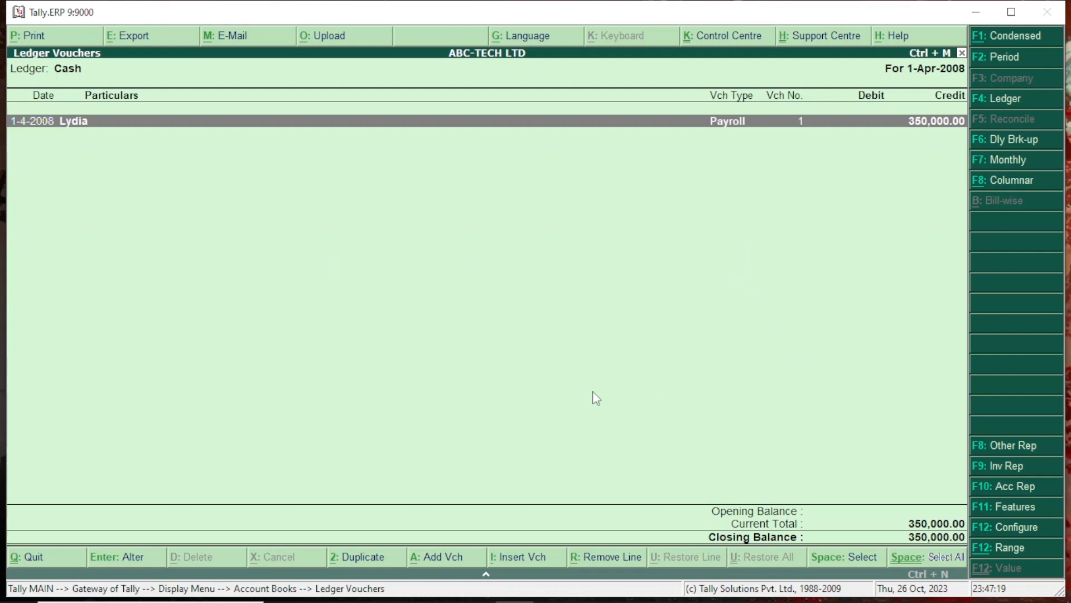
pyautogui.click(1002, 99)
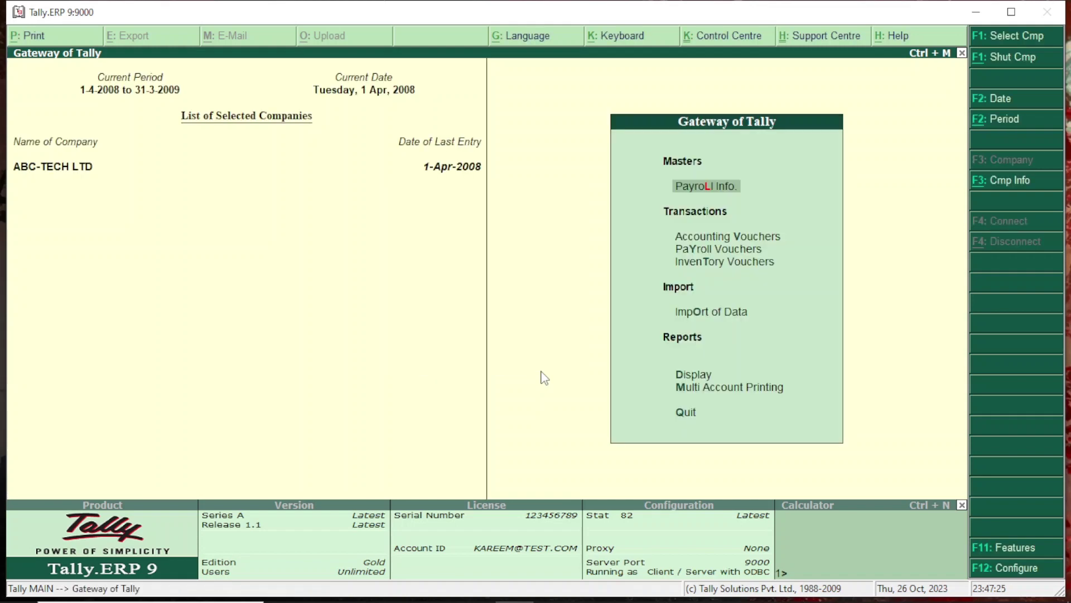
pyautogui.moveTo(712, 225)
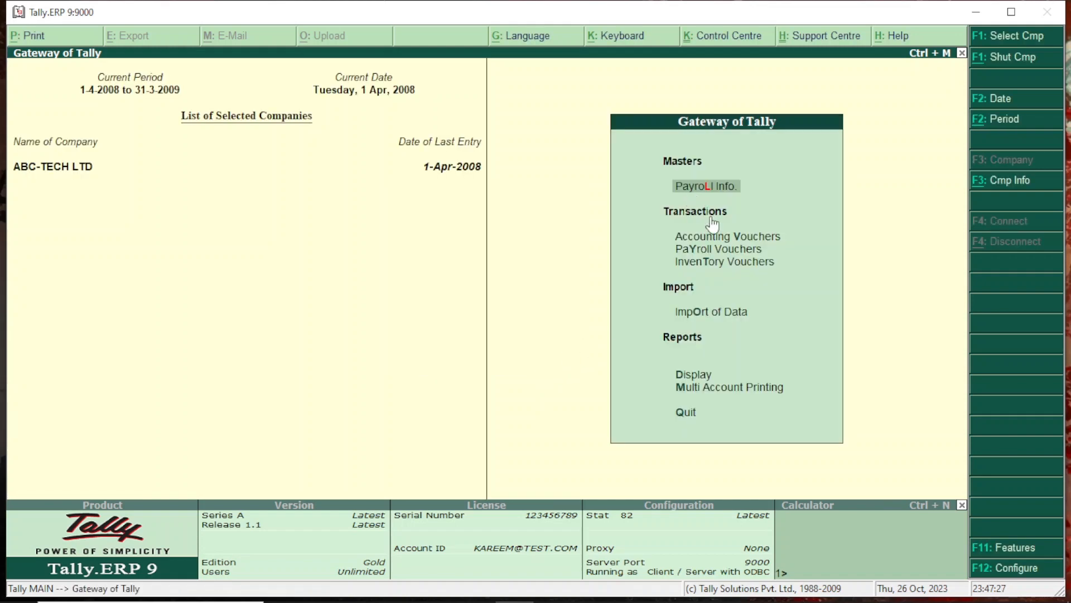
pyautogui.moveTo(715, 332)
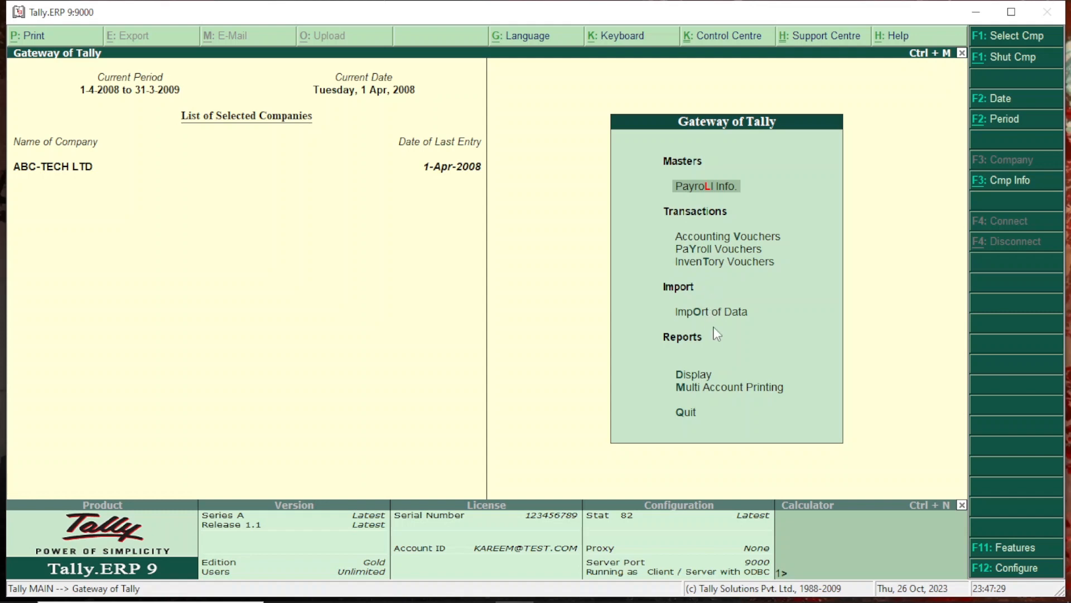
pyautogui.moveTo(976, 12)
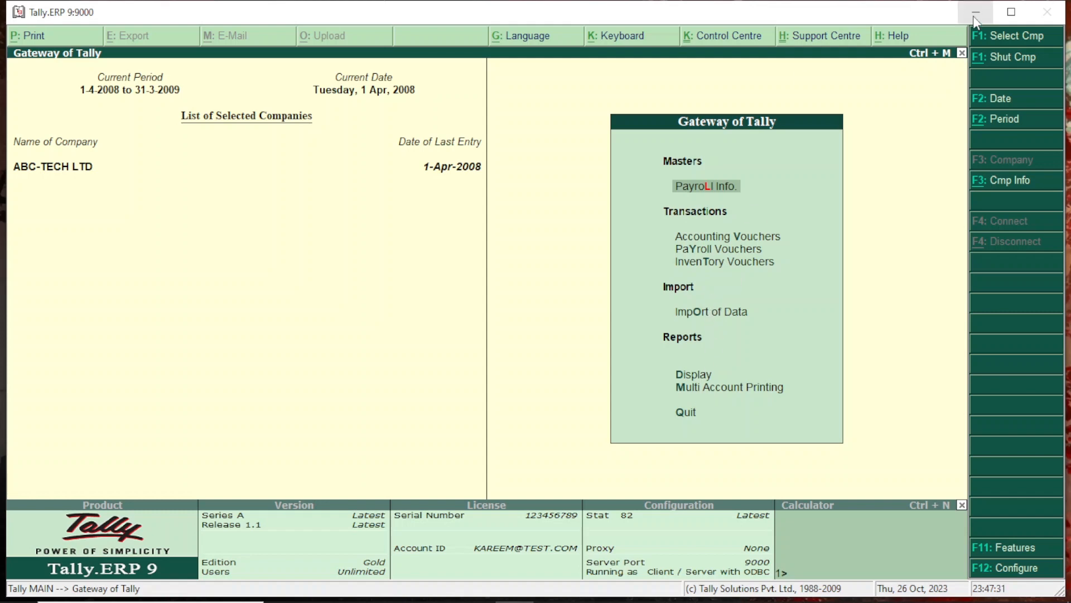
# Minimize Tally and launch another Tally.ERP 9 from a Windows search for 'tall'.
pyautogui.click(974, 12)
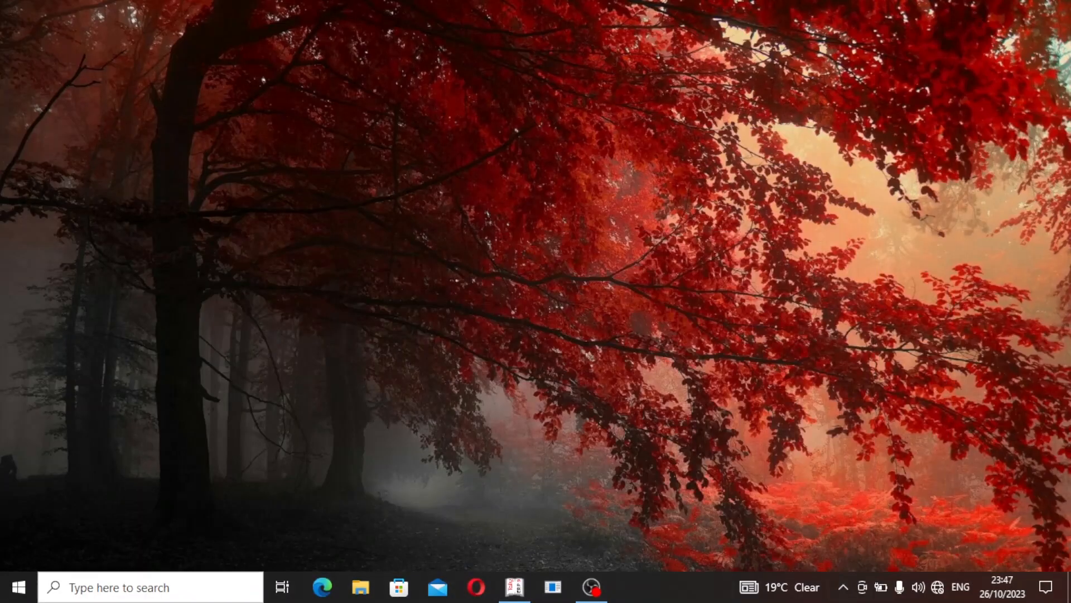
pyautogui.click(514, 587)
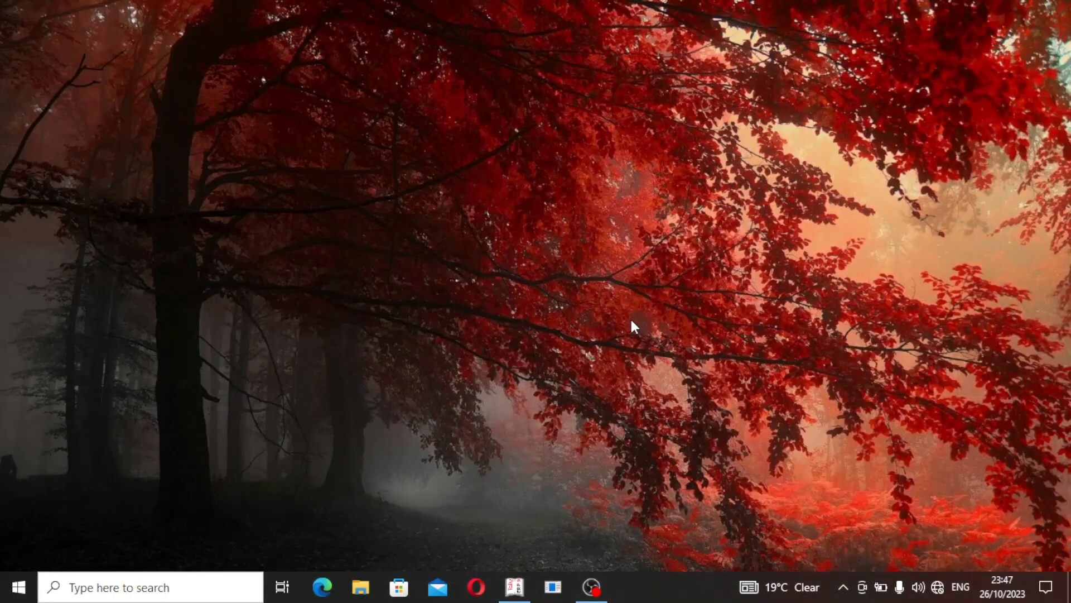
pyautogui.click(17, 586)
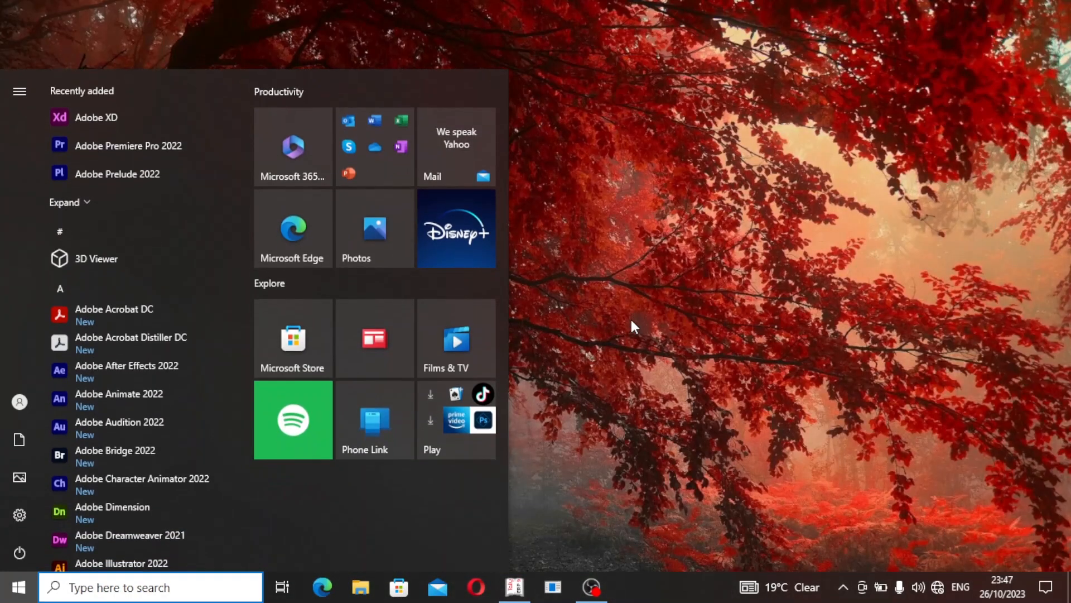
pyautogui.write('tal')
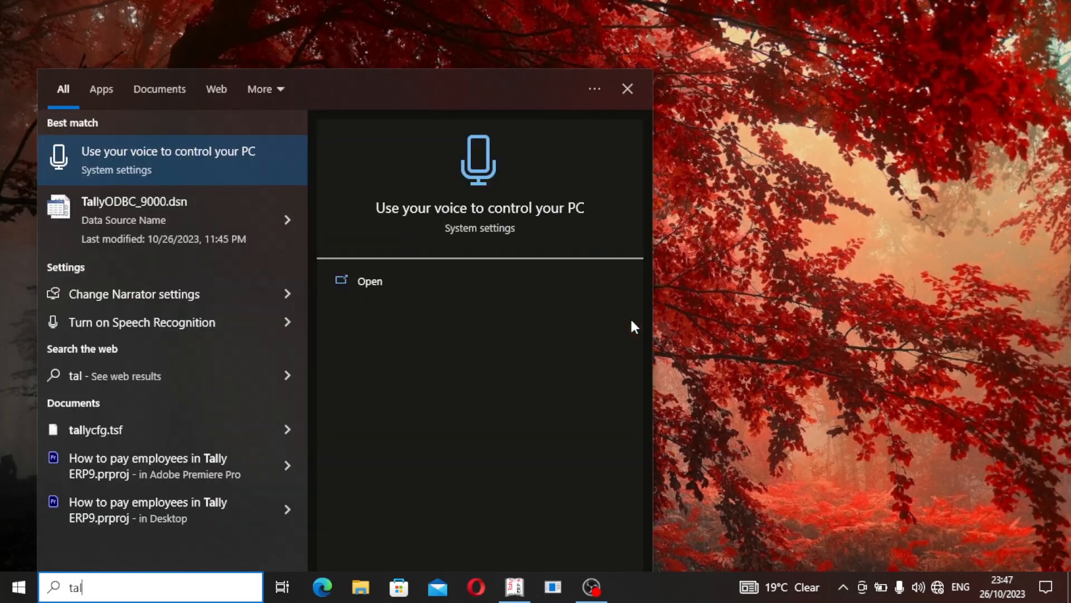
pyautogui.write('l')
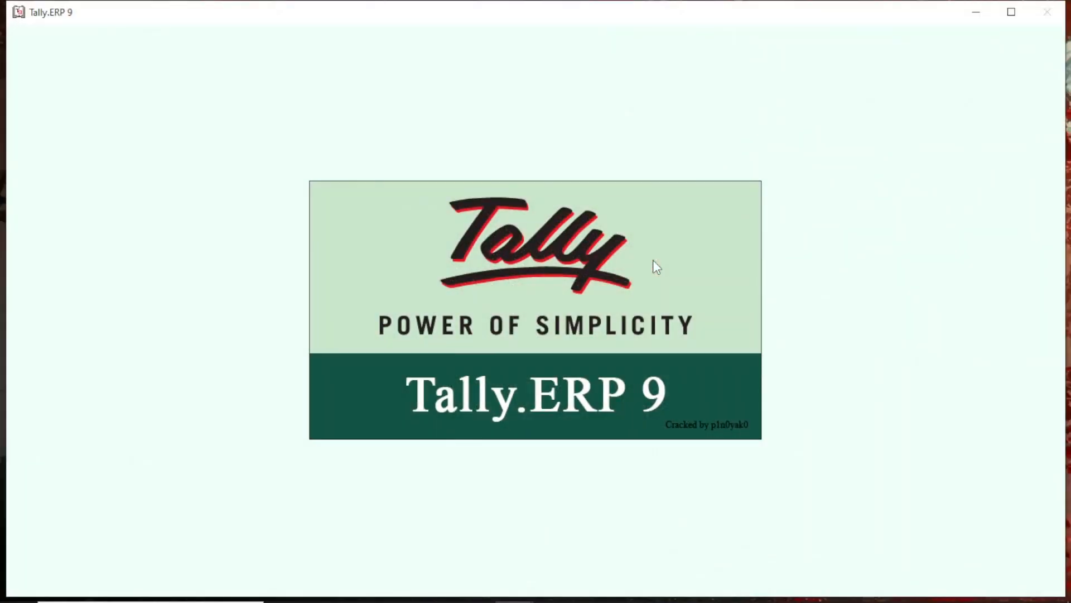
pyautogui.moveTo(731, 310)
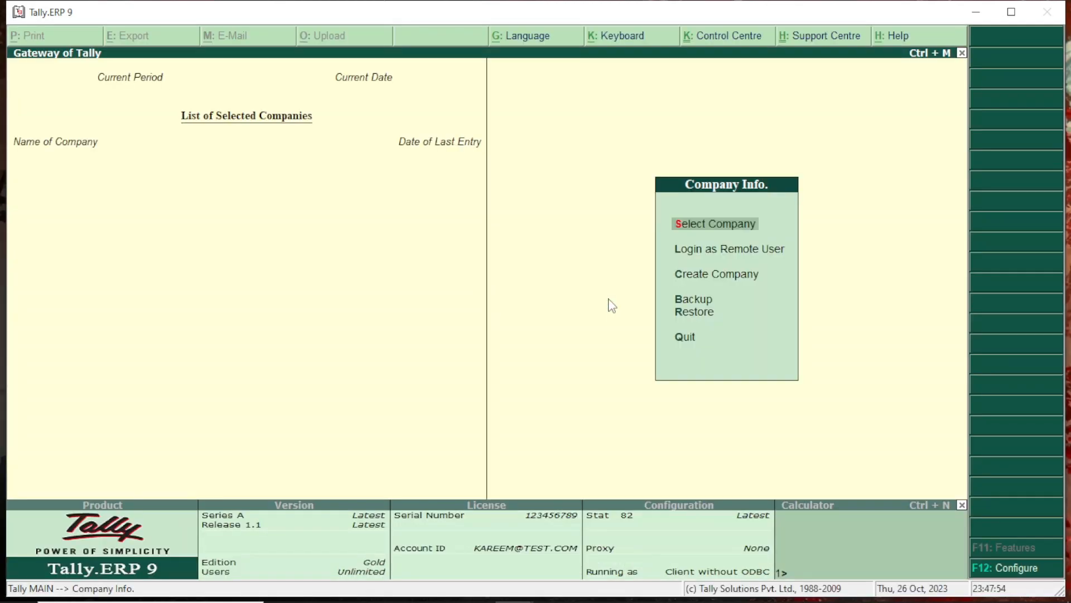
# Select ABC-TECH LTD and log in as user 'admin' with its password.
pyautogui.click(715, 224)
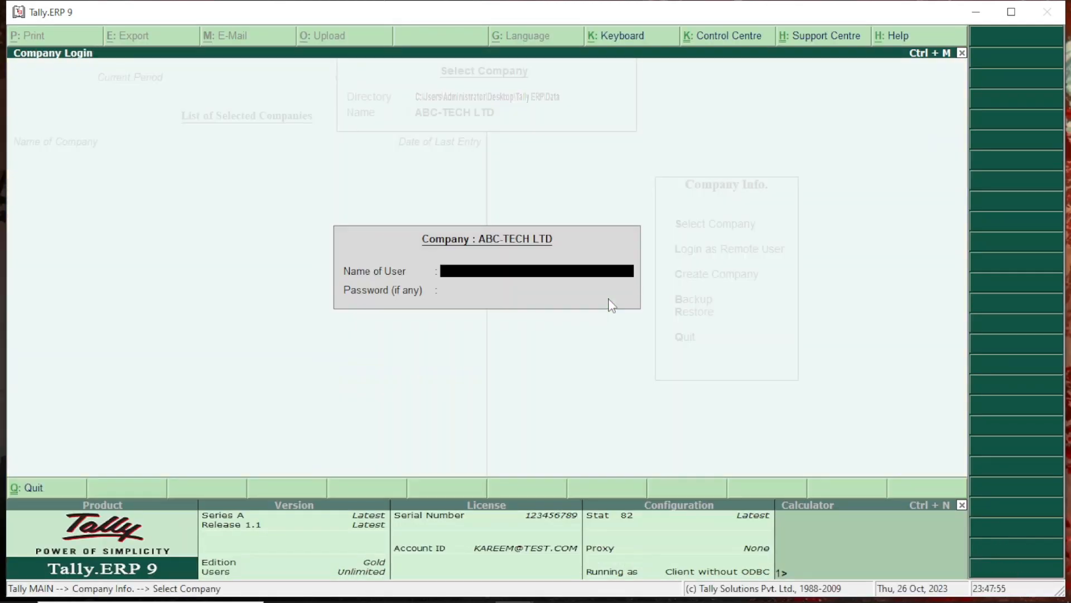
pyautogui.write('admin')
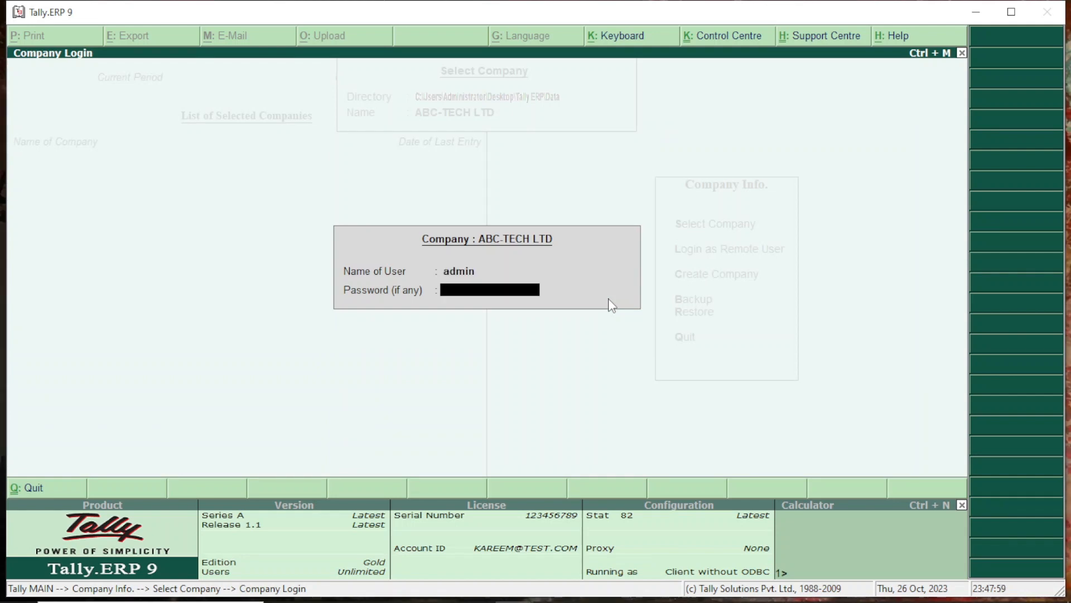
pyautogui.write('***')
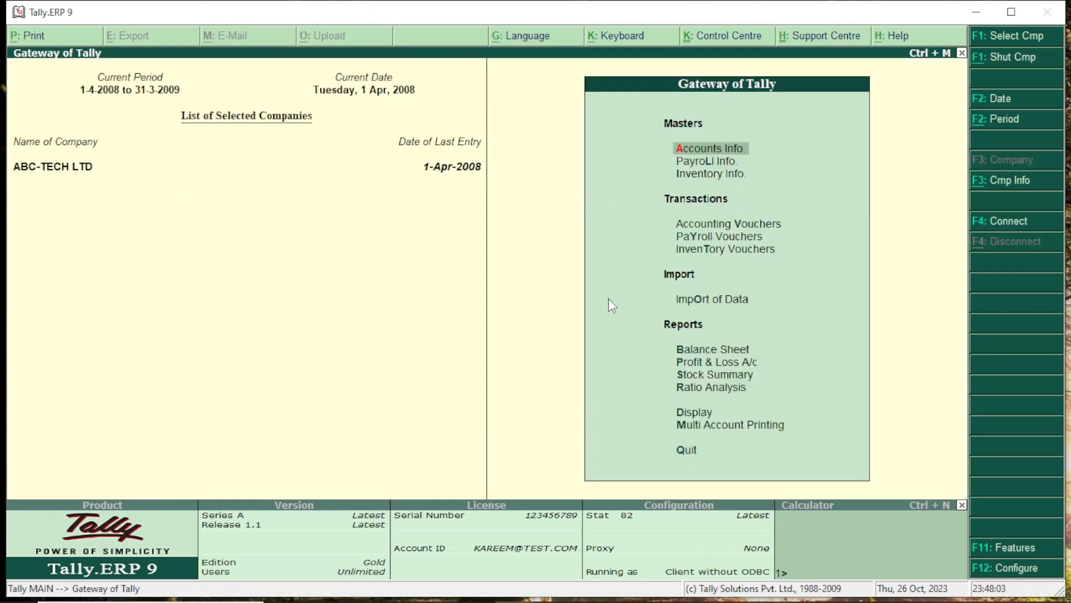
pyautogui.moveTo(704, 451)
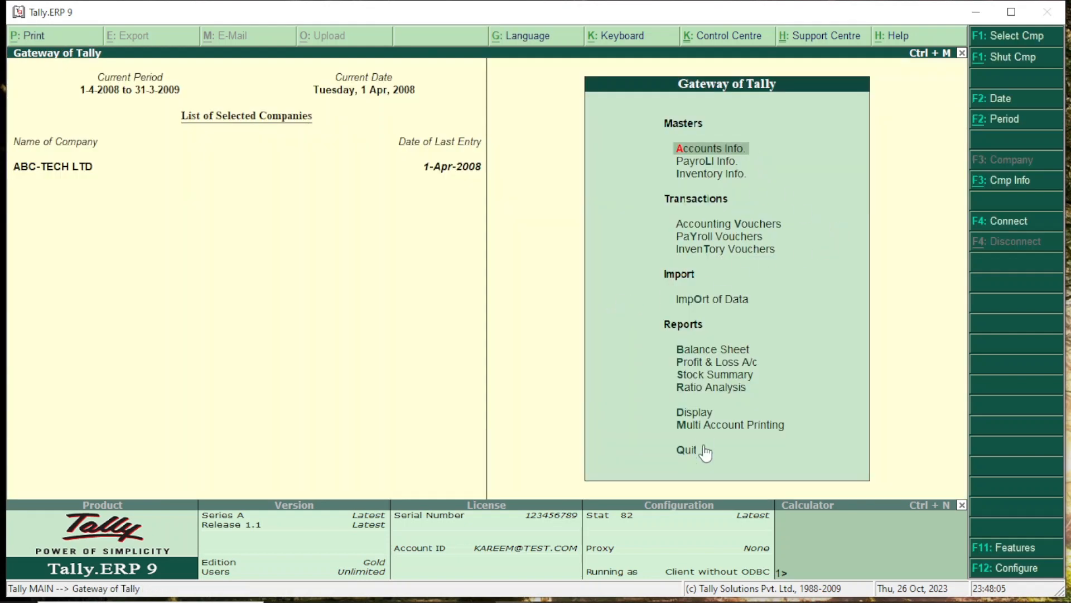
pyautogui.moveTo(713, 499)
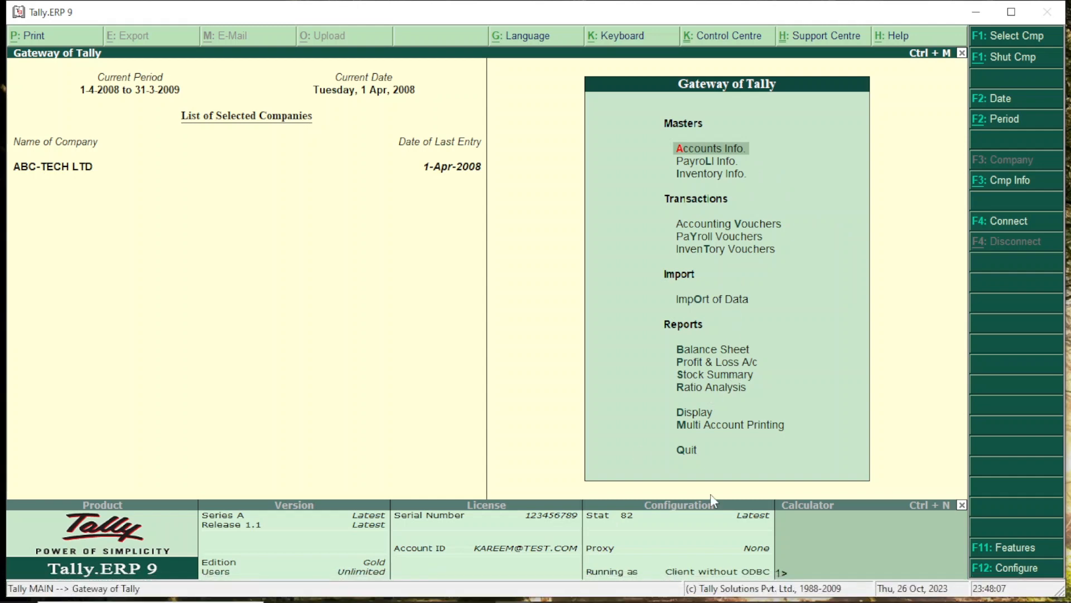
pyautogui.moveTo(512, 587)
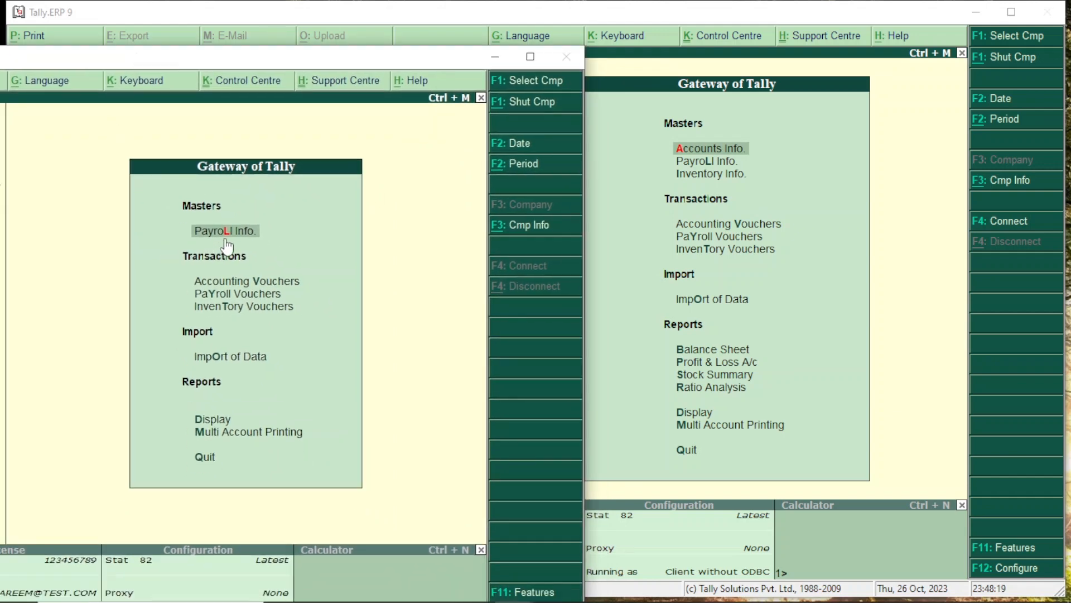
pyautogui.moveTo(730, 156)
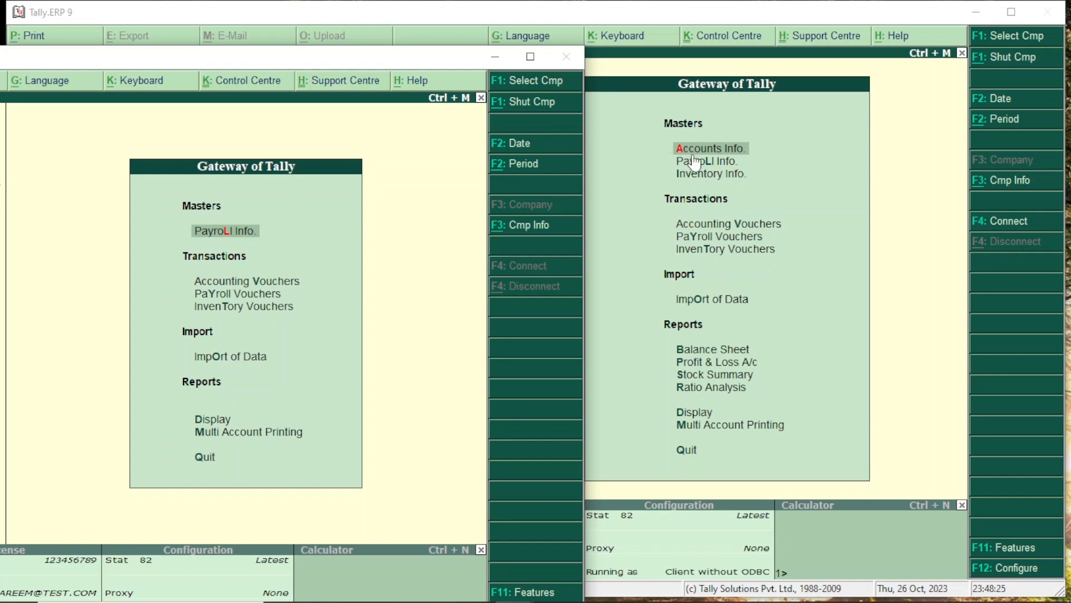
pyautogui.moveTo(198, 223)
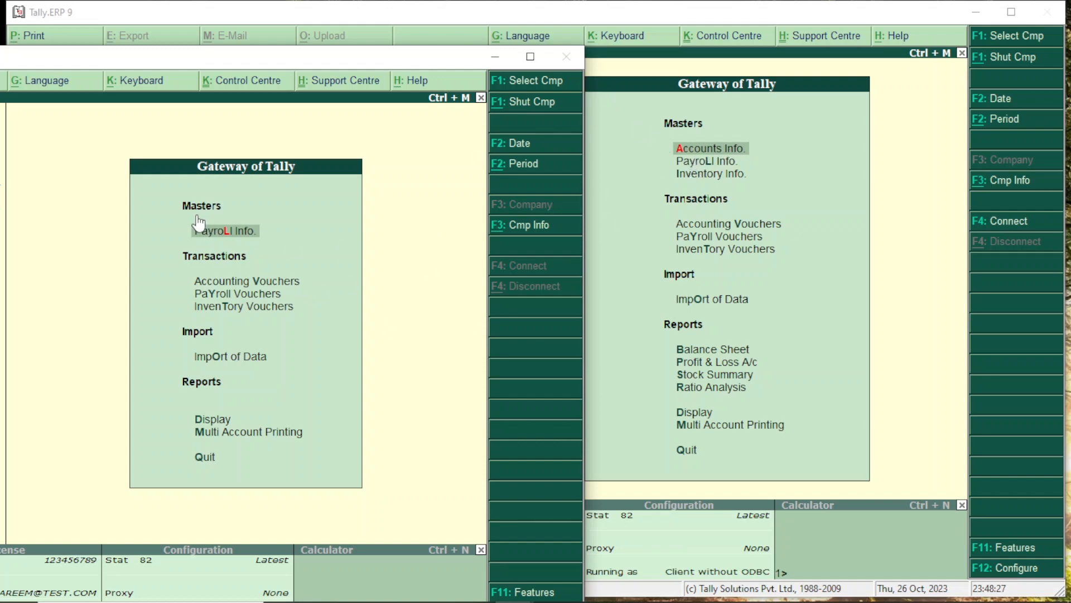
pyautogui.moveTo(570, 223)
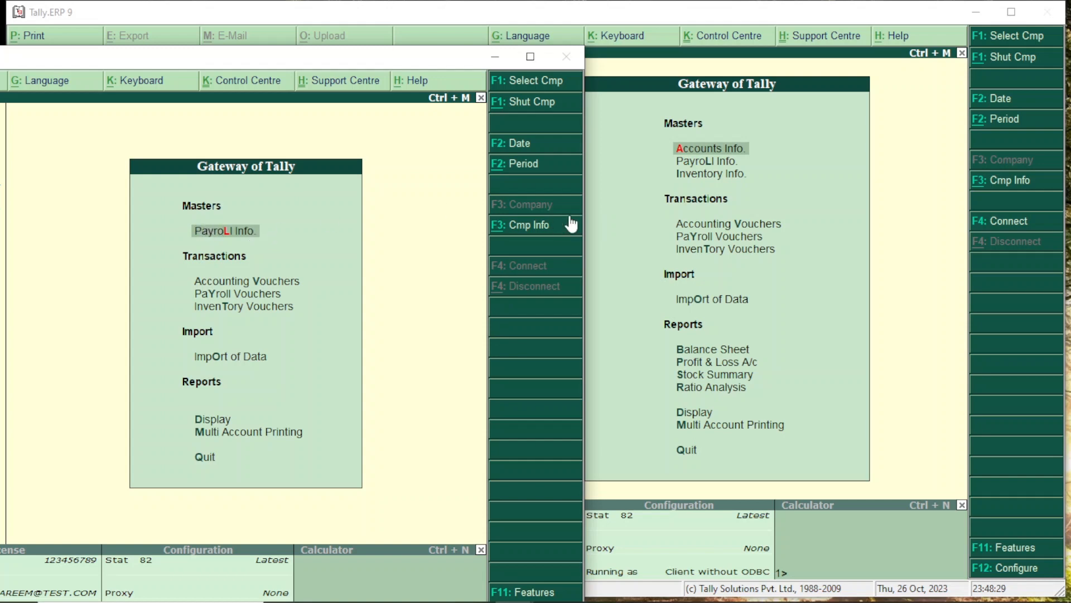
pyautogui.moveTo(346, 270)
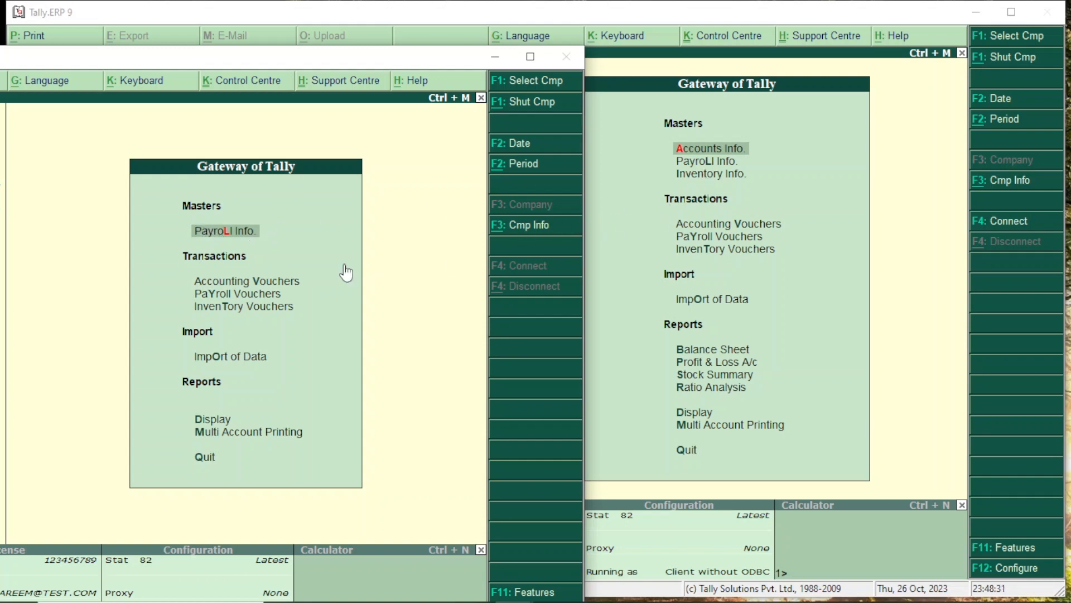
pyautogui.moveTo(244, 267)
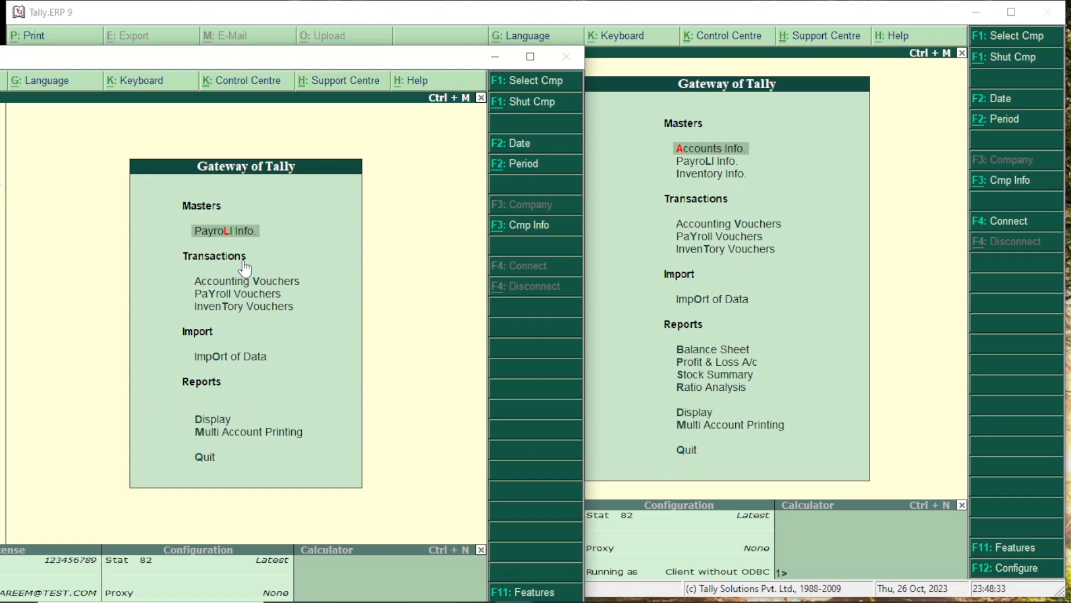
pyautogui.moveTo(402, 100)
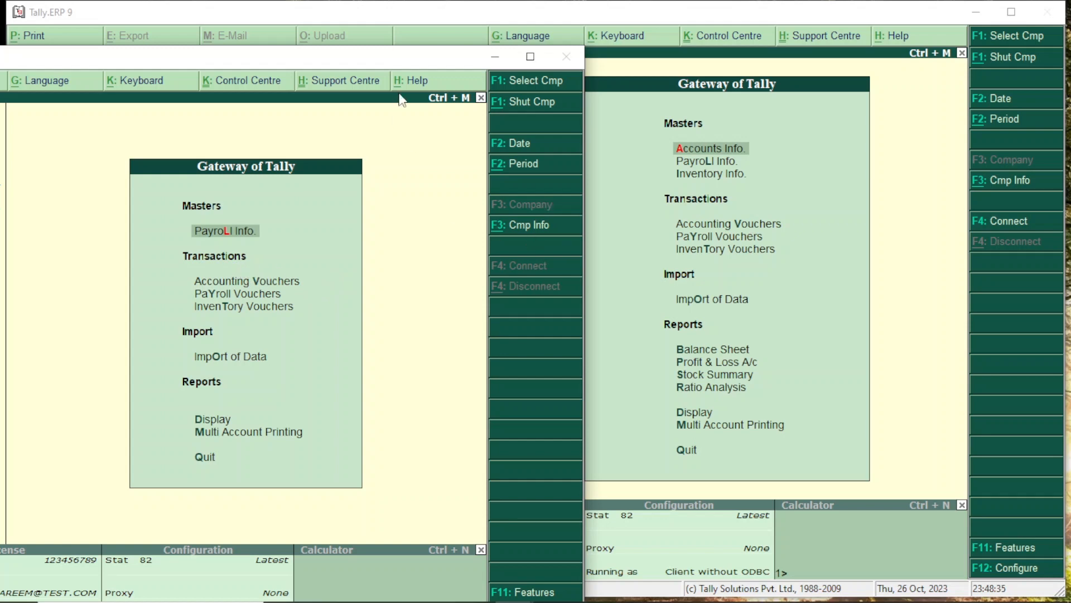